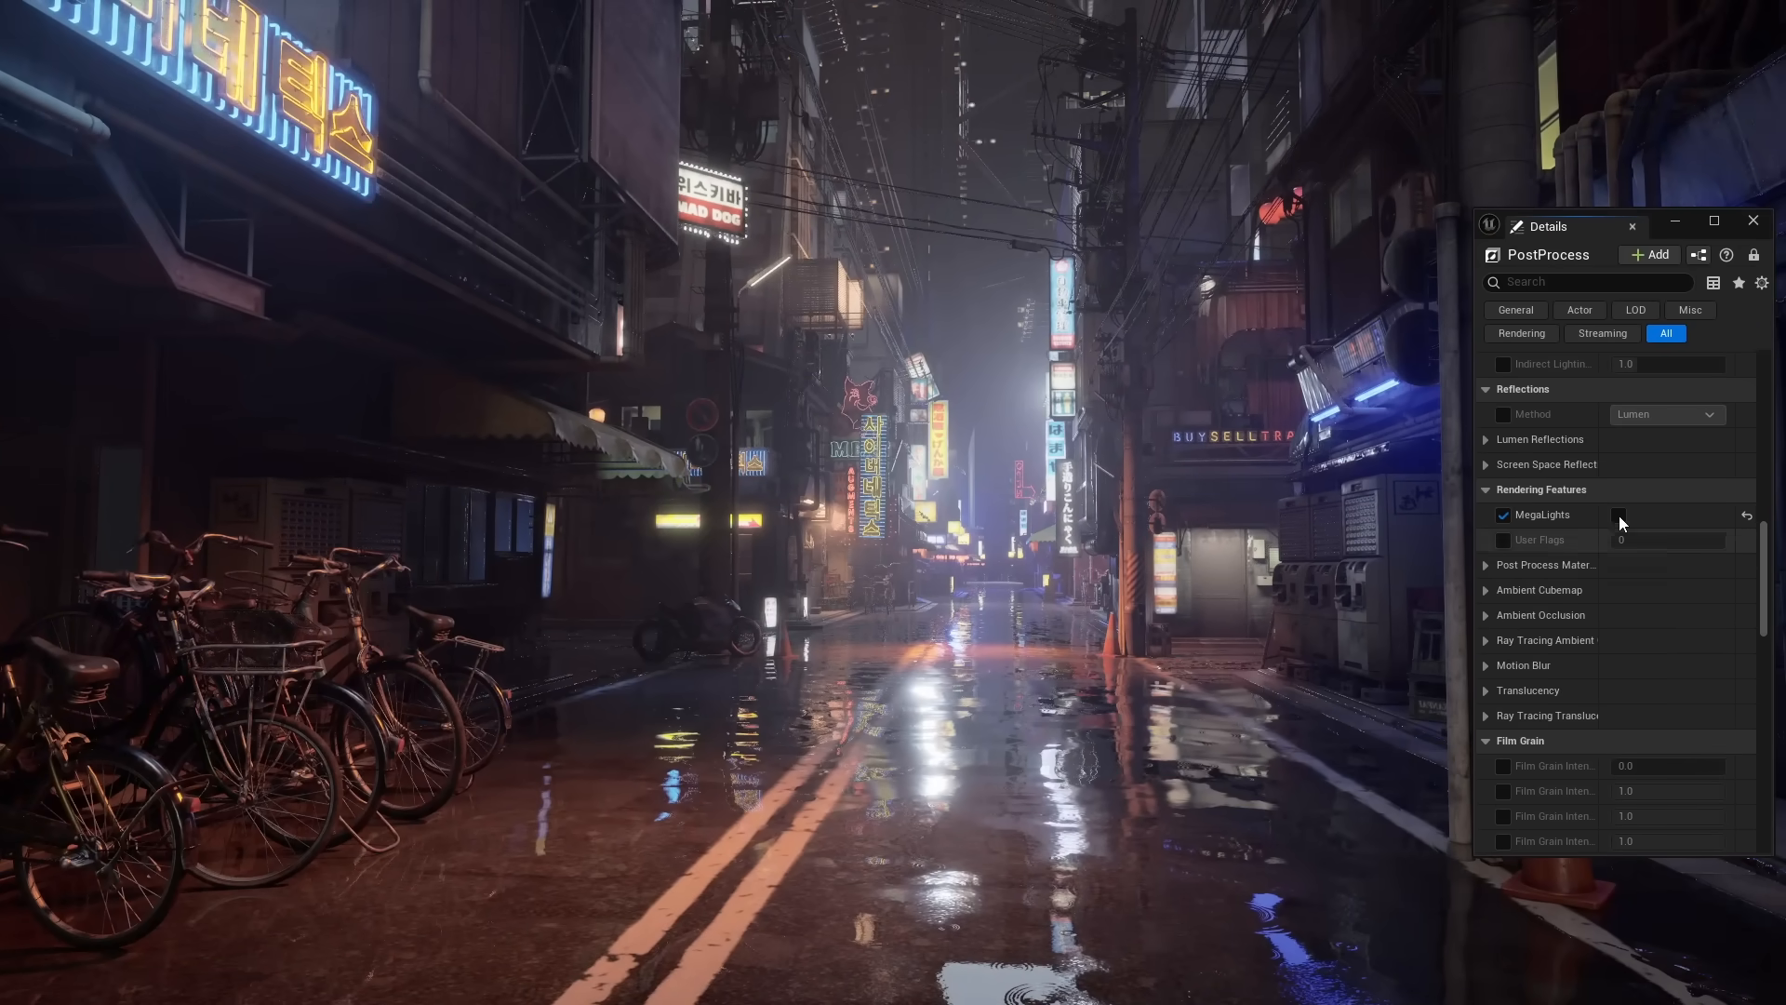
- Check MegaLights under Rendering Features on the neon street's post-process volume
left_click(1618, 514)
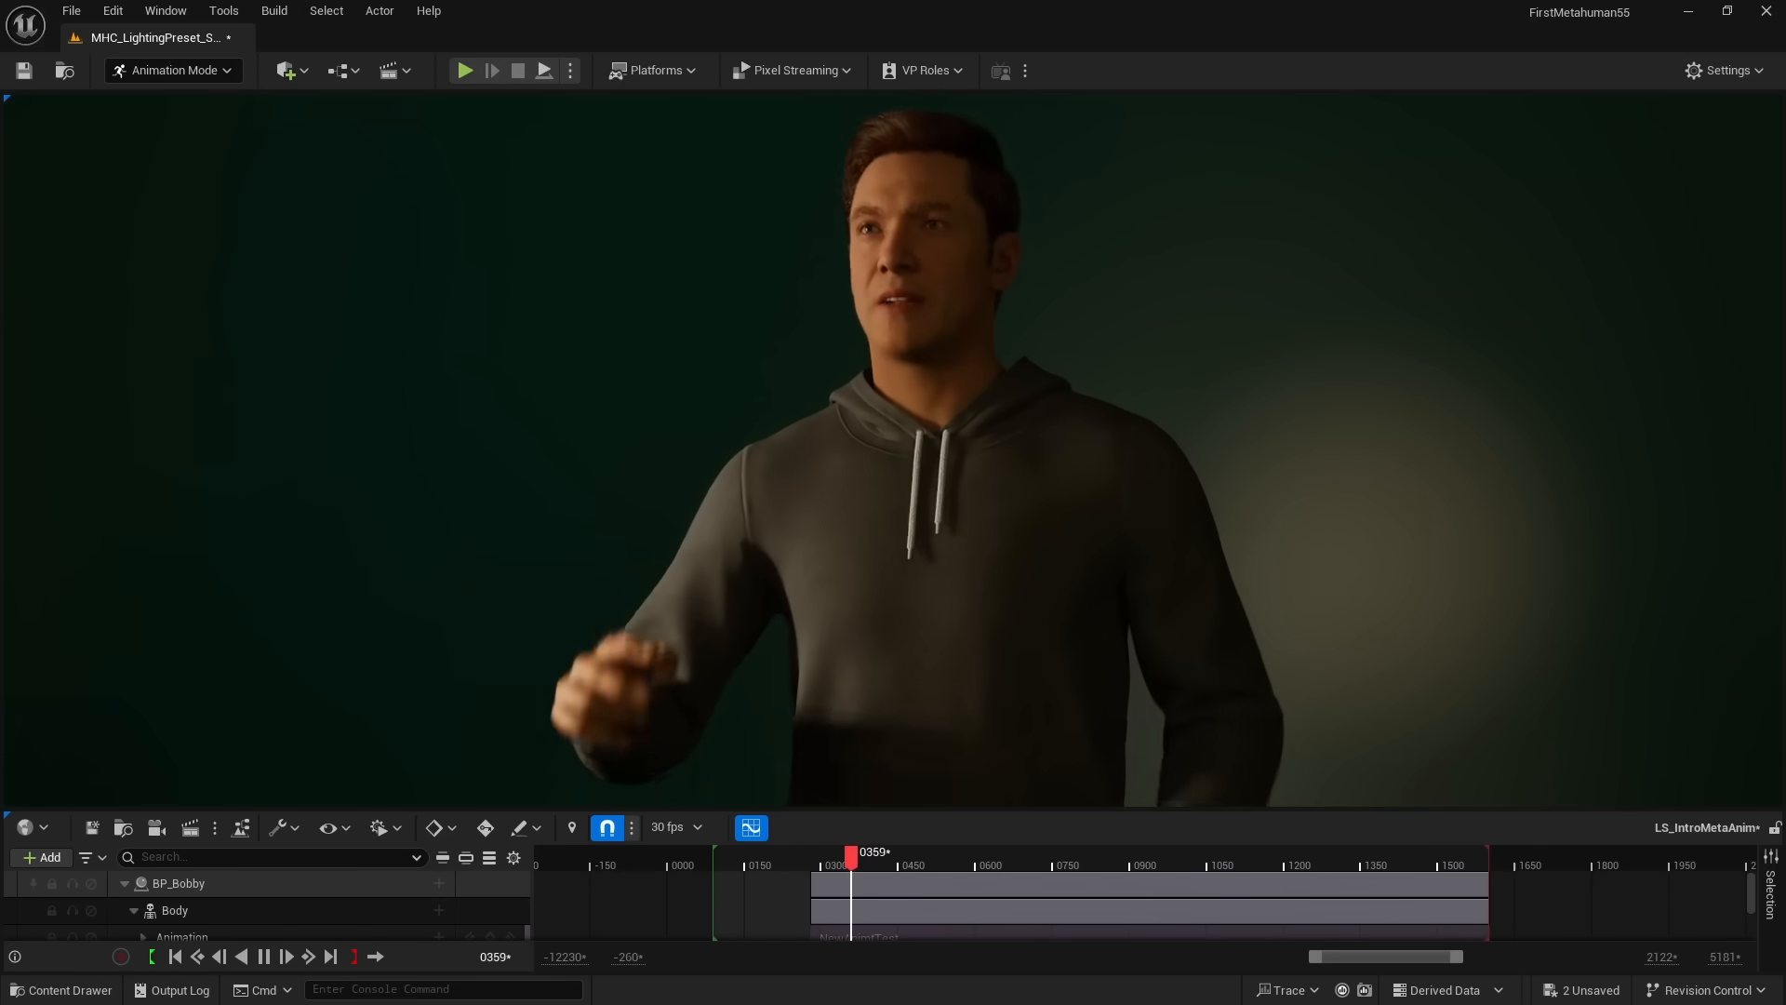
- Scrub the MetaHuman animation, then pick AudioMetahuman as MHP_Test0's audio input
left_click_drag(852, 856, 883, 856)
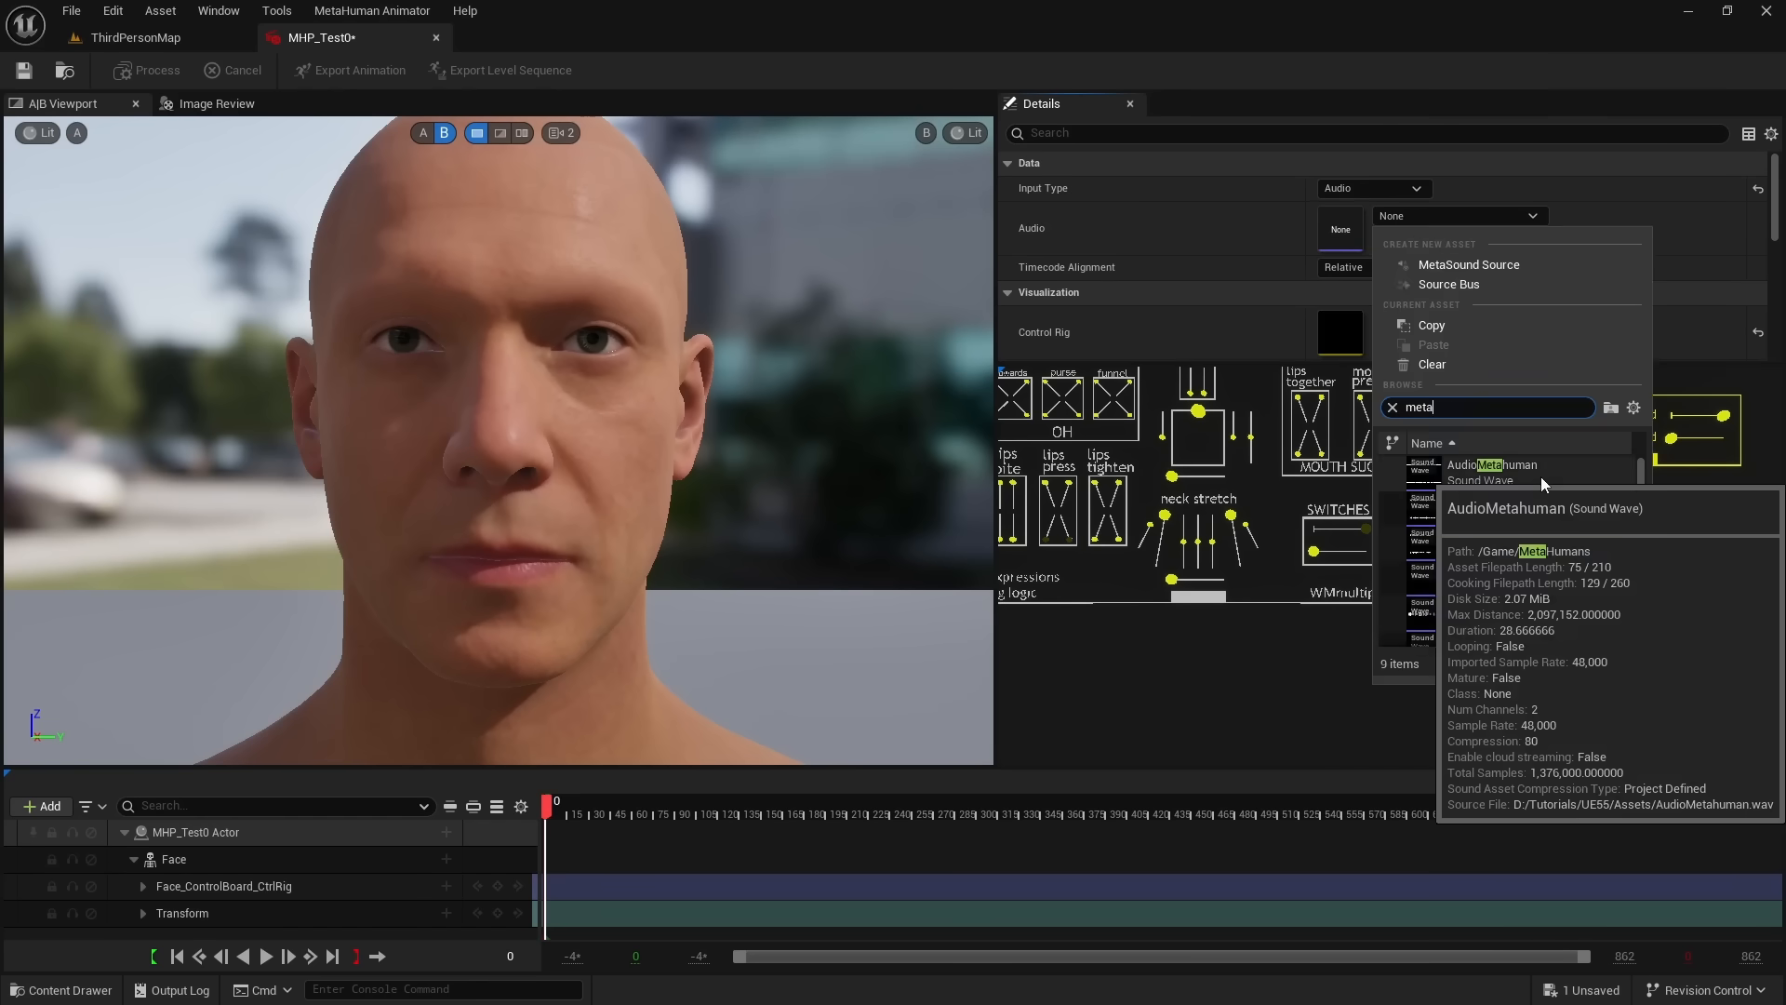
left_click(1492, 465)
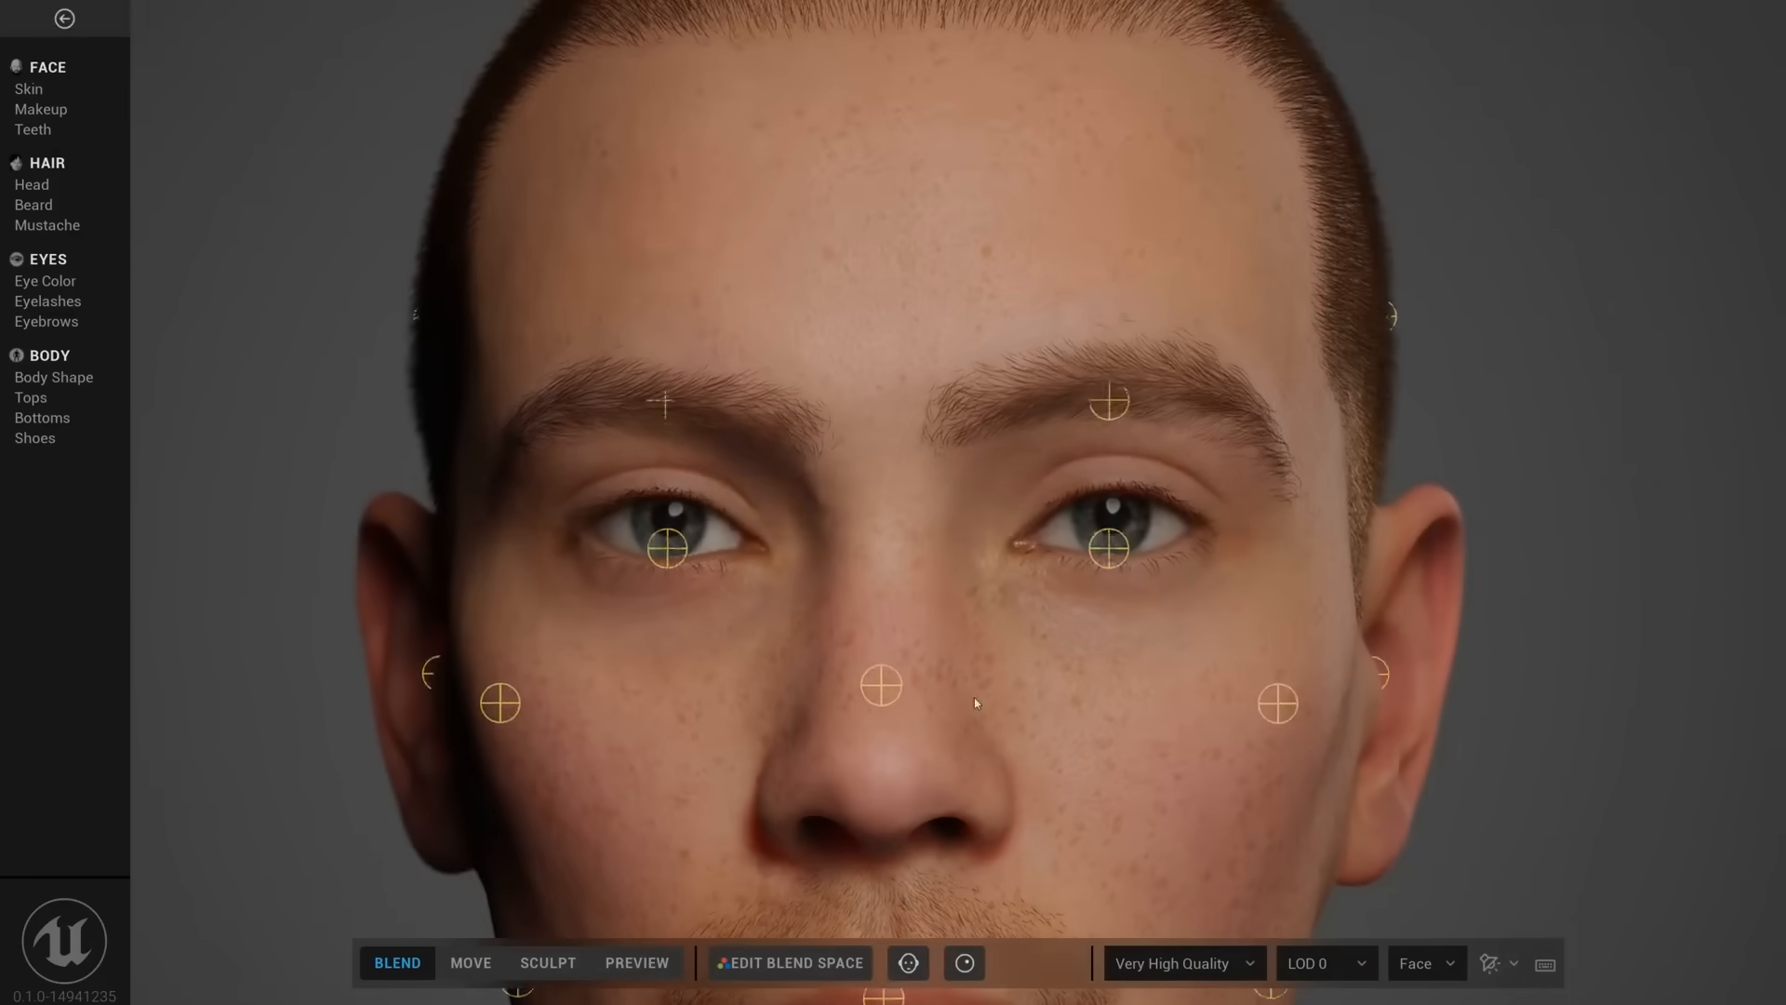
- Select a face region gizmo on the freckled man to blend features
left_click(547, 963)
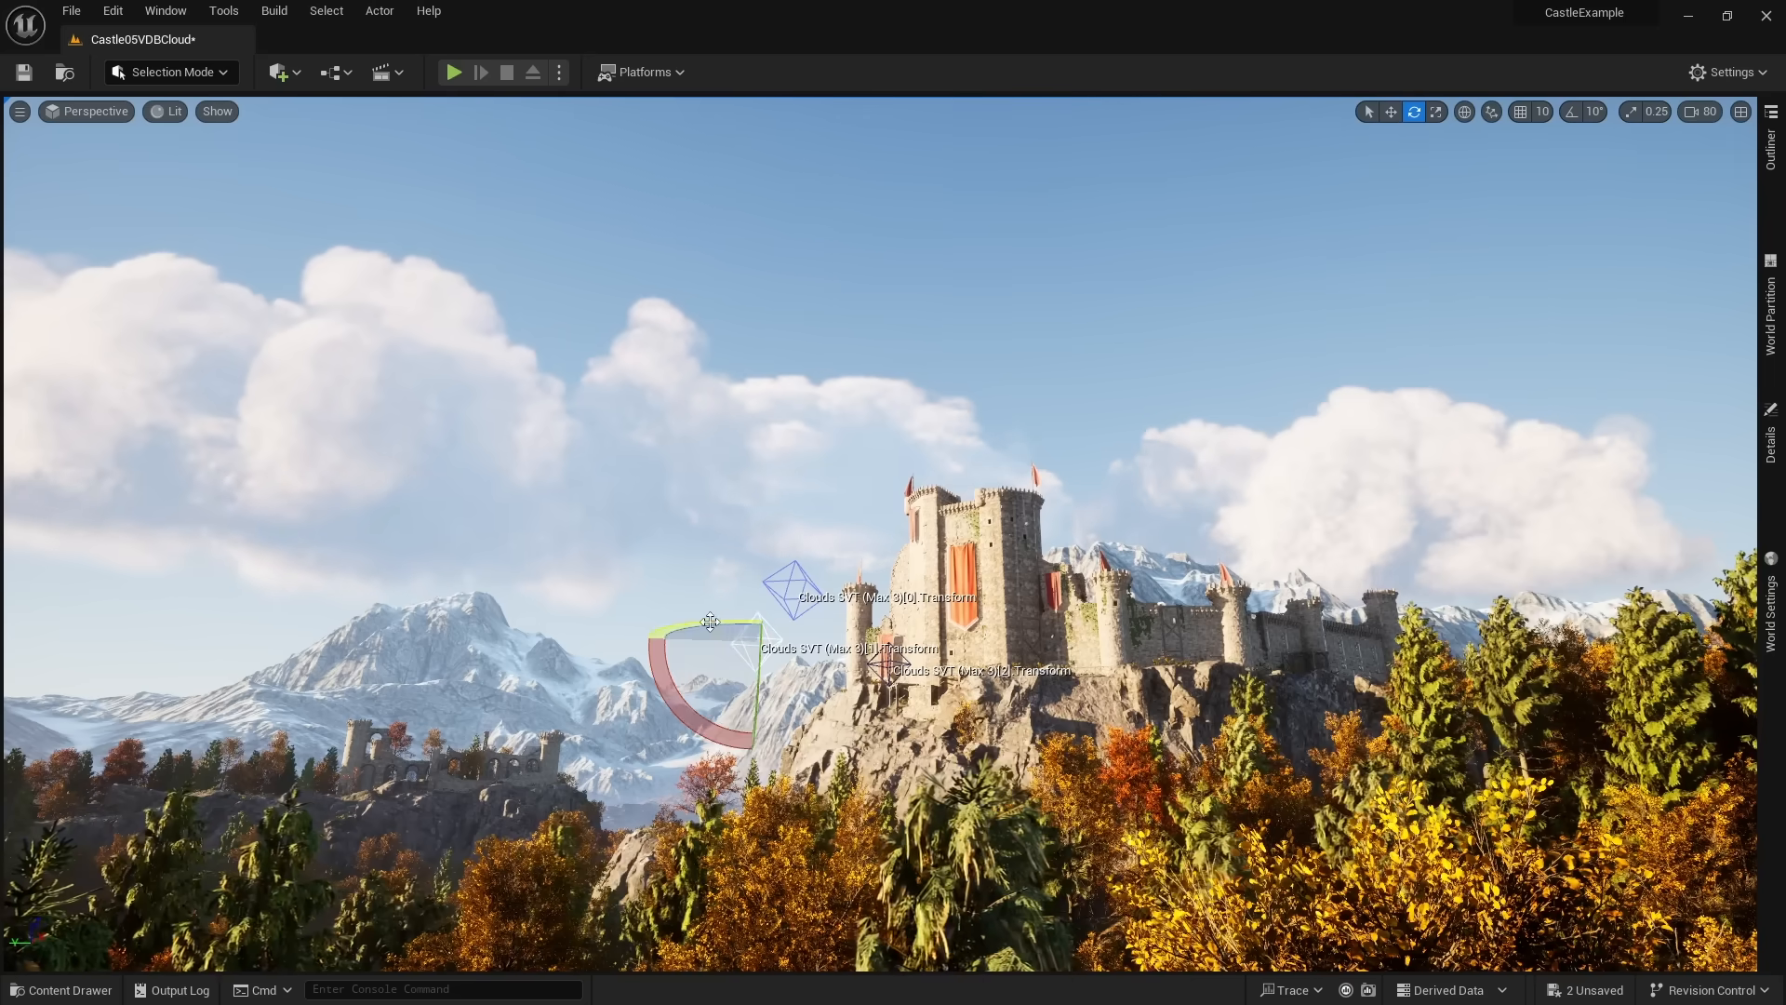
- Drag the Clouds SVT actor with the Move gizmo across the castle sky
left_click(1390, 112)
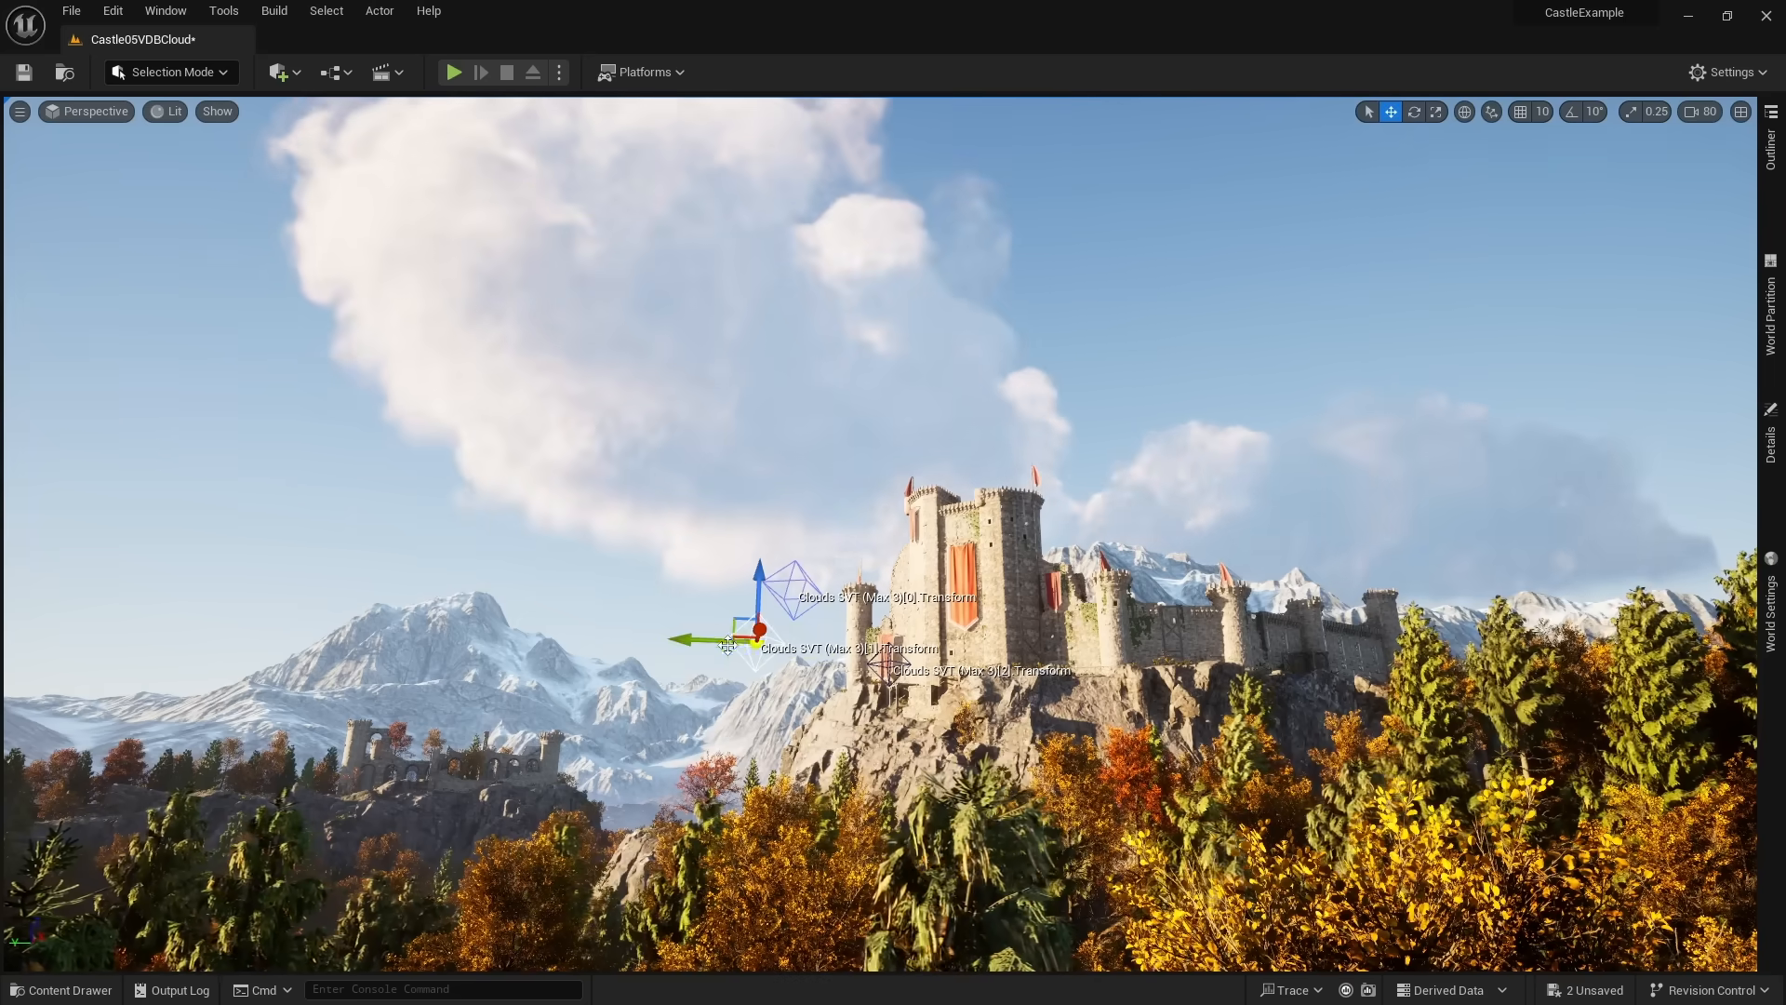
left_click_drag(729, 639, 536, 621)
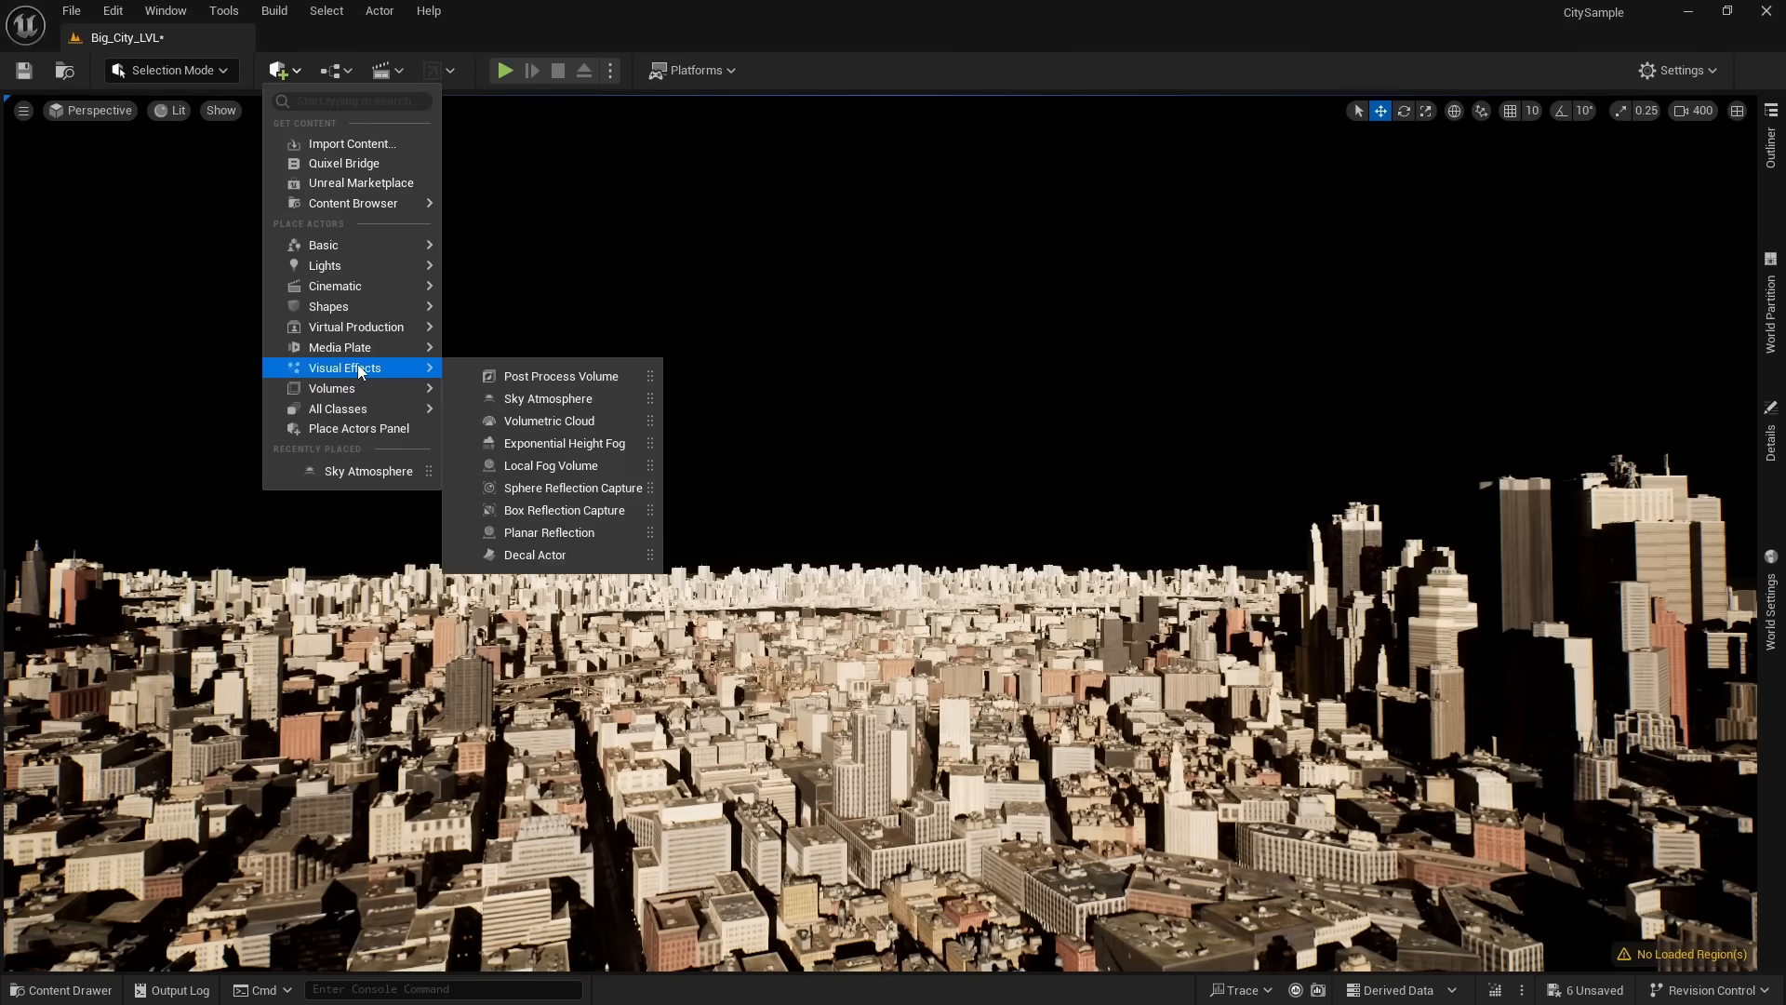
- Show the Visual Effects submenu in the Quick Add menu
left_click(547, 399)
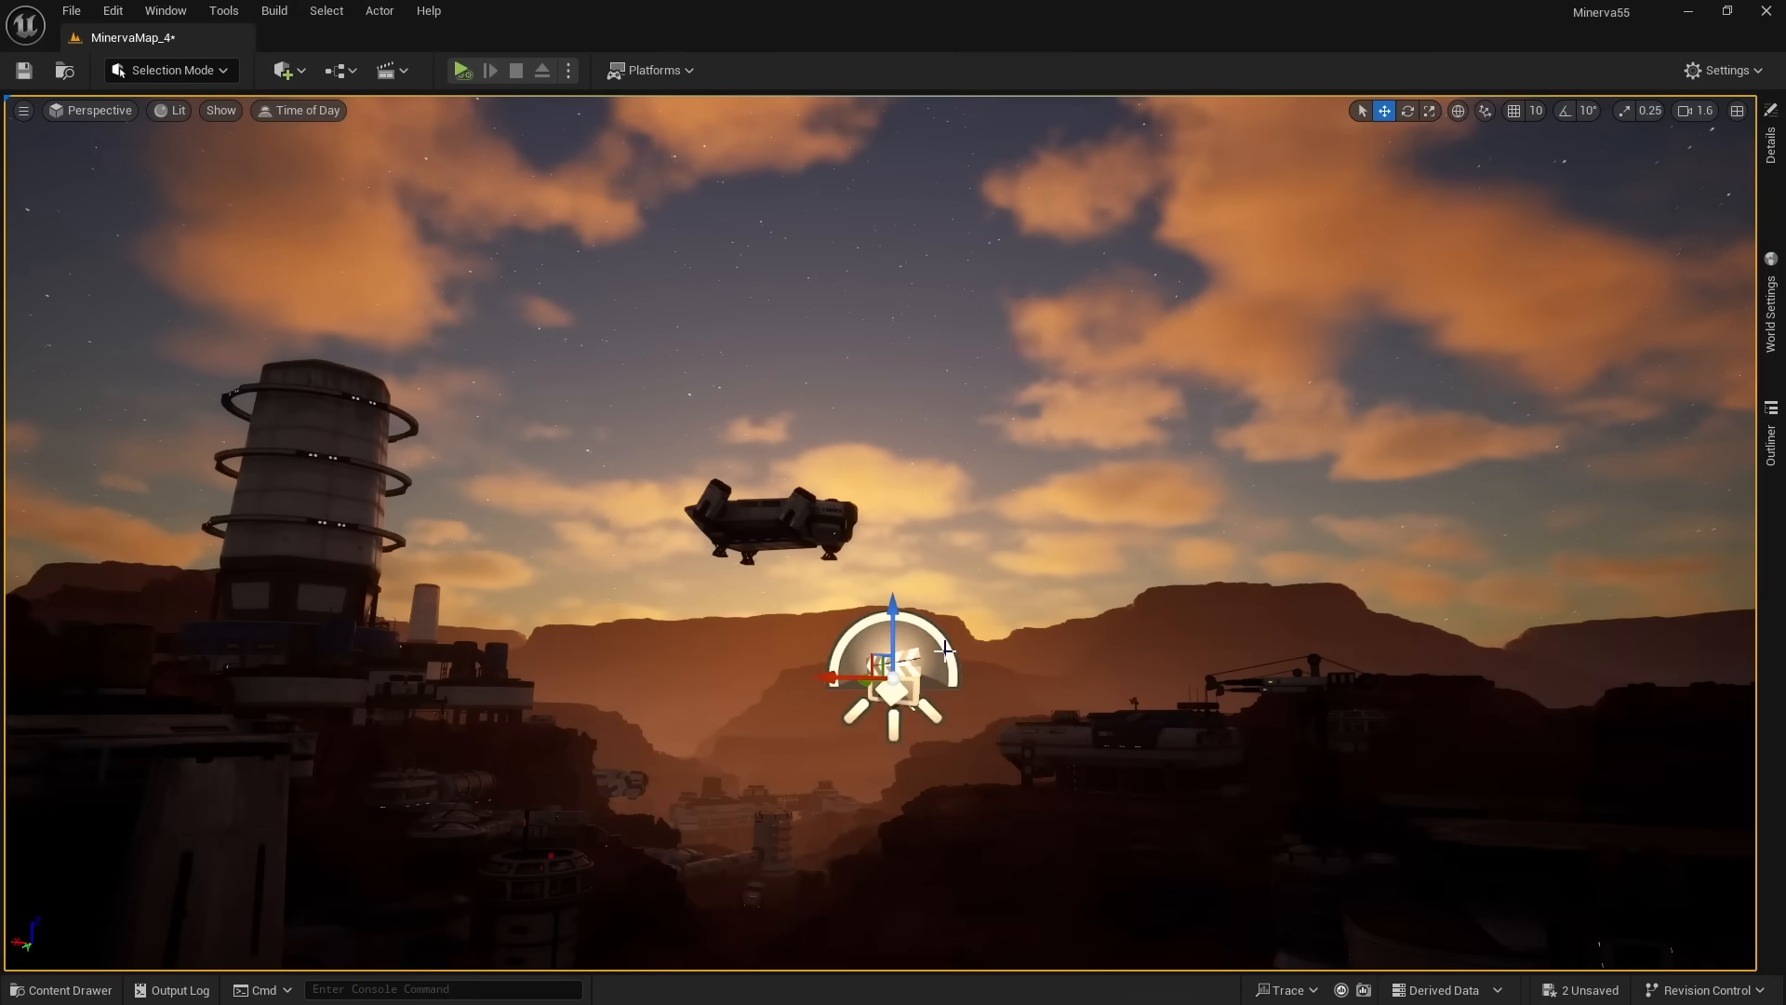
- Set the Minerva base's Time of Day slider to about 14.65 for afternoon
left_click(300, 110)
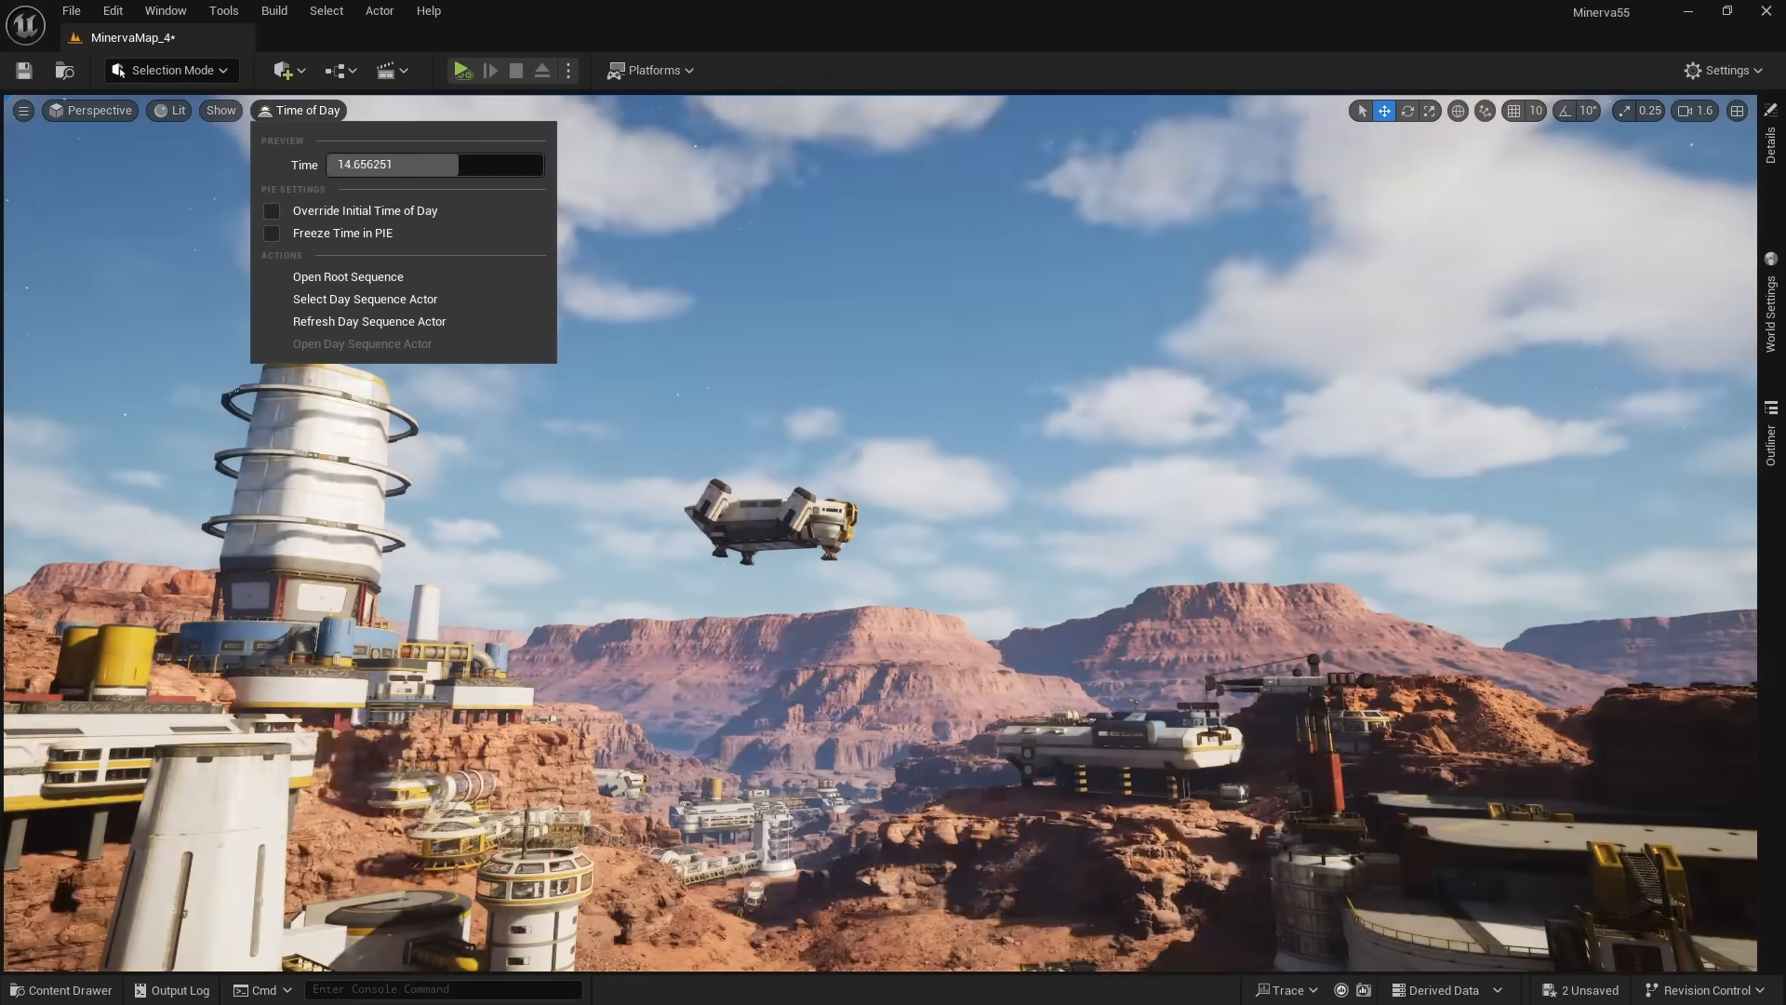
left_click_drag(392, 164, 365, 164)
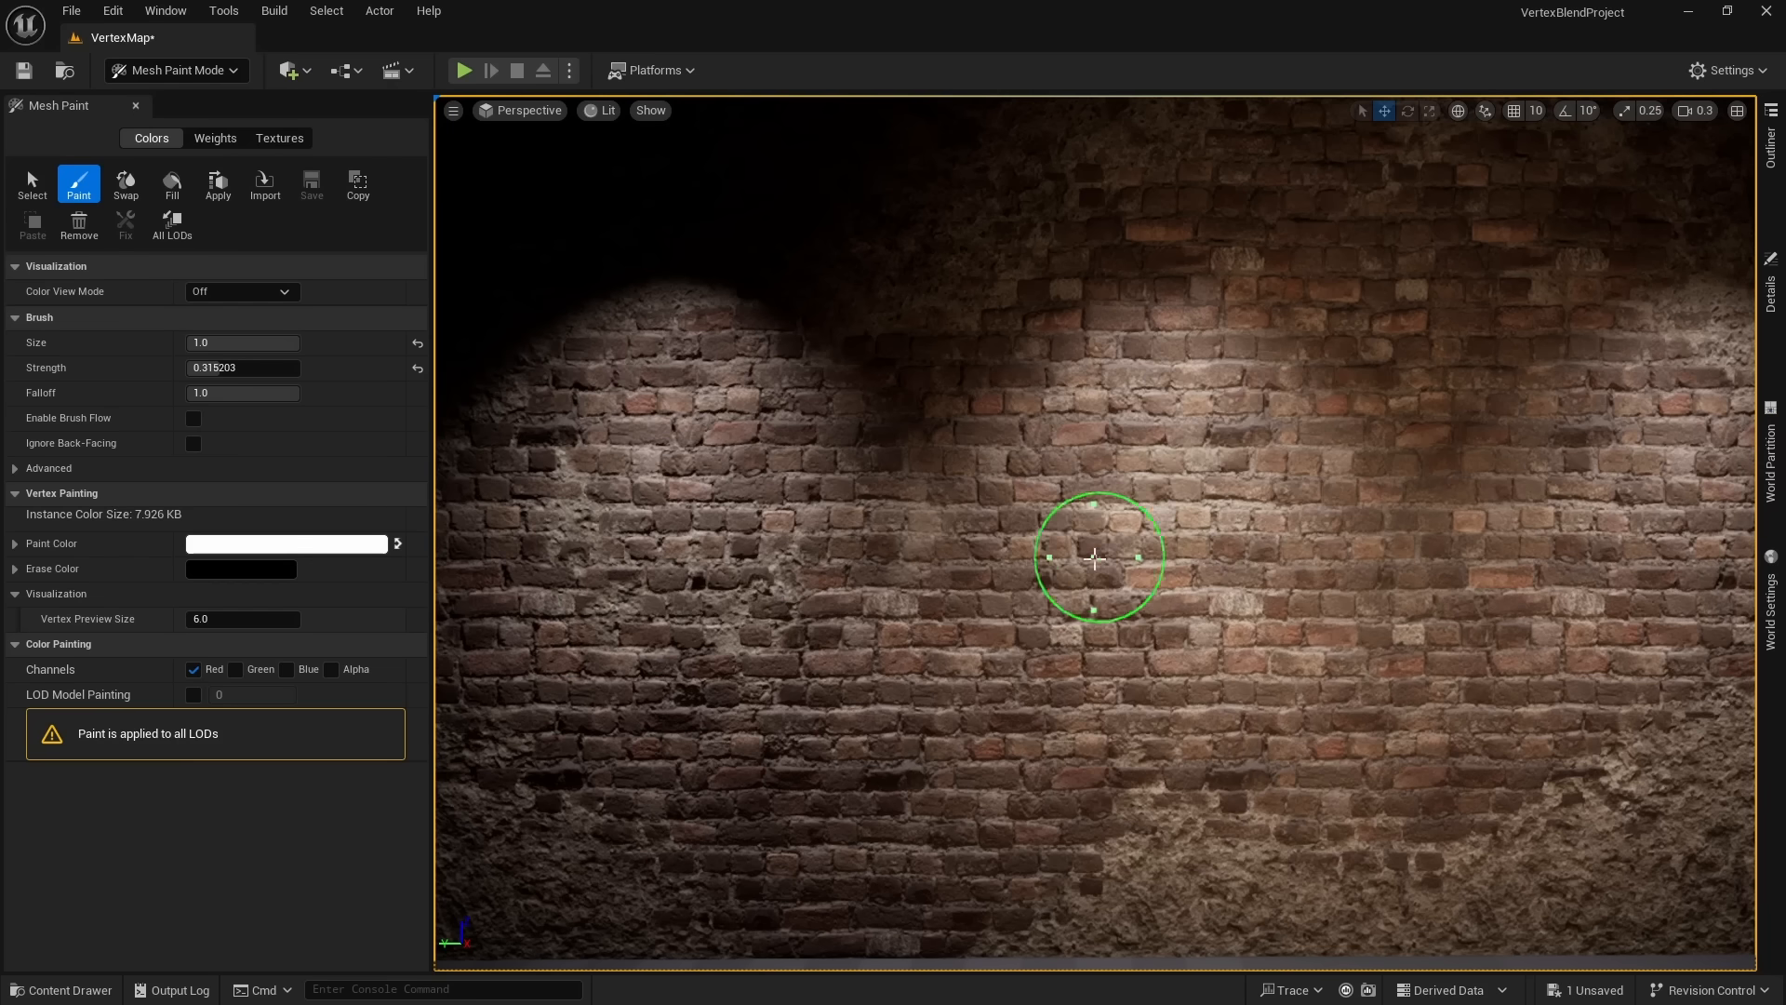
- Paint plaster patches on the brick wall, then texture-color paint the street wall
left_click_drag(1100, 558, 1381, 554)
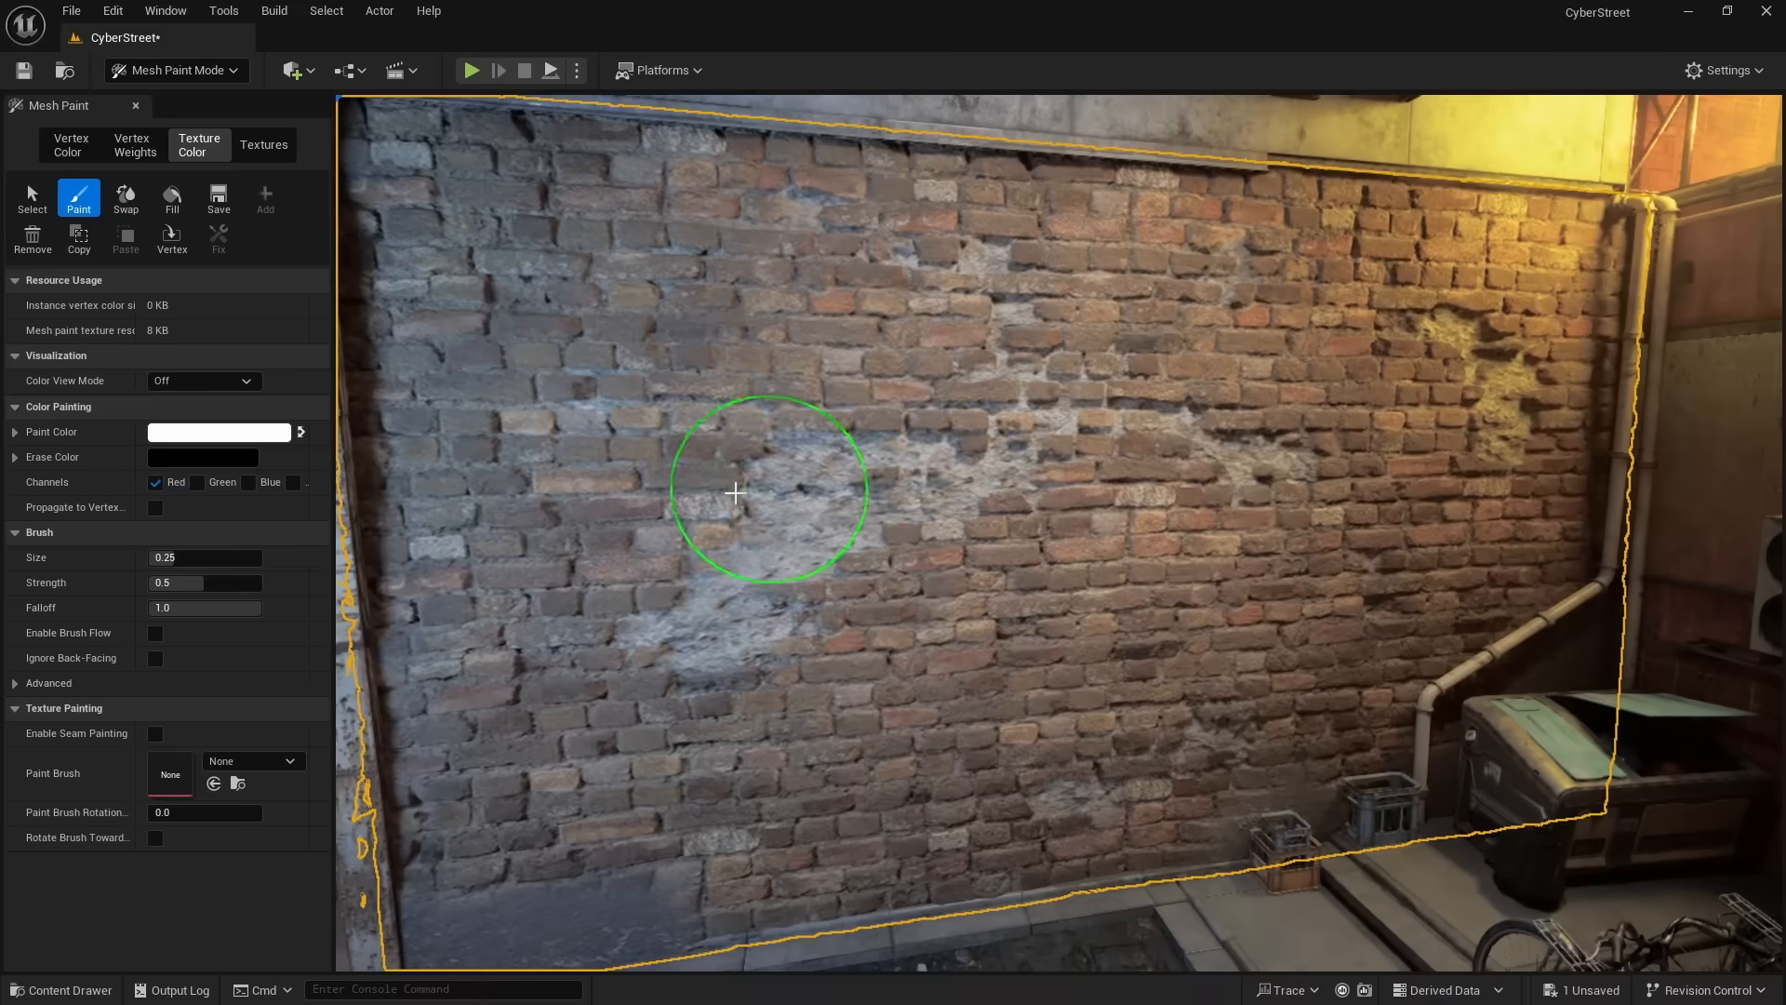
left_click_drag(734, 492, 869, 375)
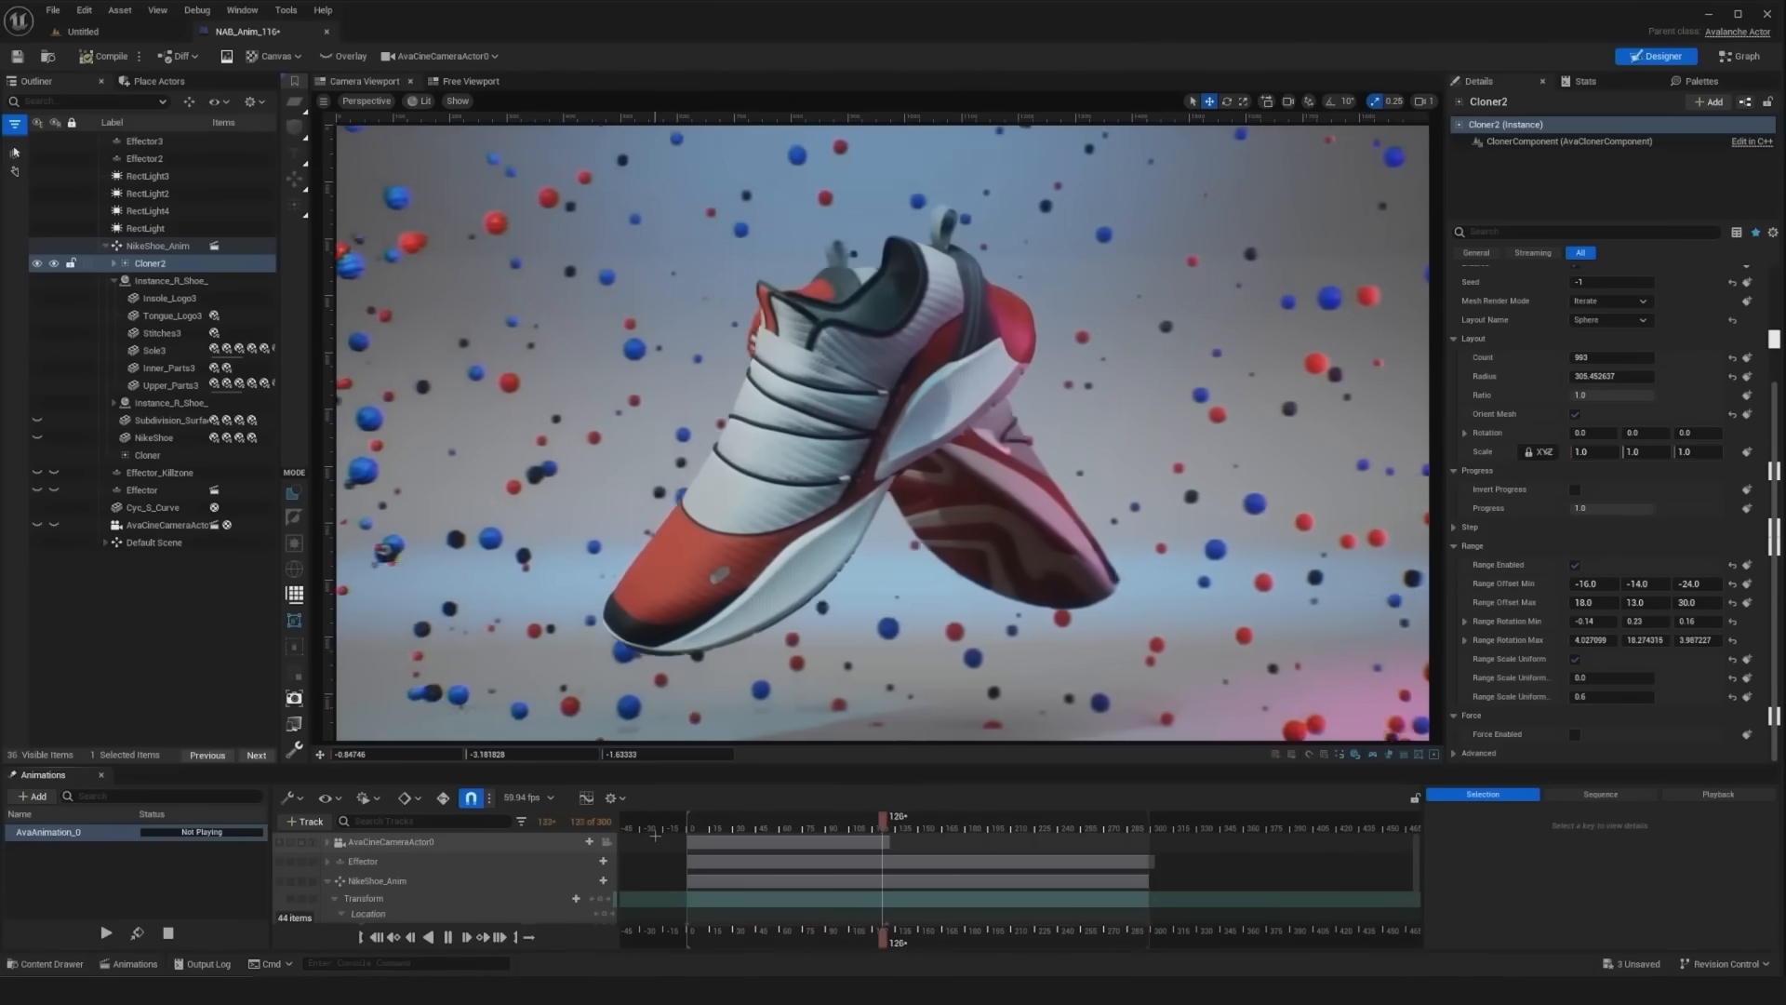
- Scrub the Sequencer playhead to preview the sneaker animation with Cloner2's spheres
left_click_drag(883, 817, 1067, 817)
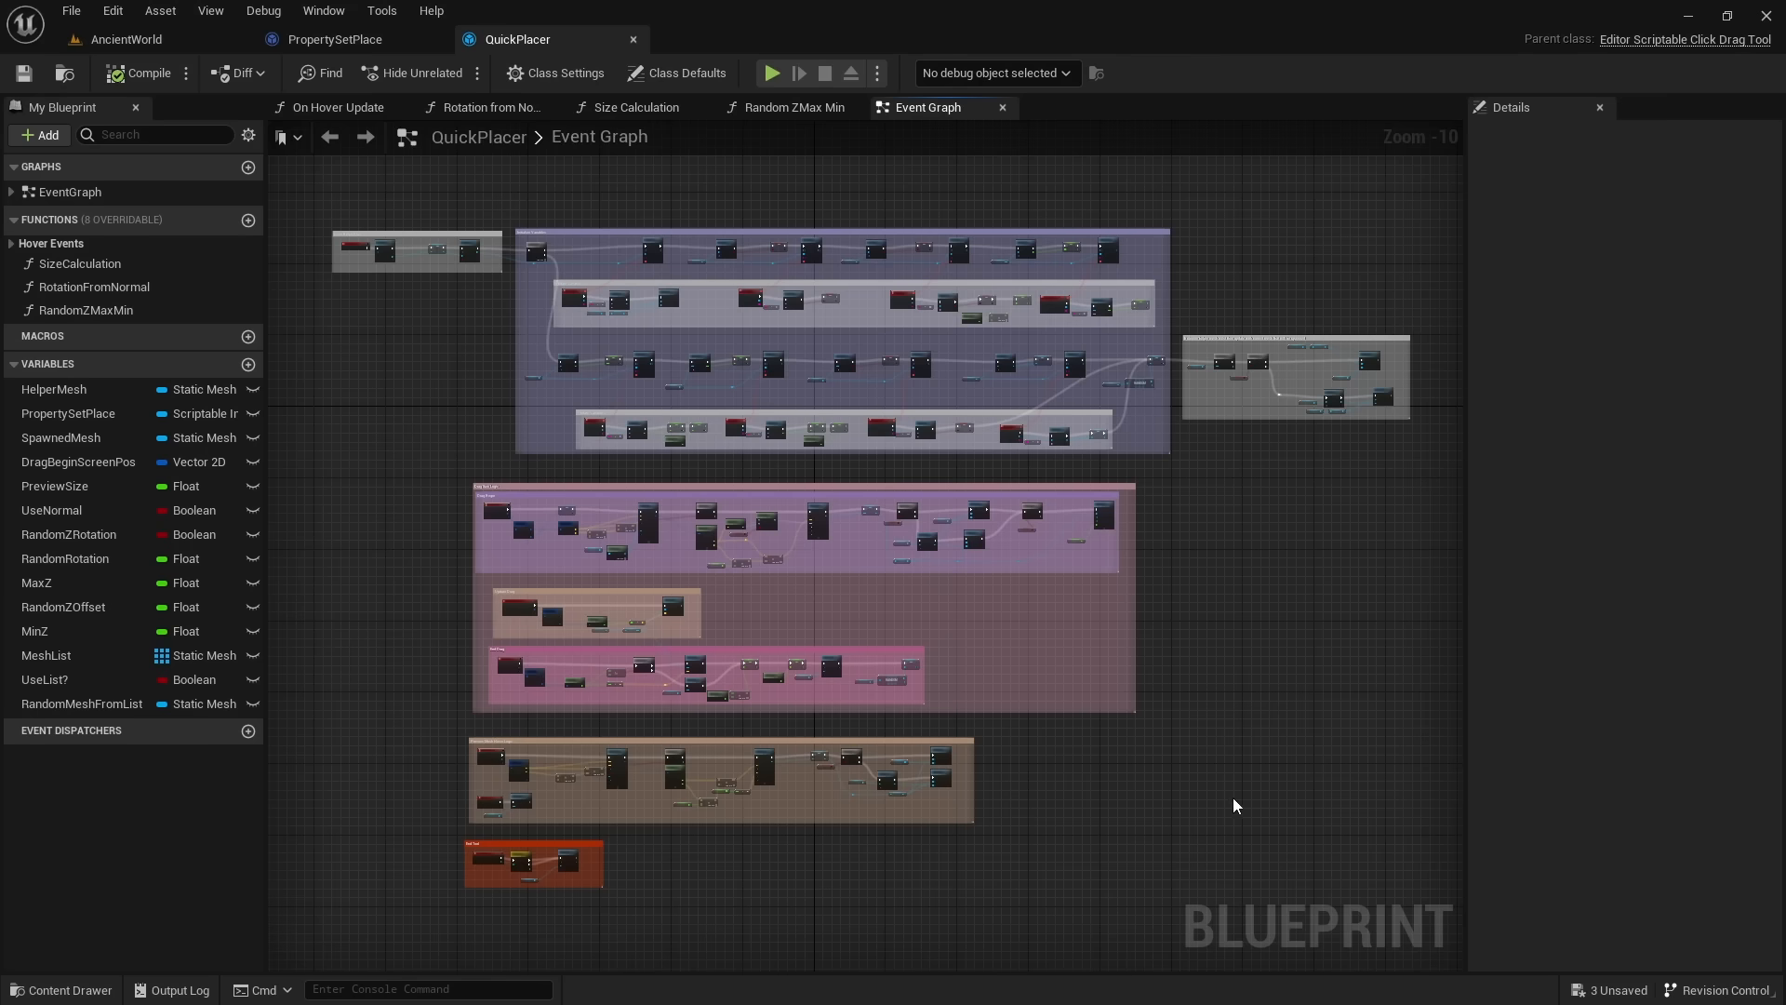
mouse_move(589, 487)
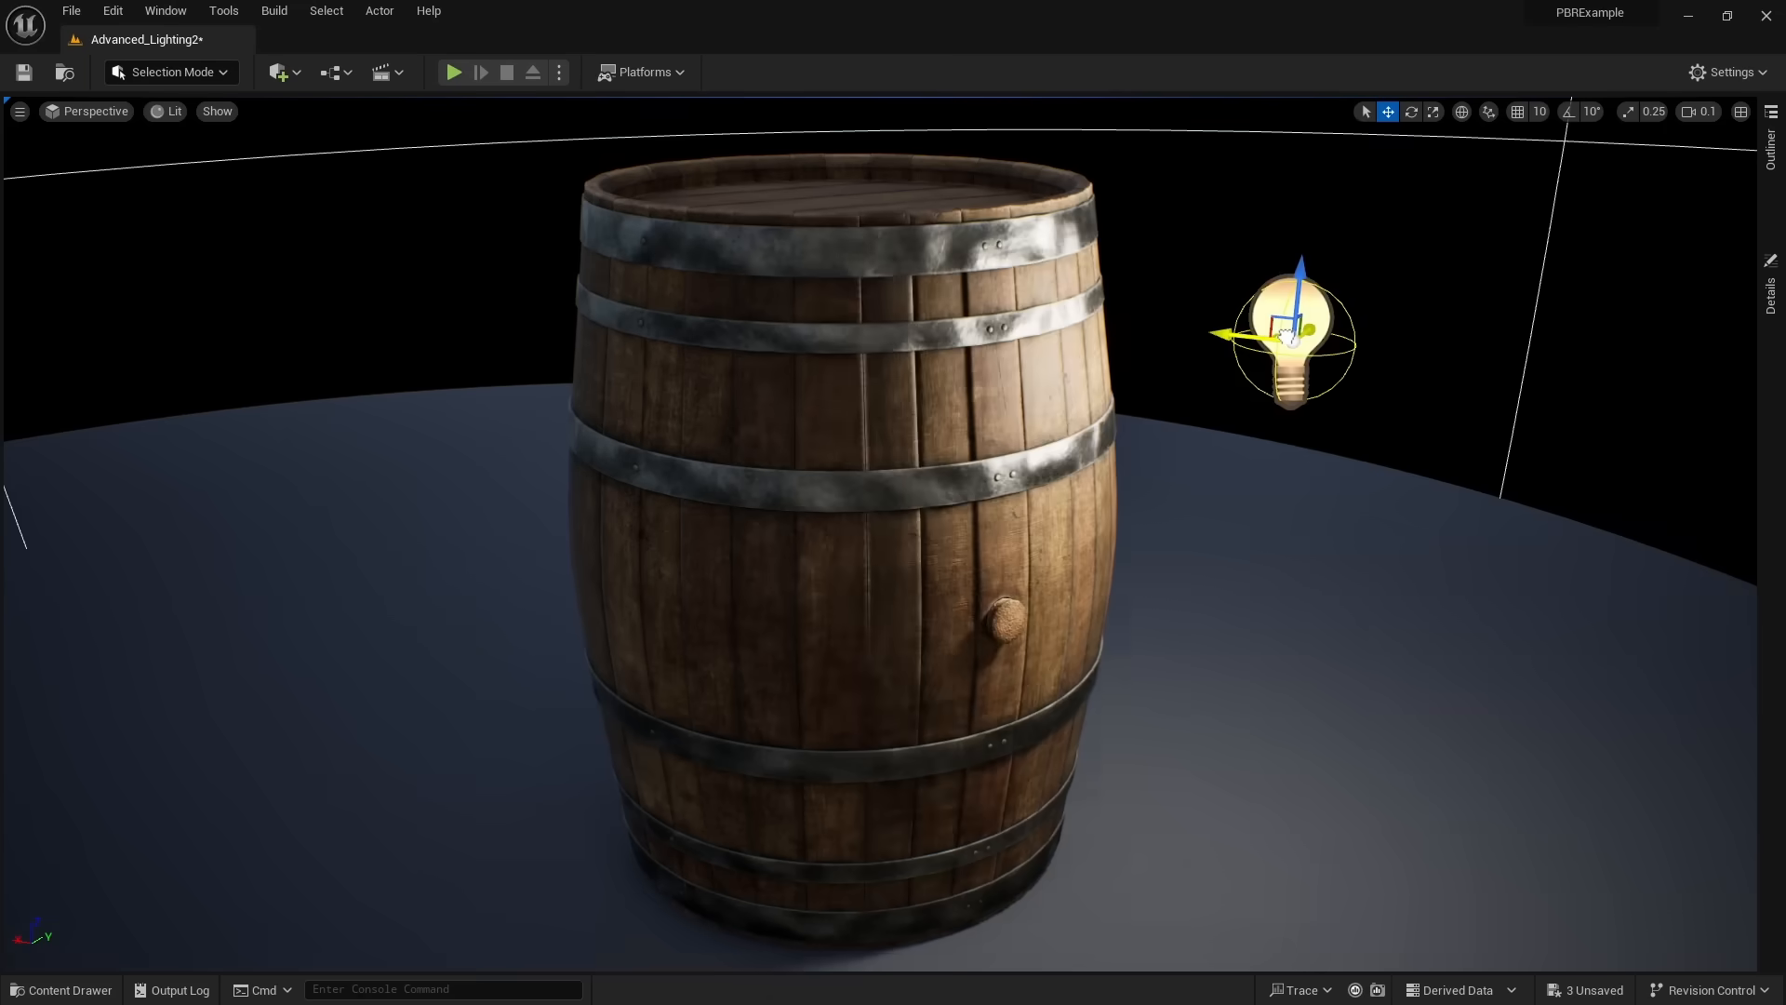
- Wire a texture sample into M_Barrel's Base Color or Metallic input
left_click_drag(1293, 336, 841, 706)
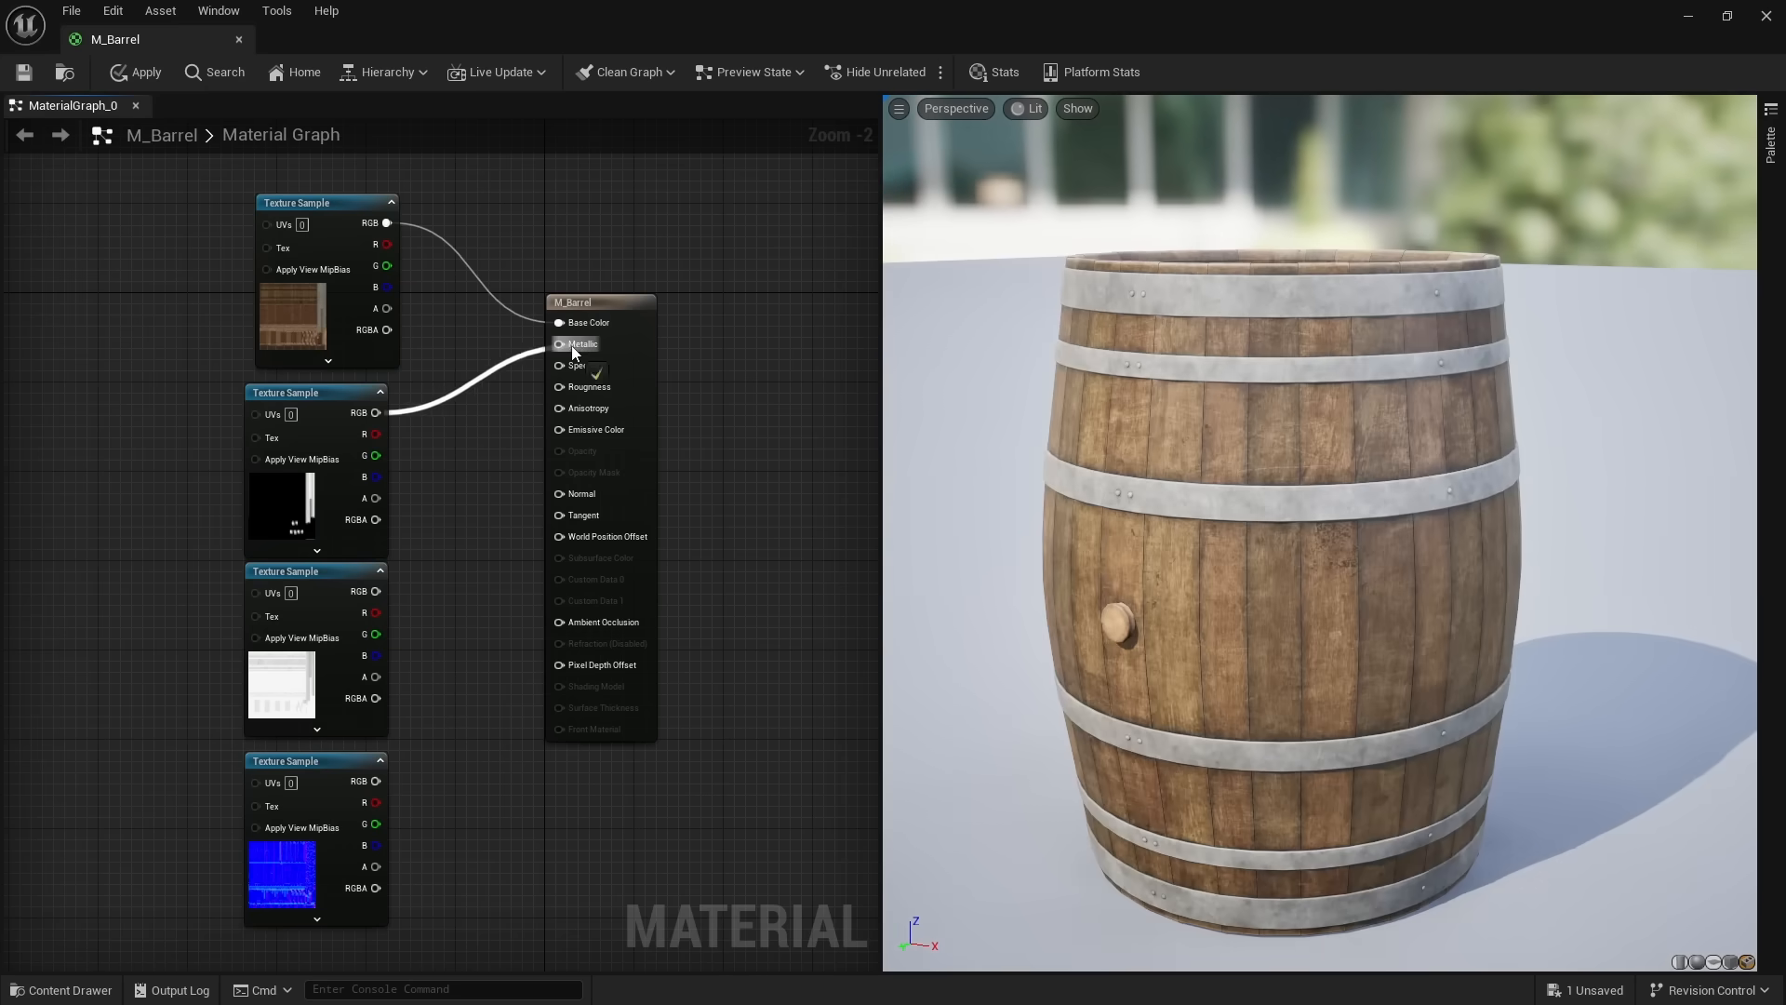
- Create a new PBR material for the shaderball in the Material Designer
left_click(583, 344)
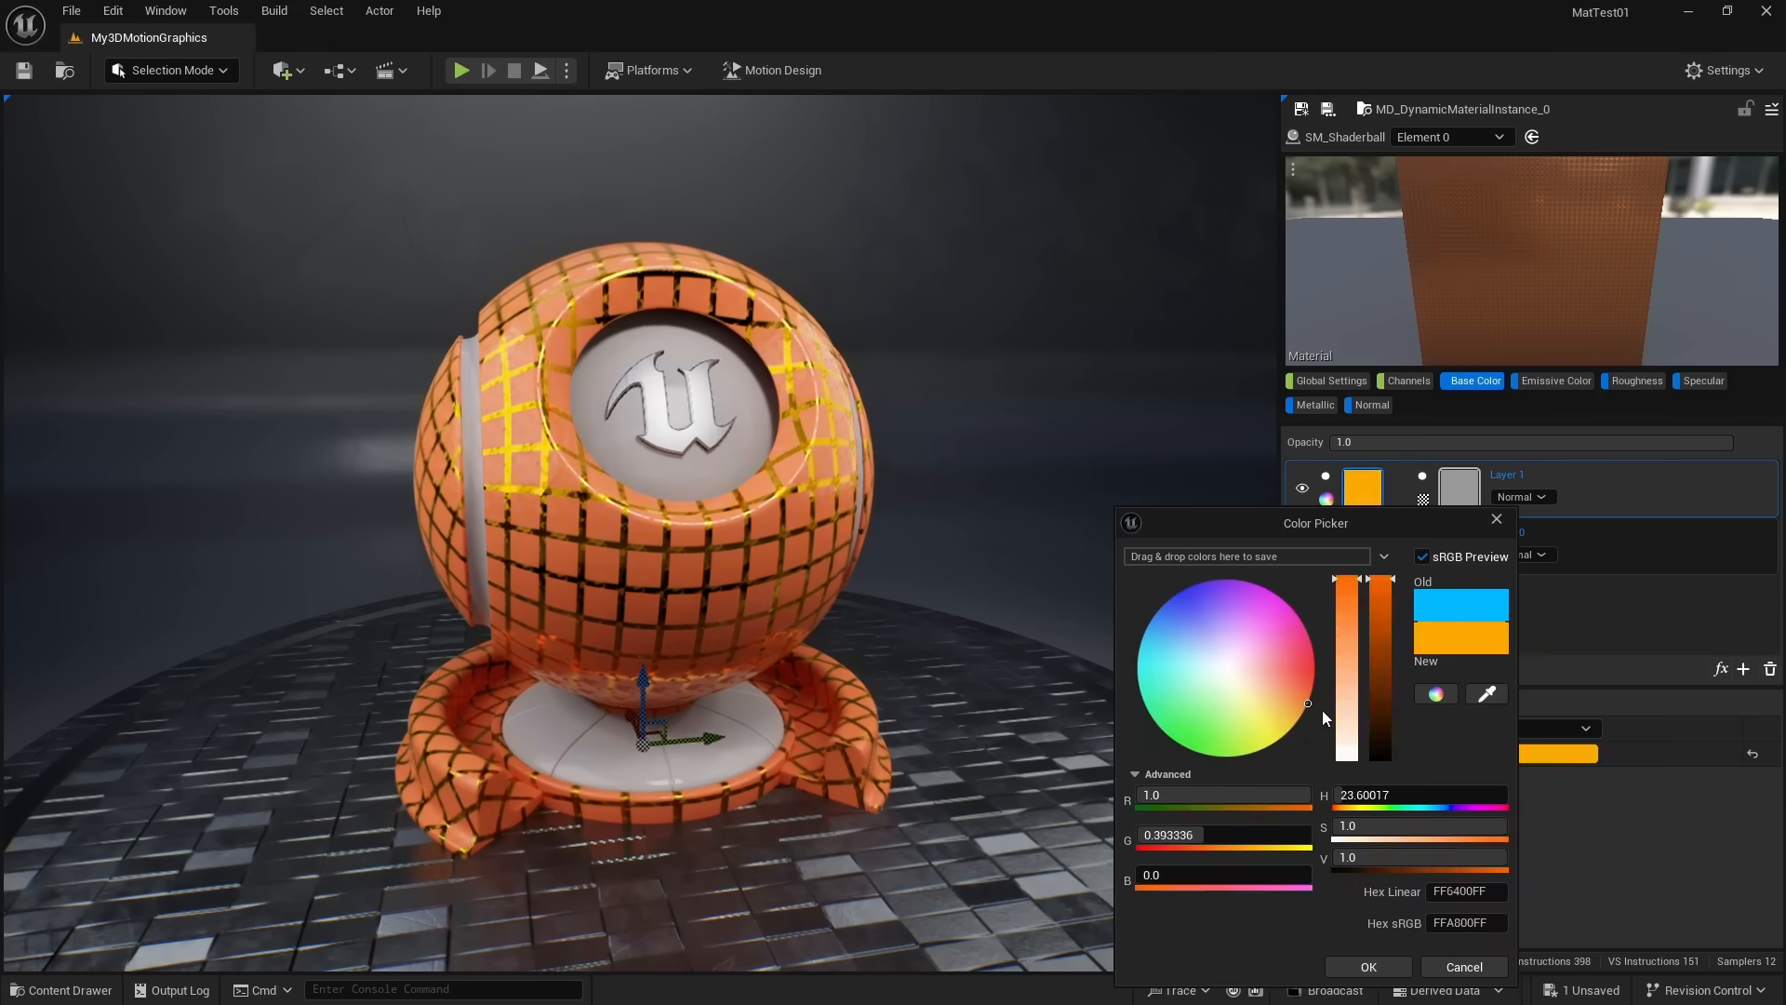
left_click(1366, 966)
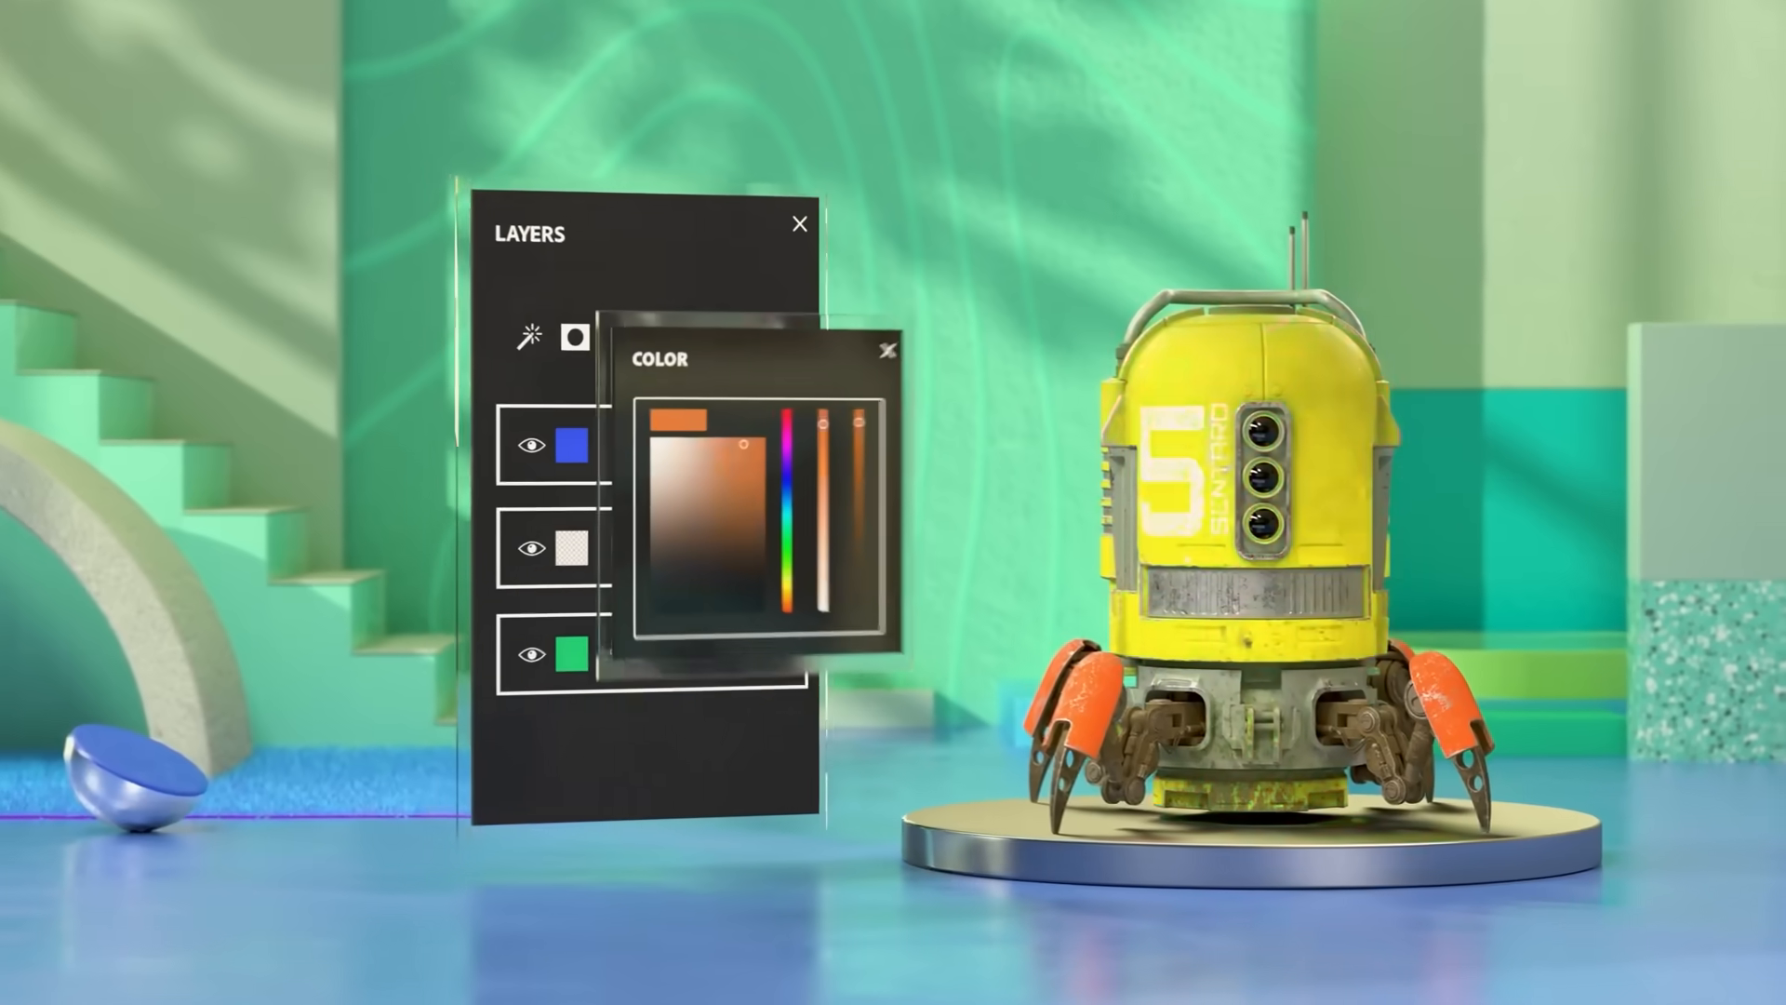
left_click(890, 349)
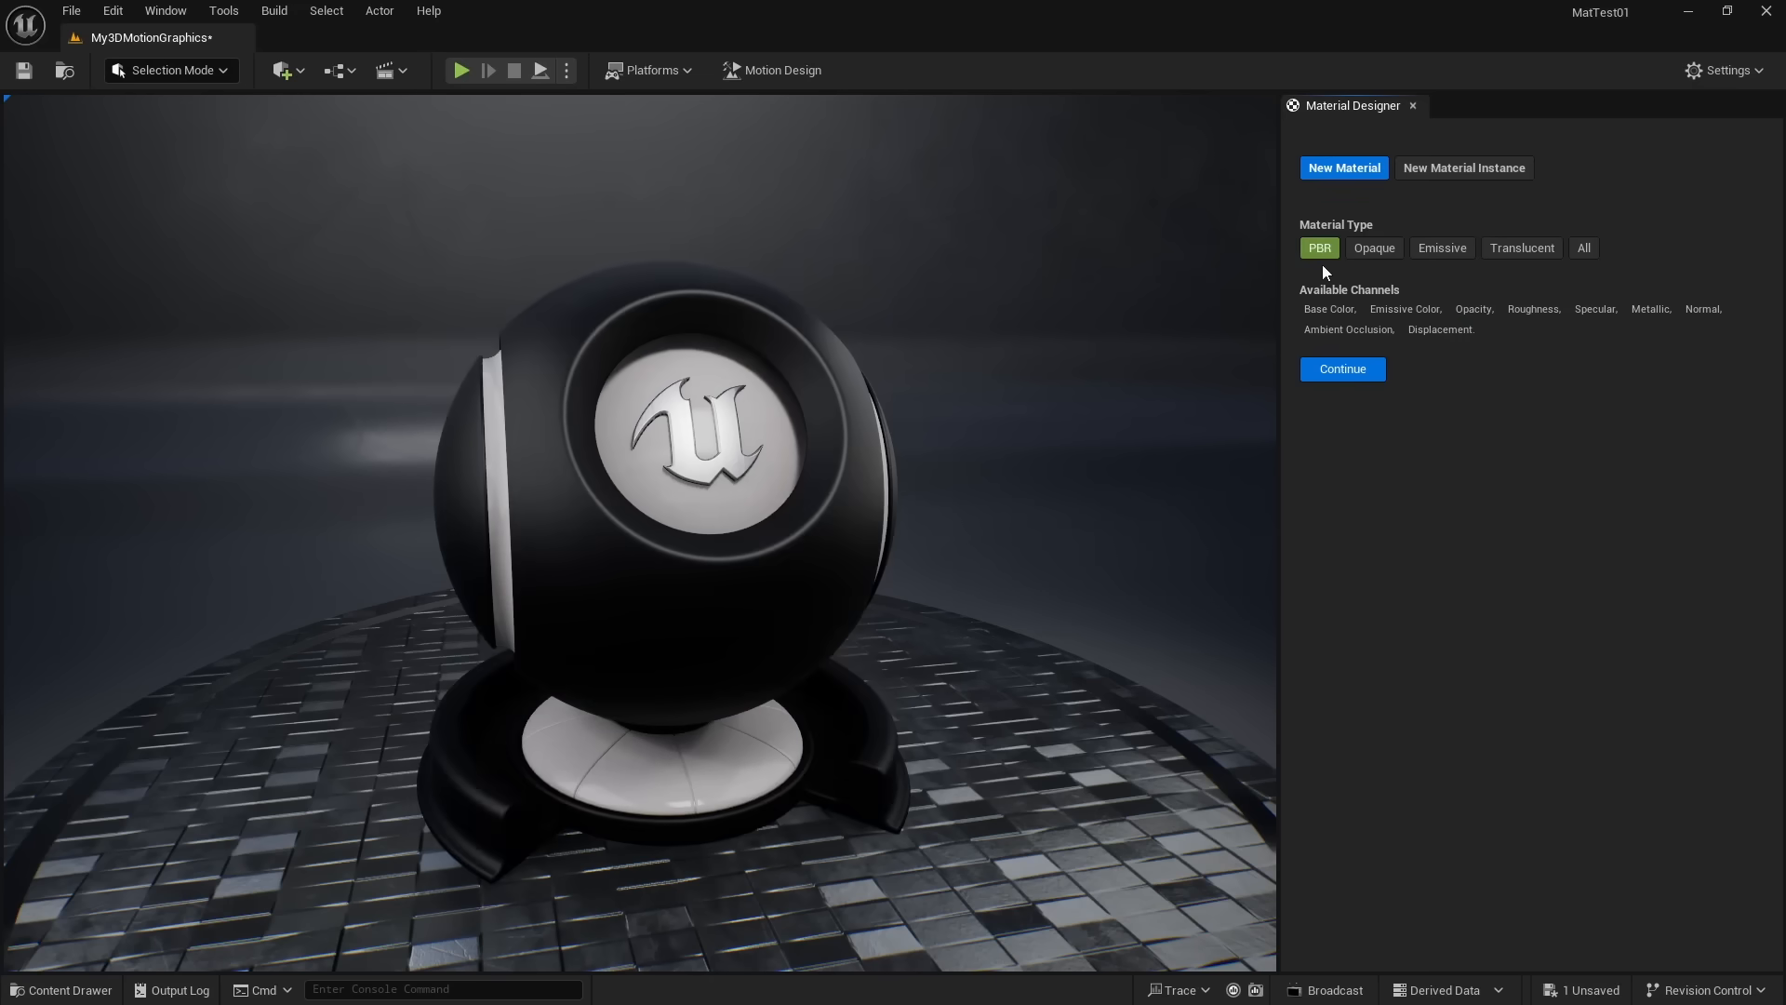
- Try solid yellow and blue base colors, then apply the thermal insulation panel texture to Layer 0
left_click(1342, 368)
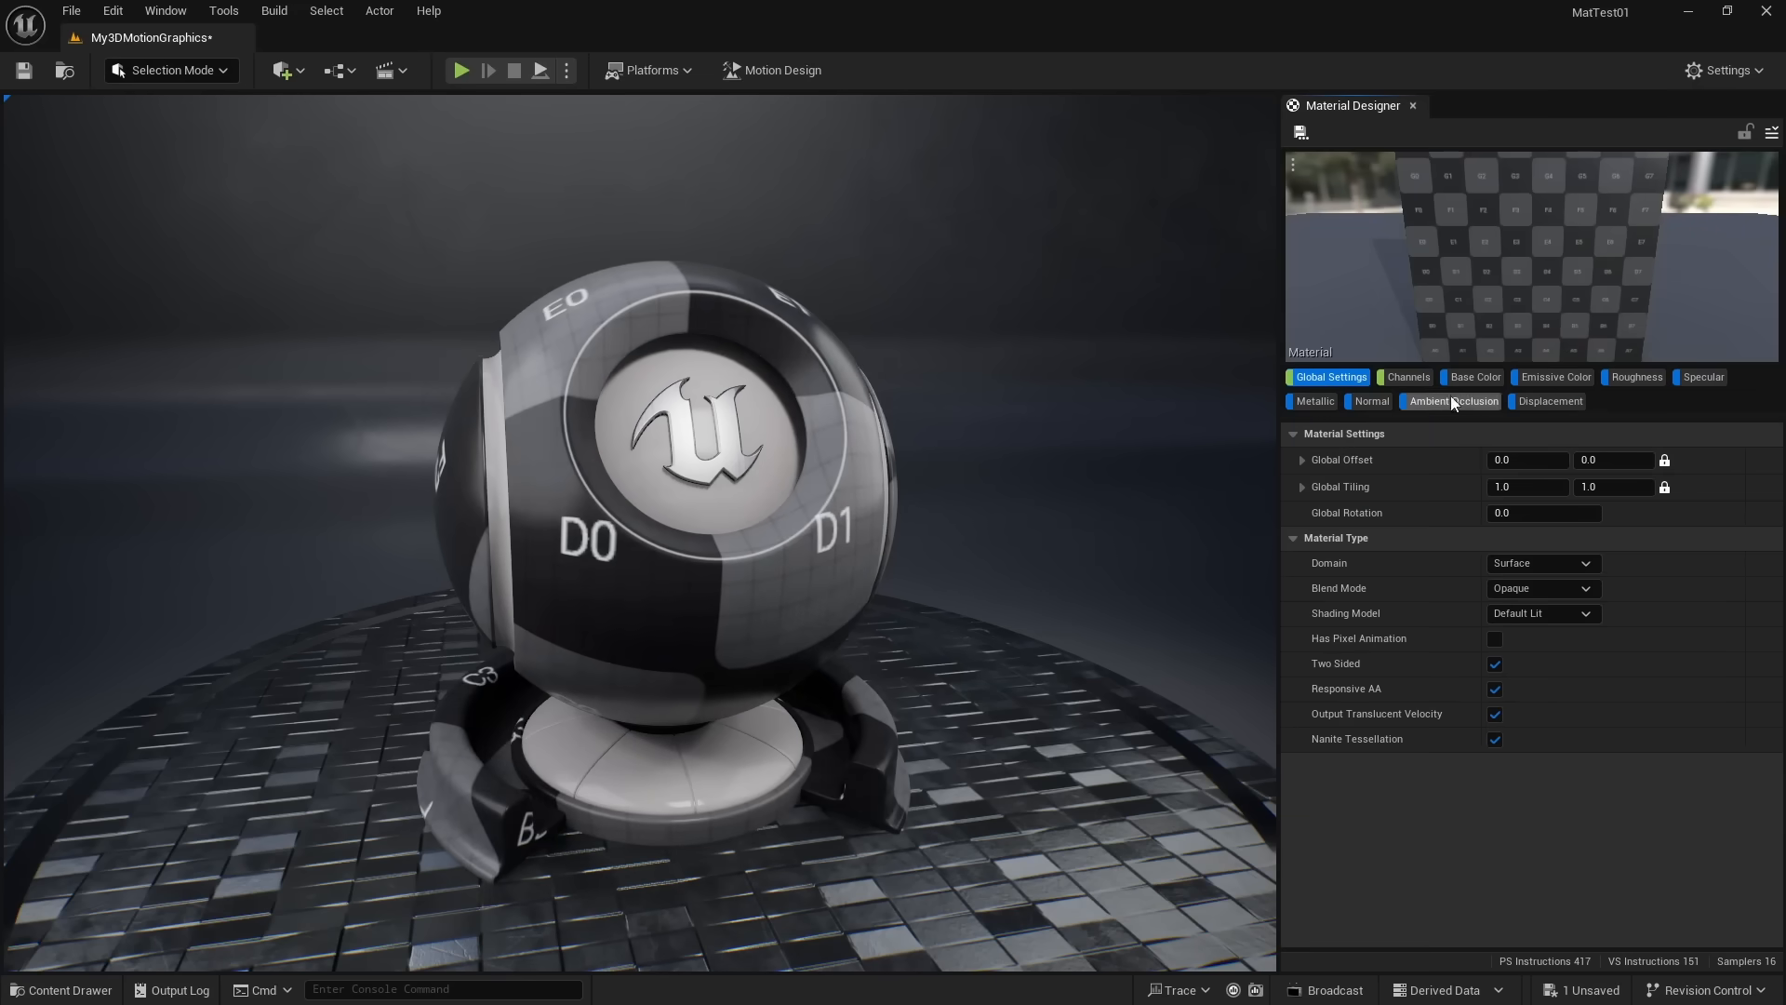
left_click(1639, 376)
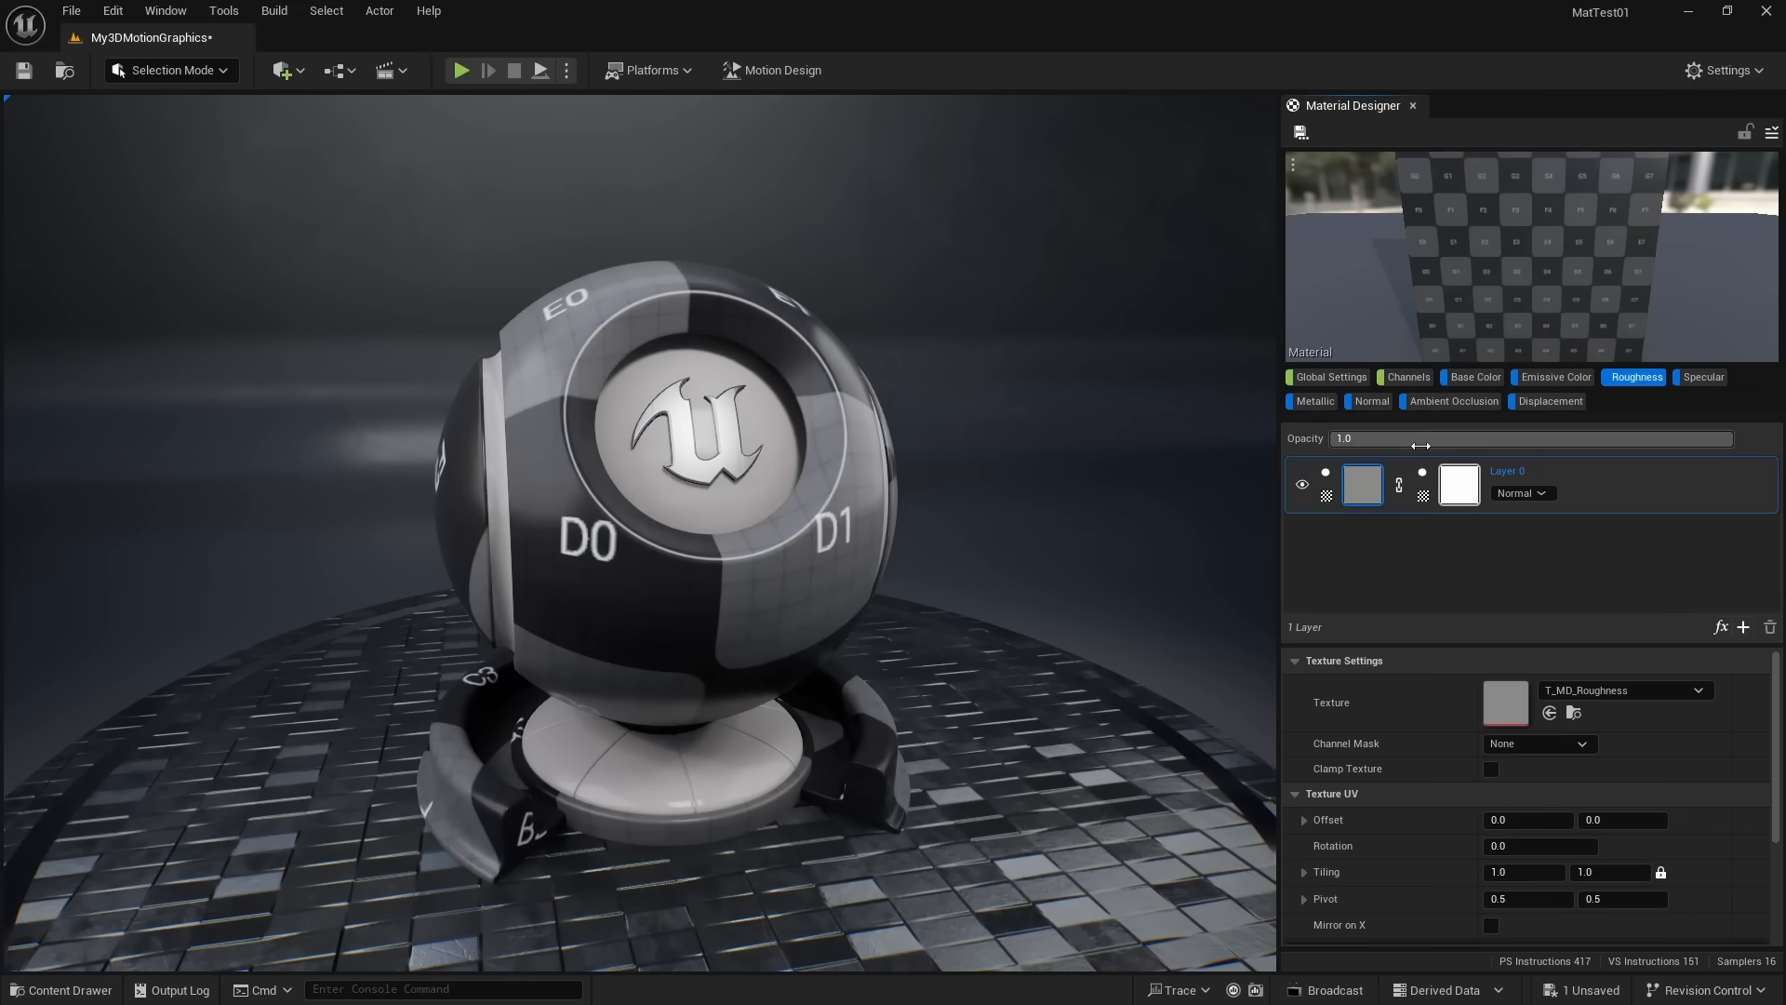
left_click(1477, 376)
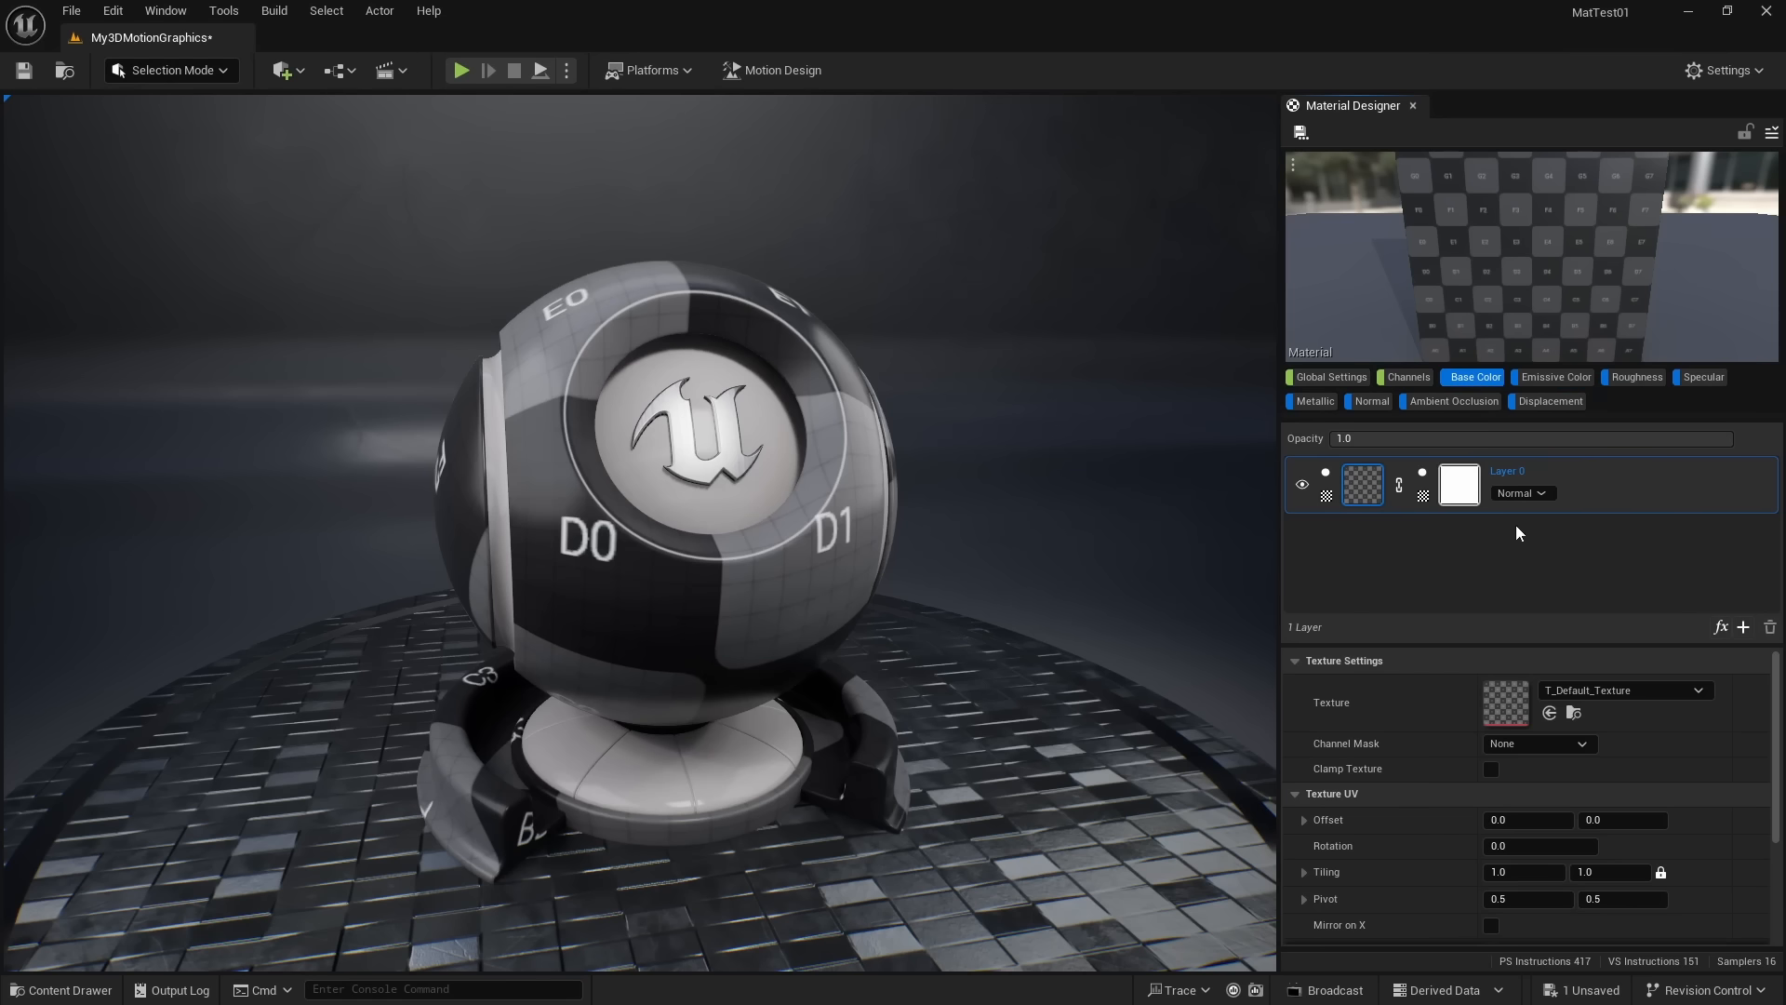
left_click(1360, 483)
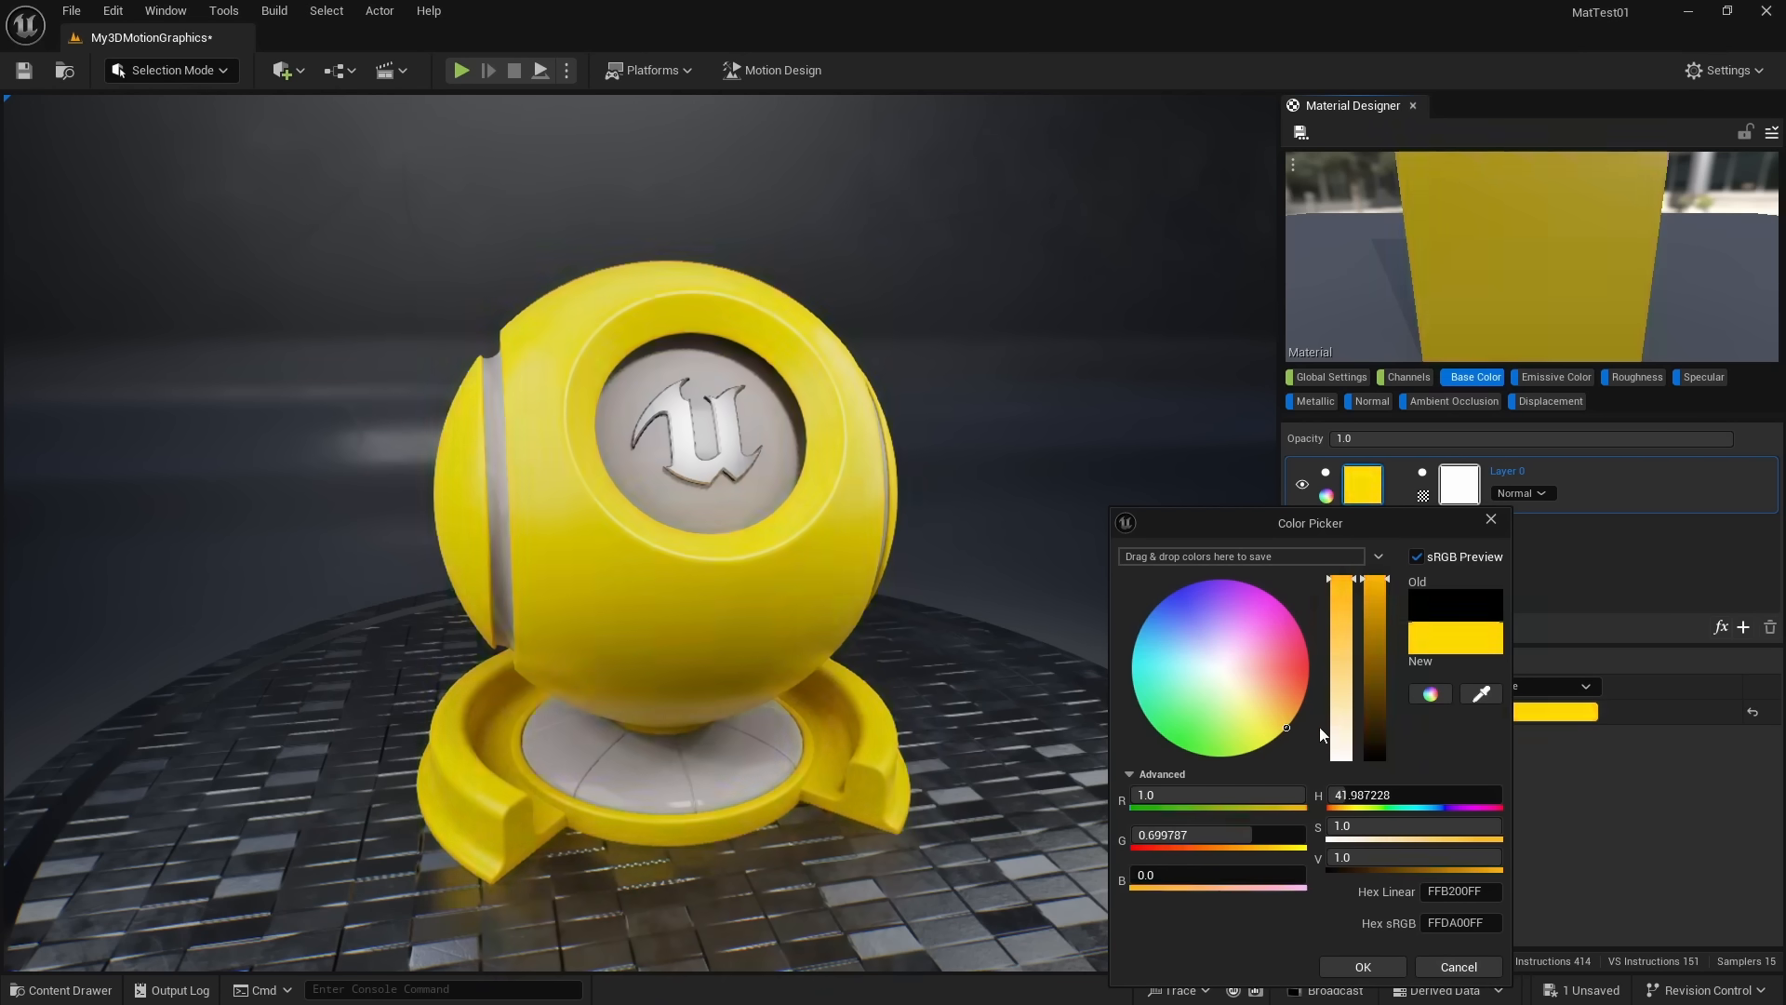
left_click(1361, 966)
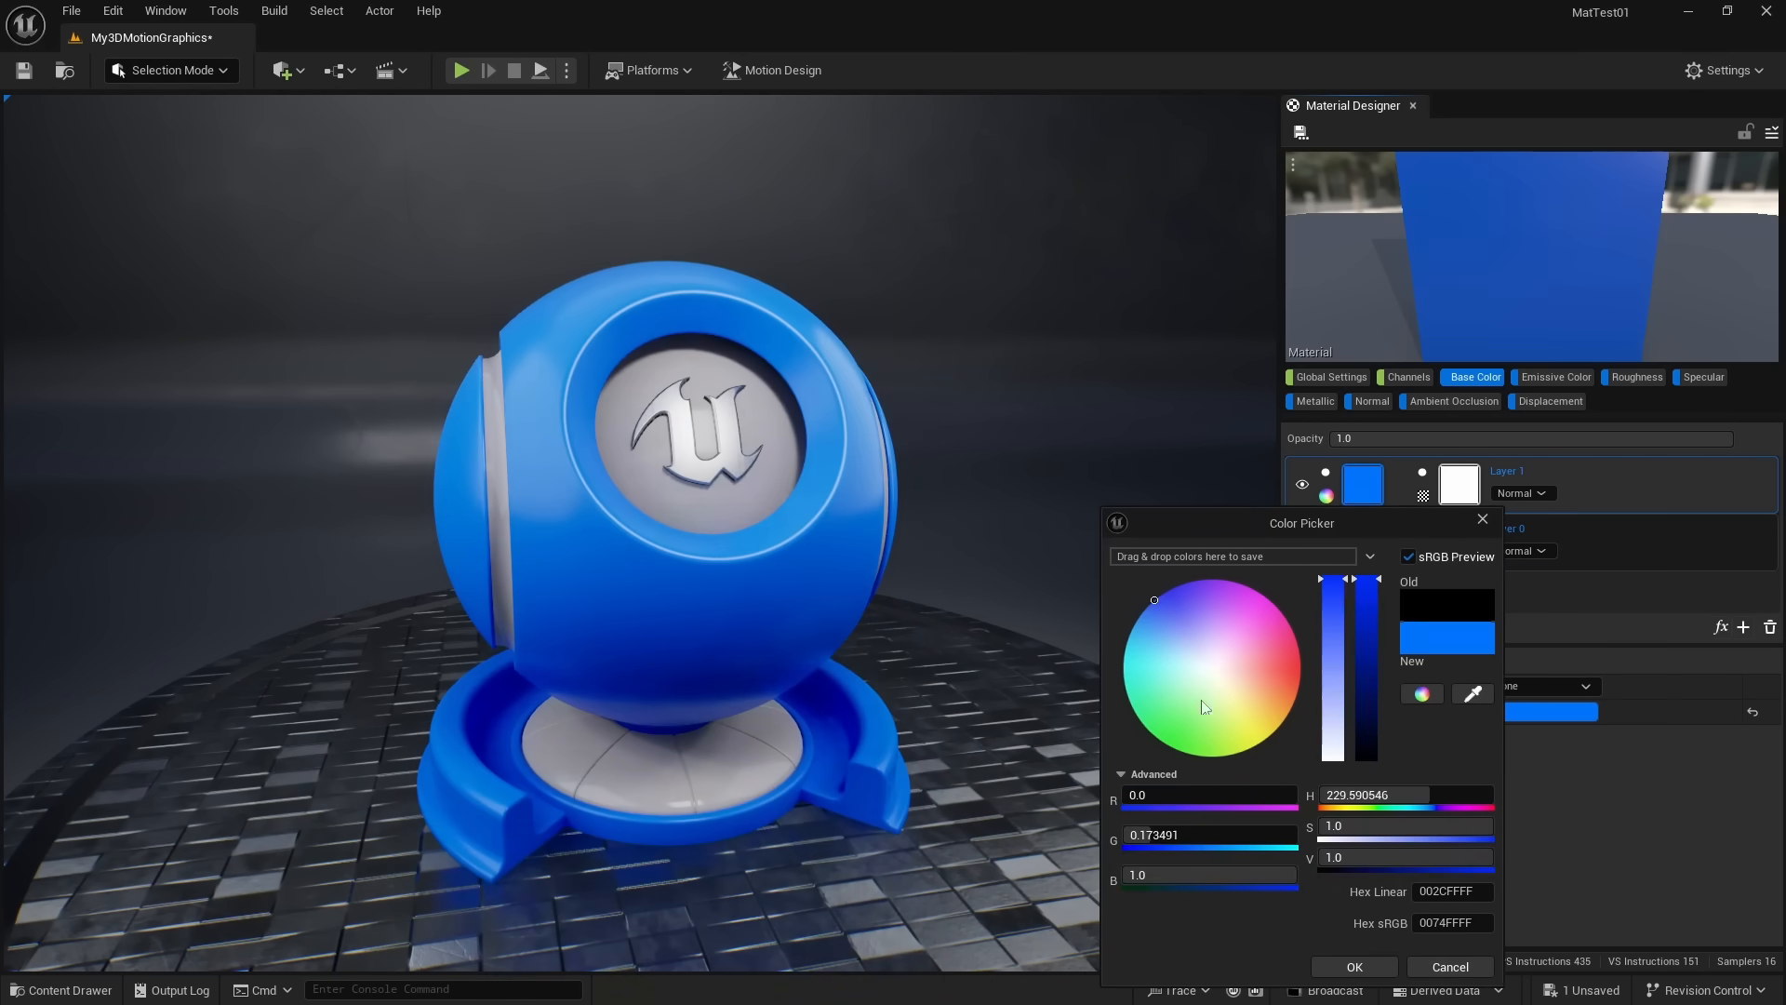
left_click(1352, 966)
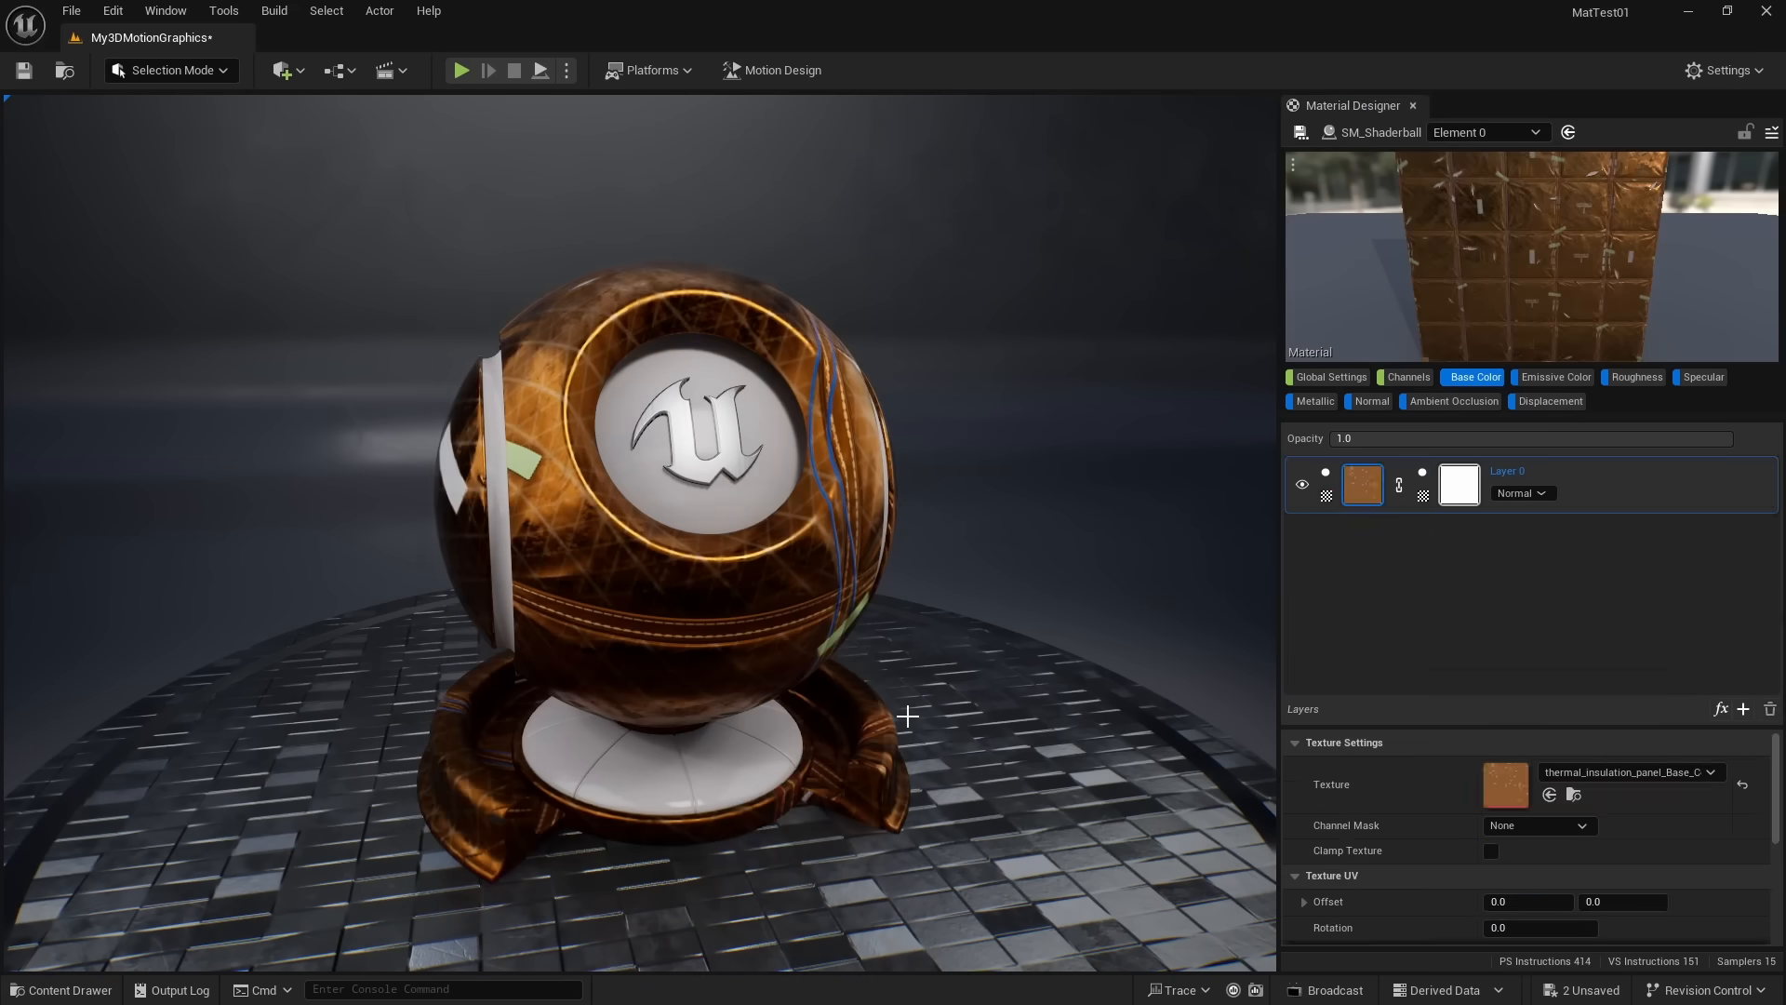
- Add a Multiply color layer, then set the roughness texture with Channel Mask Red
left_click(1741, 709)
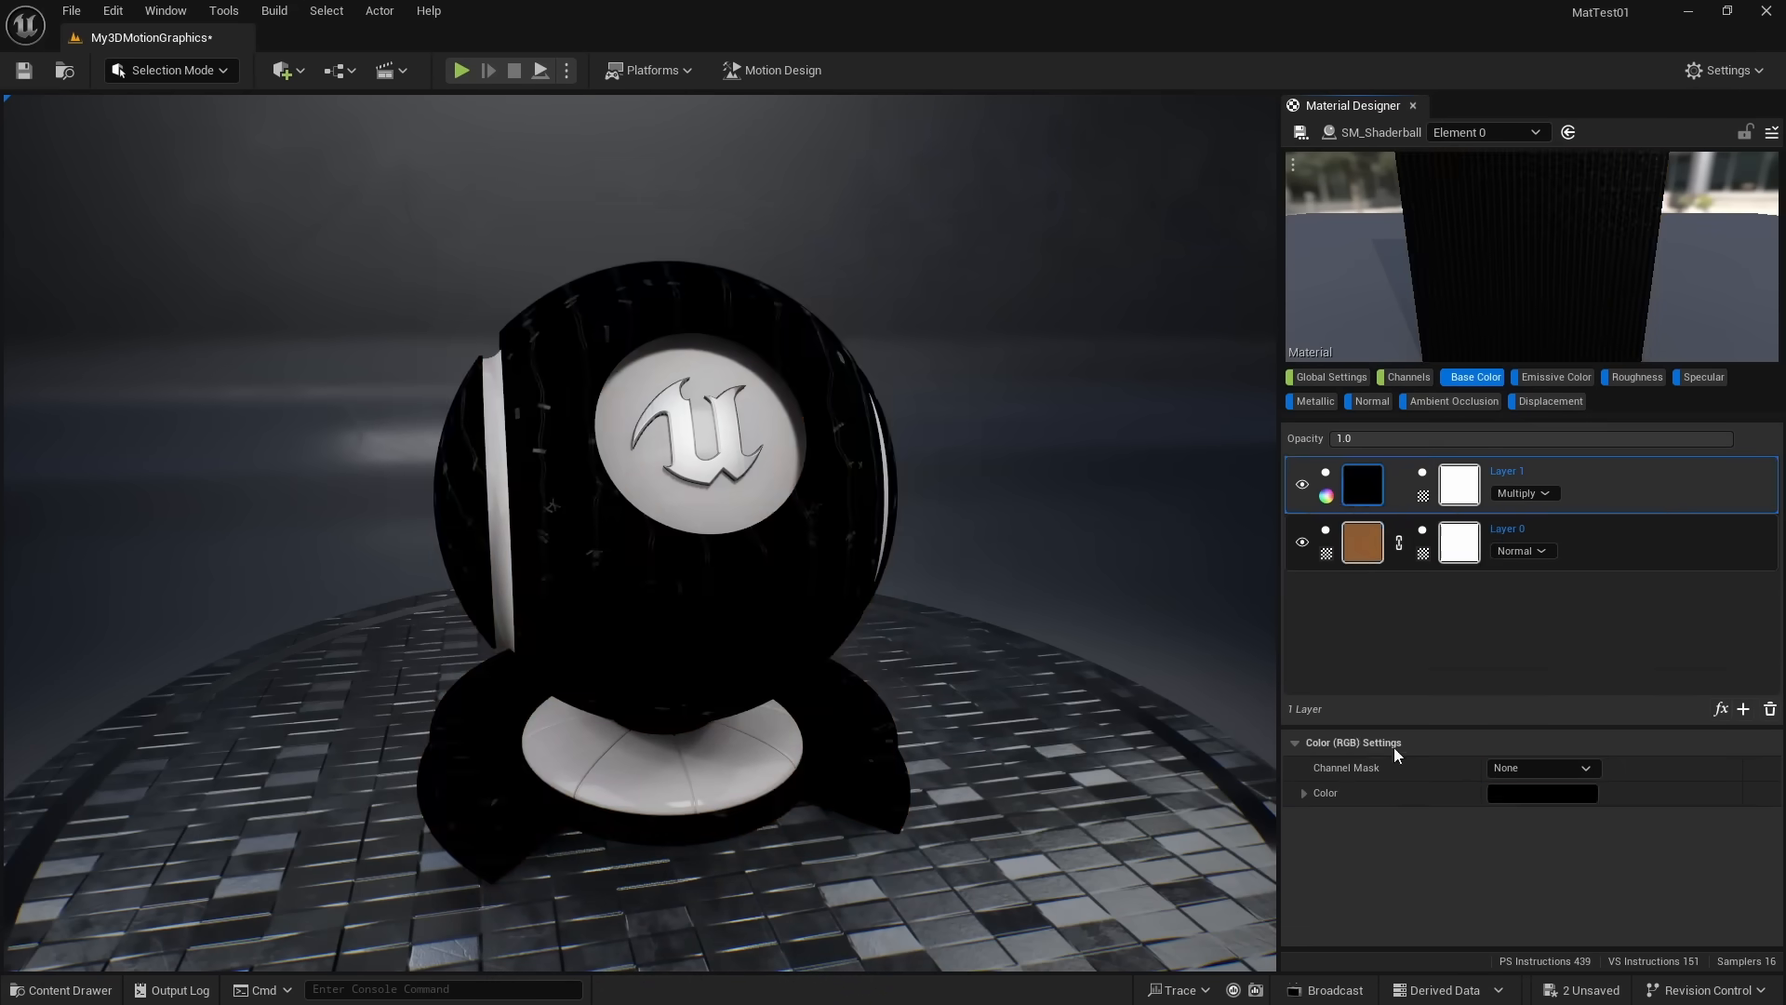
left_click(1639, 376)
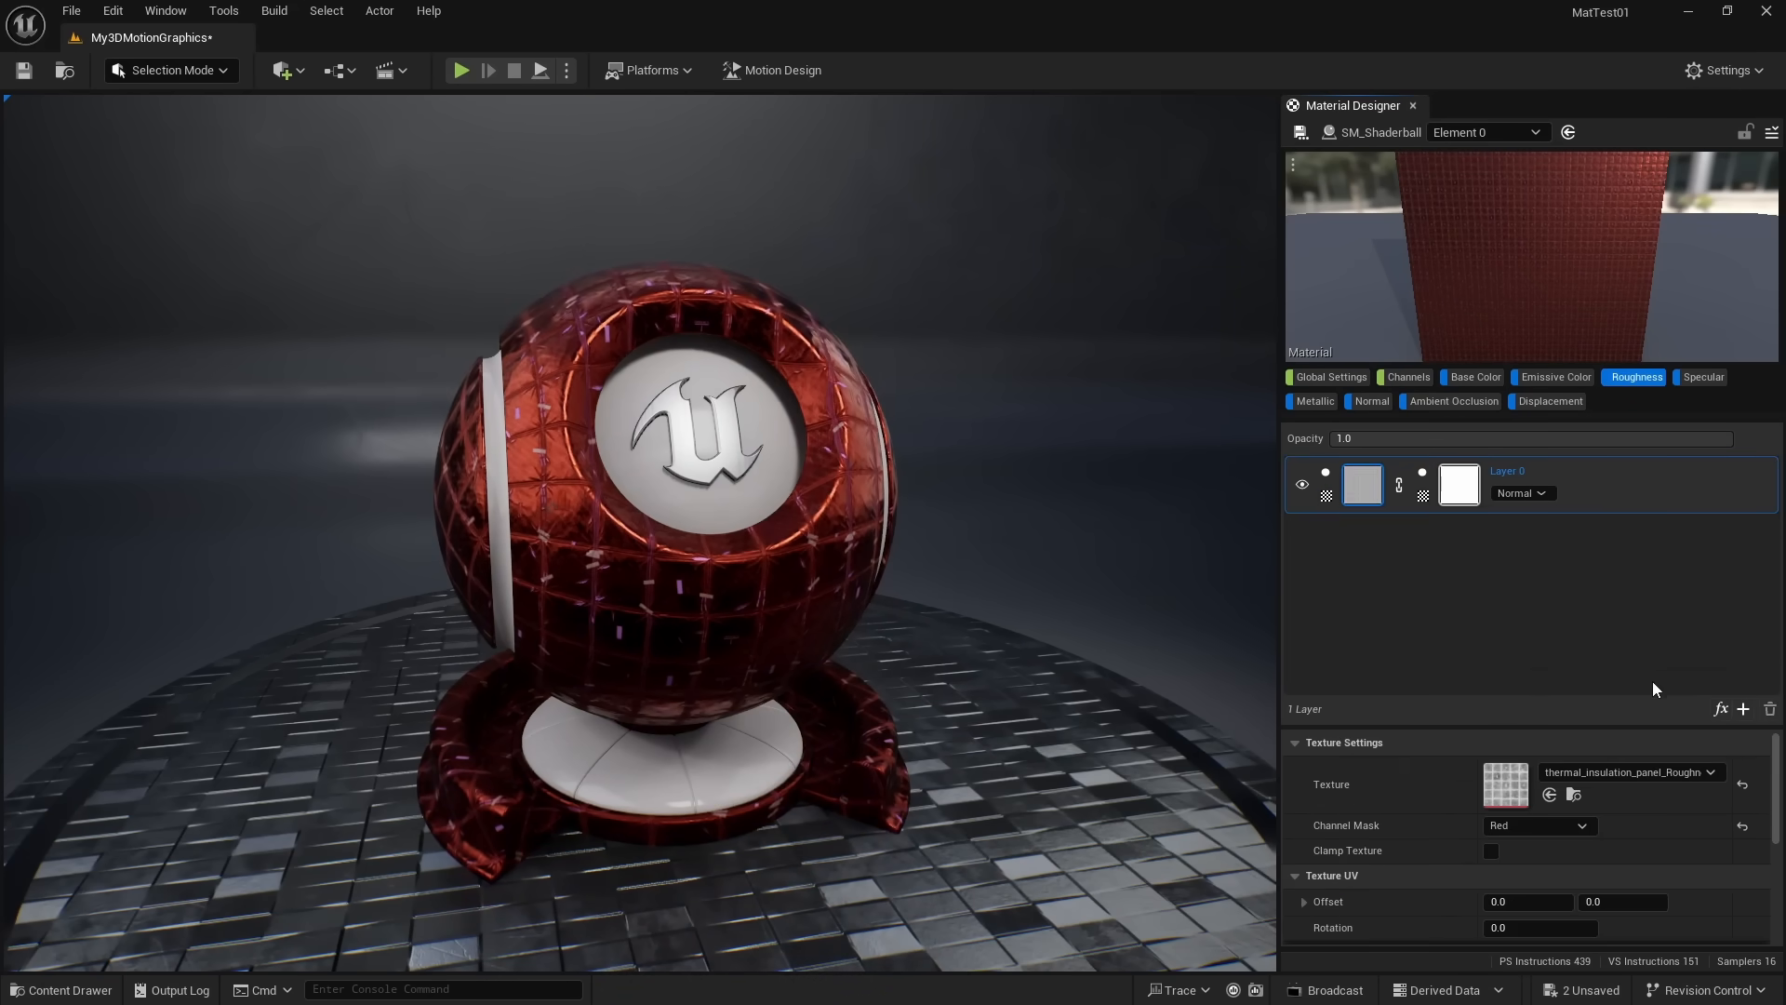
left_click(1742, 709)
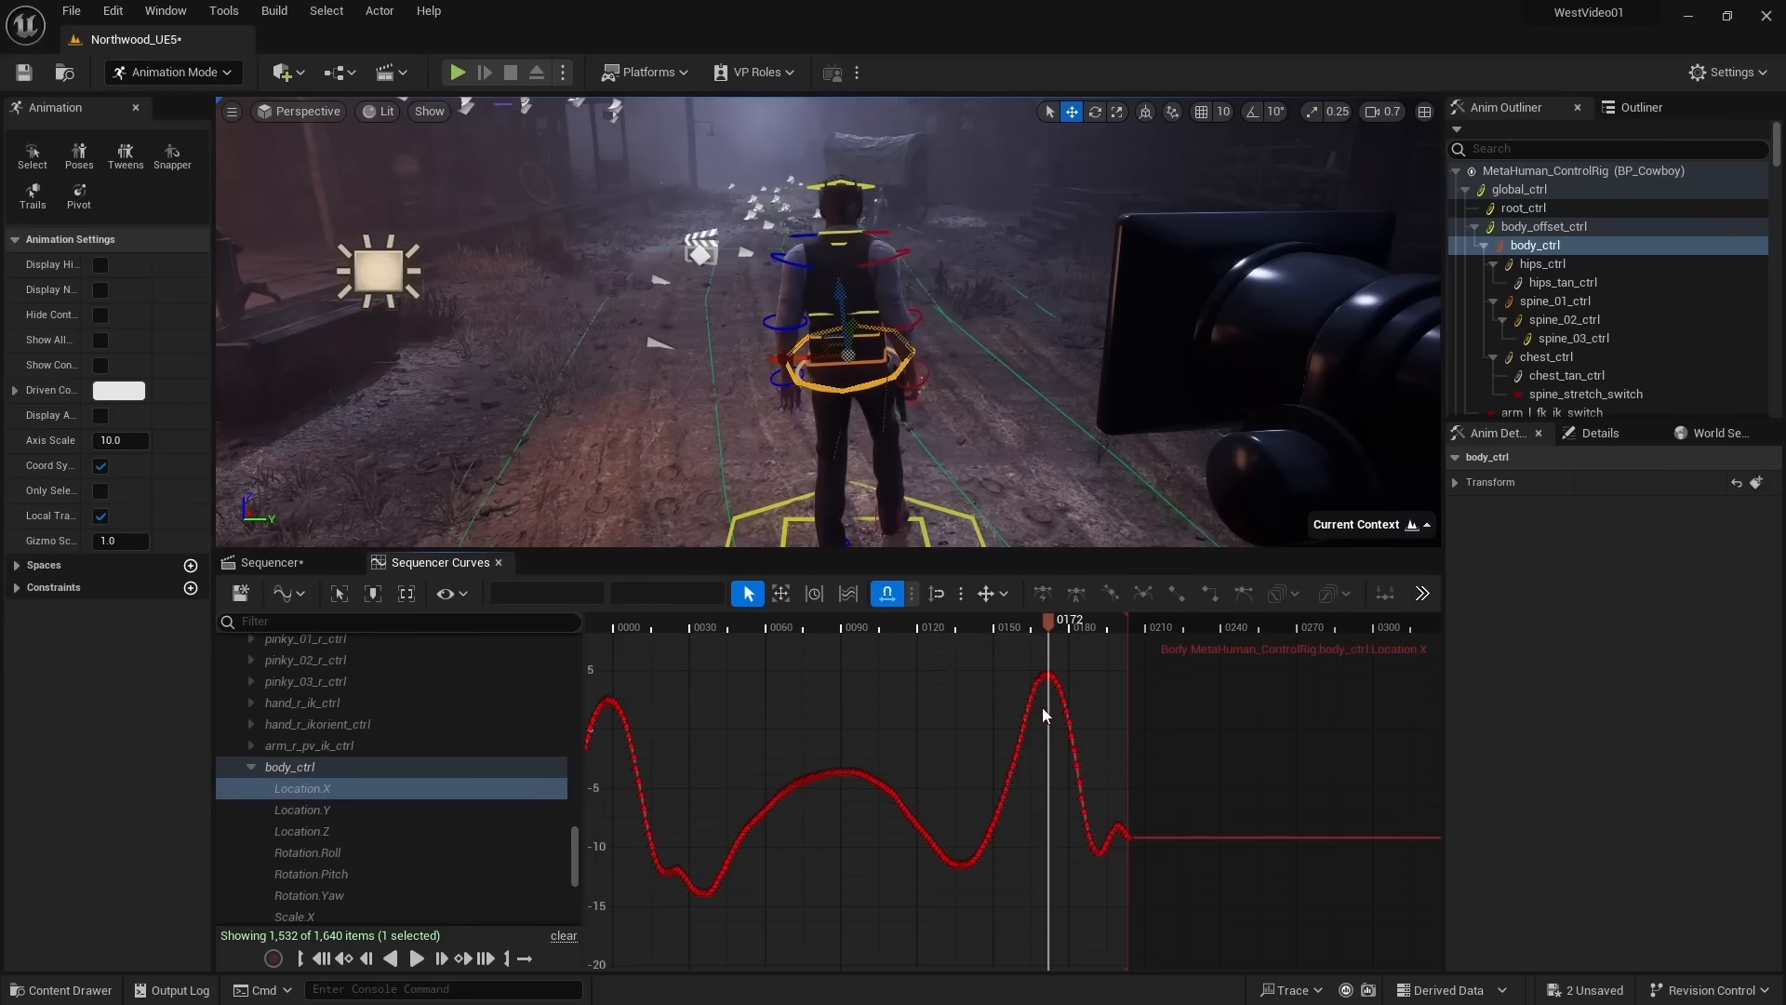
- Adjust the peak key of the body_ctrl Location.X curve at frame 172
left_click(1176, 593)
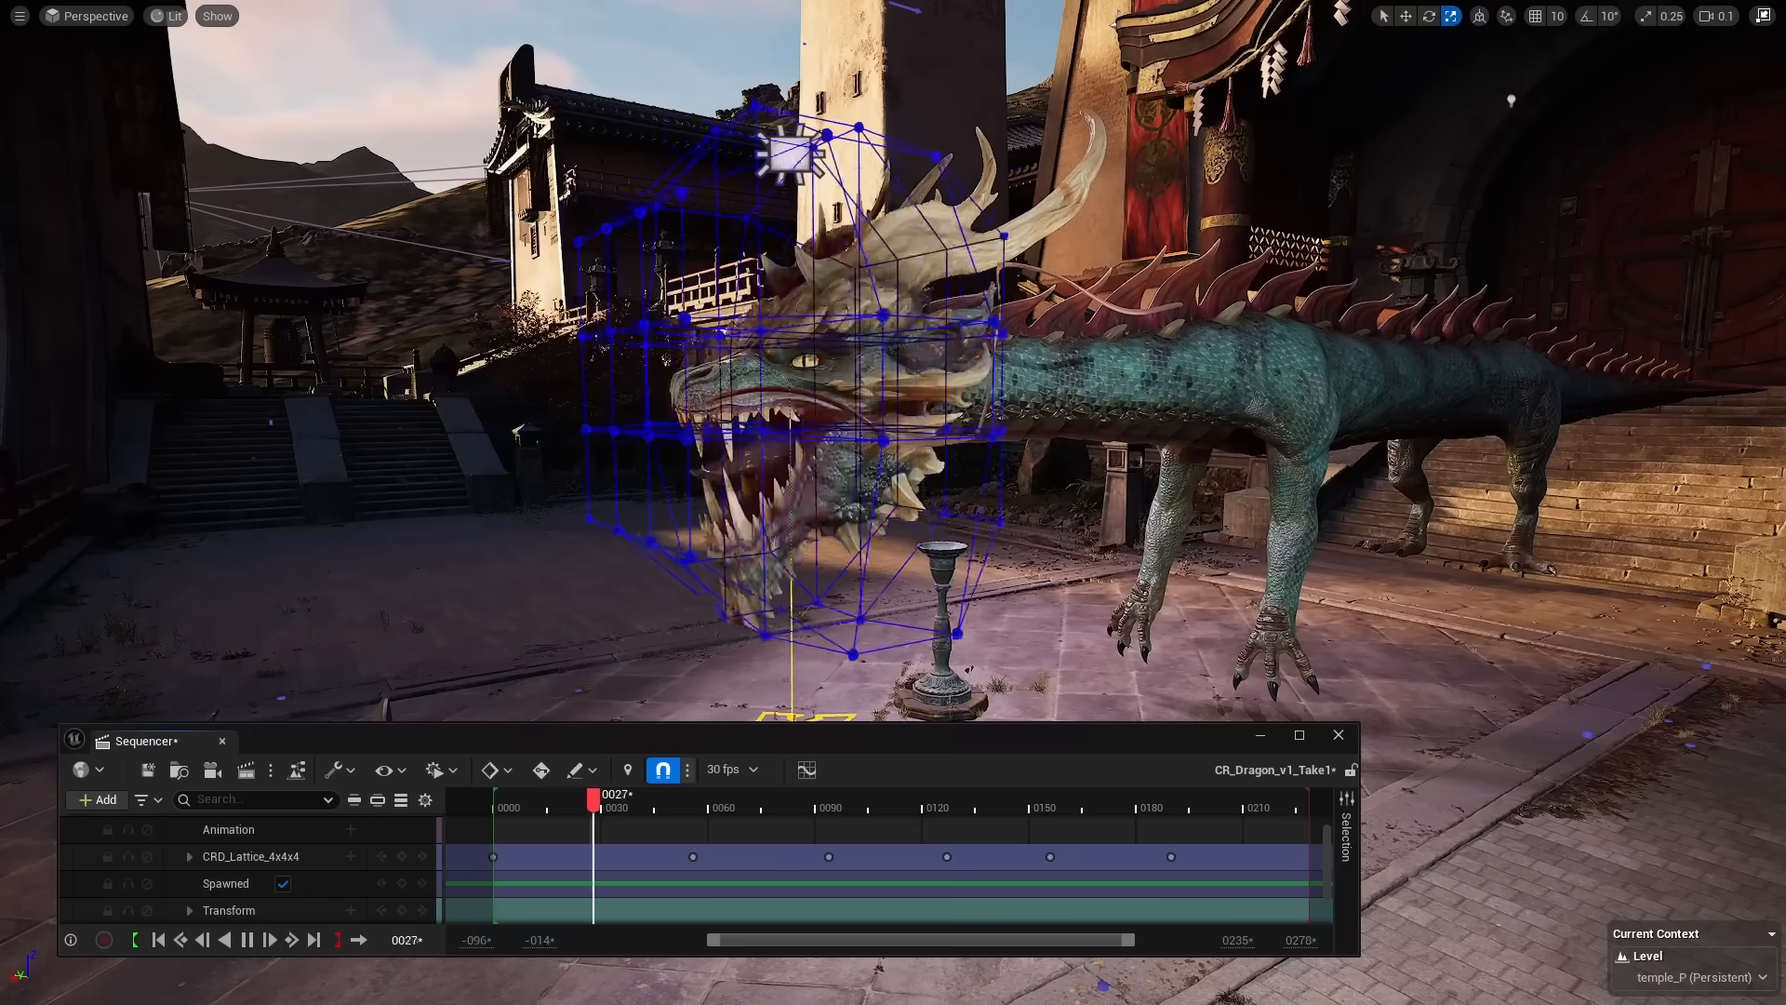
- Scrub the playhead across the CRD_Lattice_4x4x4 keys to preview the dragon head deforming
left_click_drag(593, 801, 811, 801)
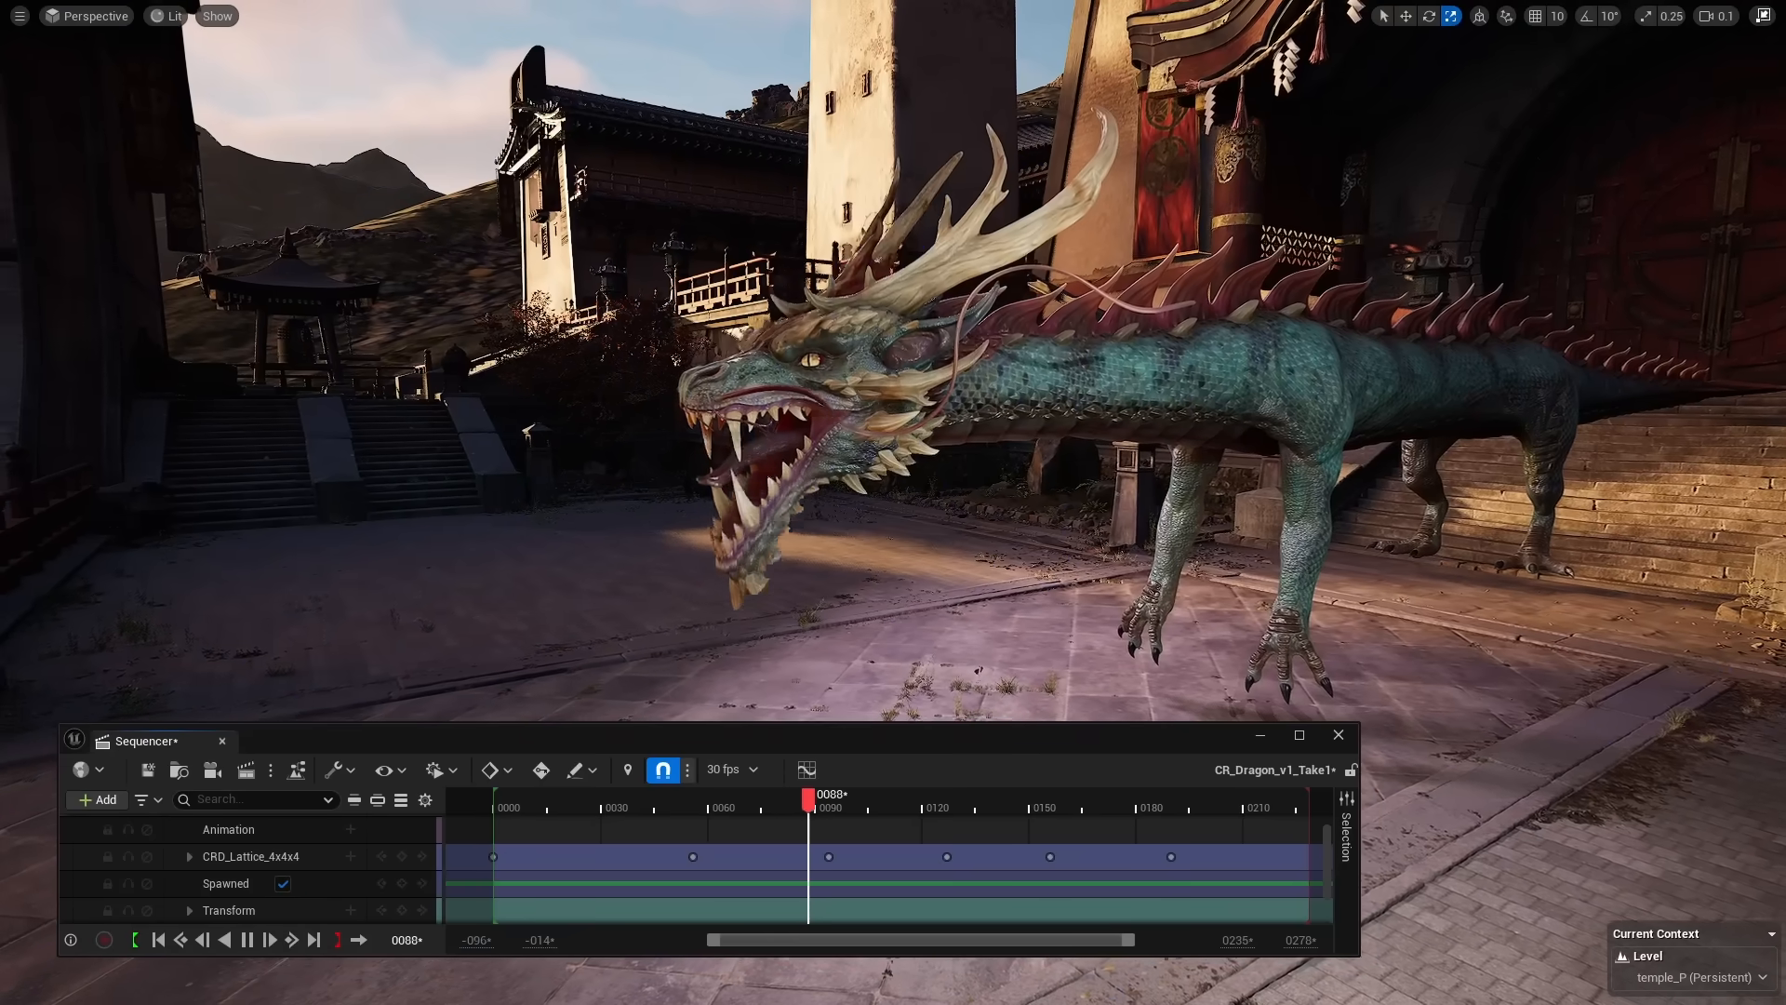
left_click_drag(812, 808, 1026, 809)
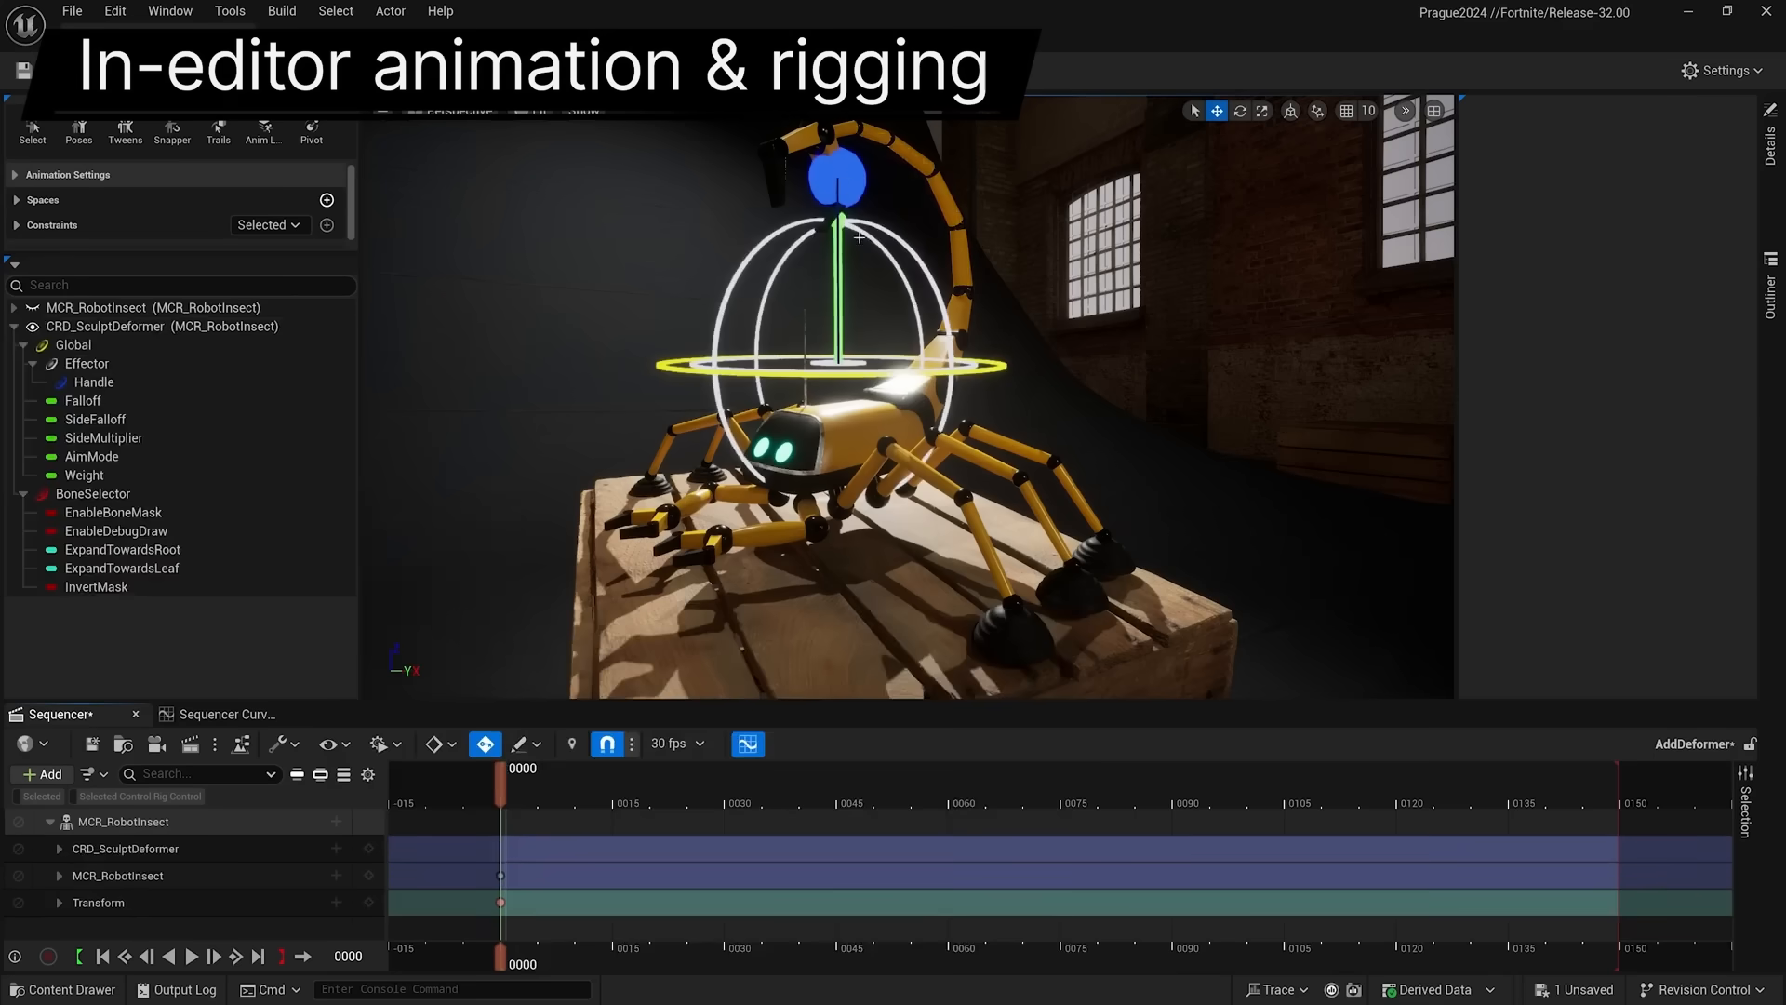
- Load the TF0080_Lighting sequence from the temple_P level
left_click(94, 382)
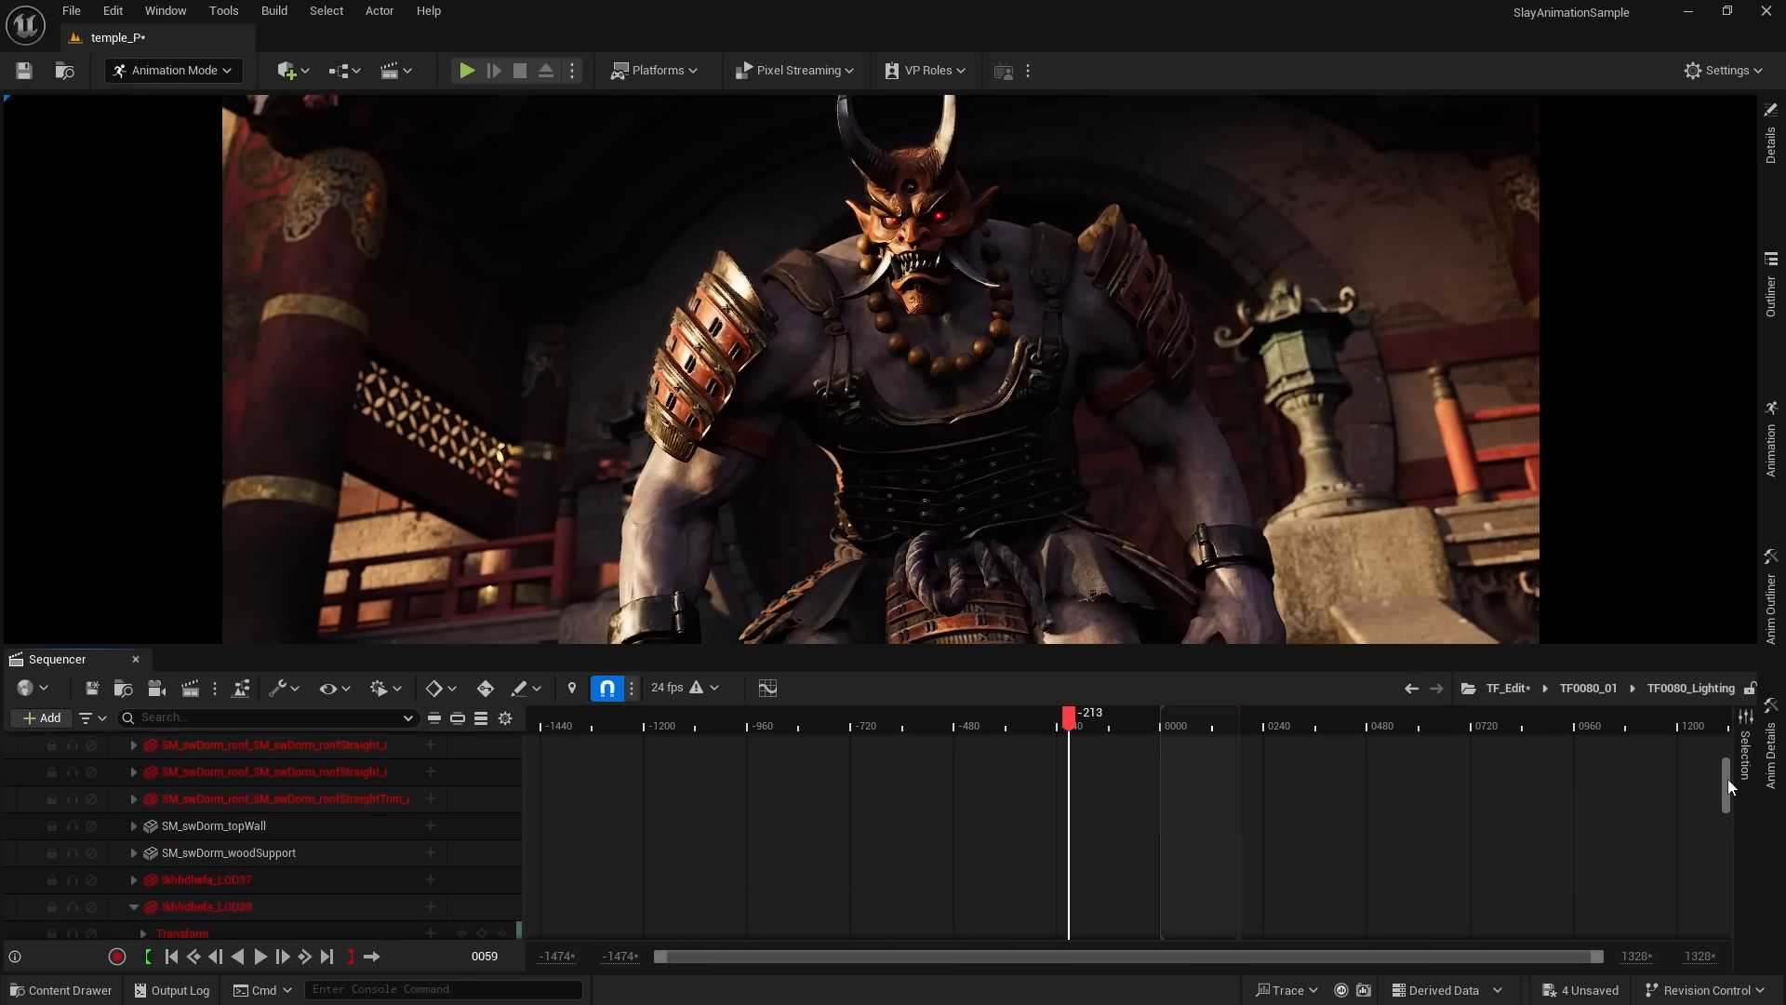
- Add the CoolFill light track to the selection and open the Sequencer track filter menu
scroll("down", 3)
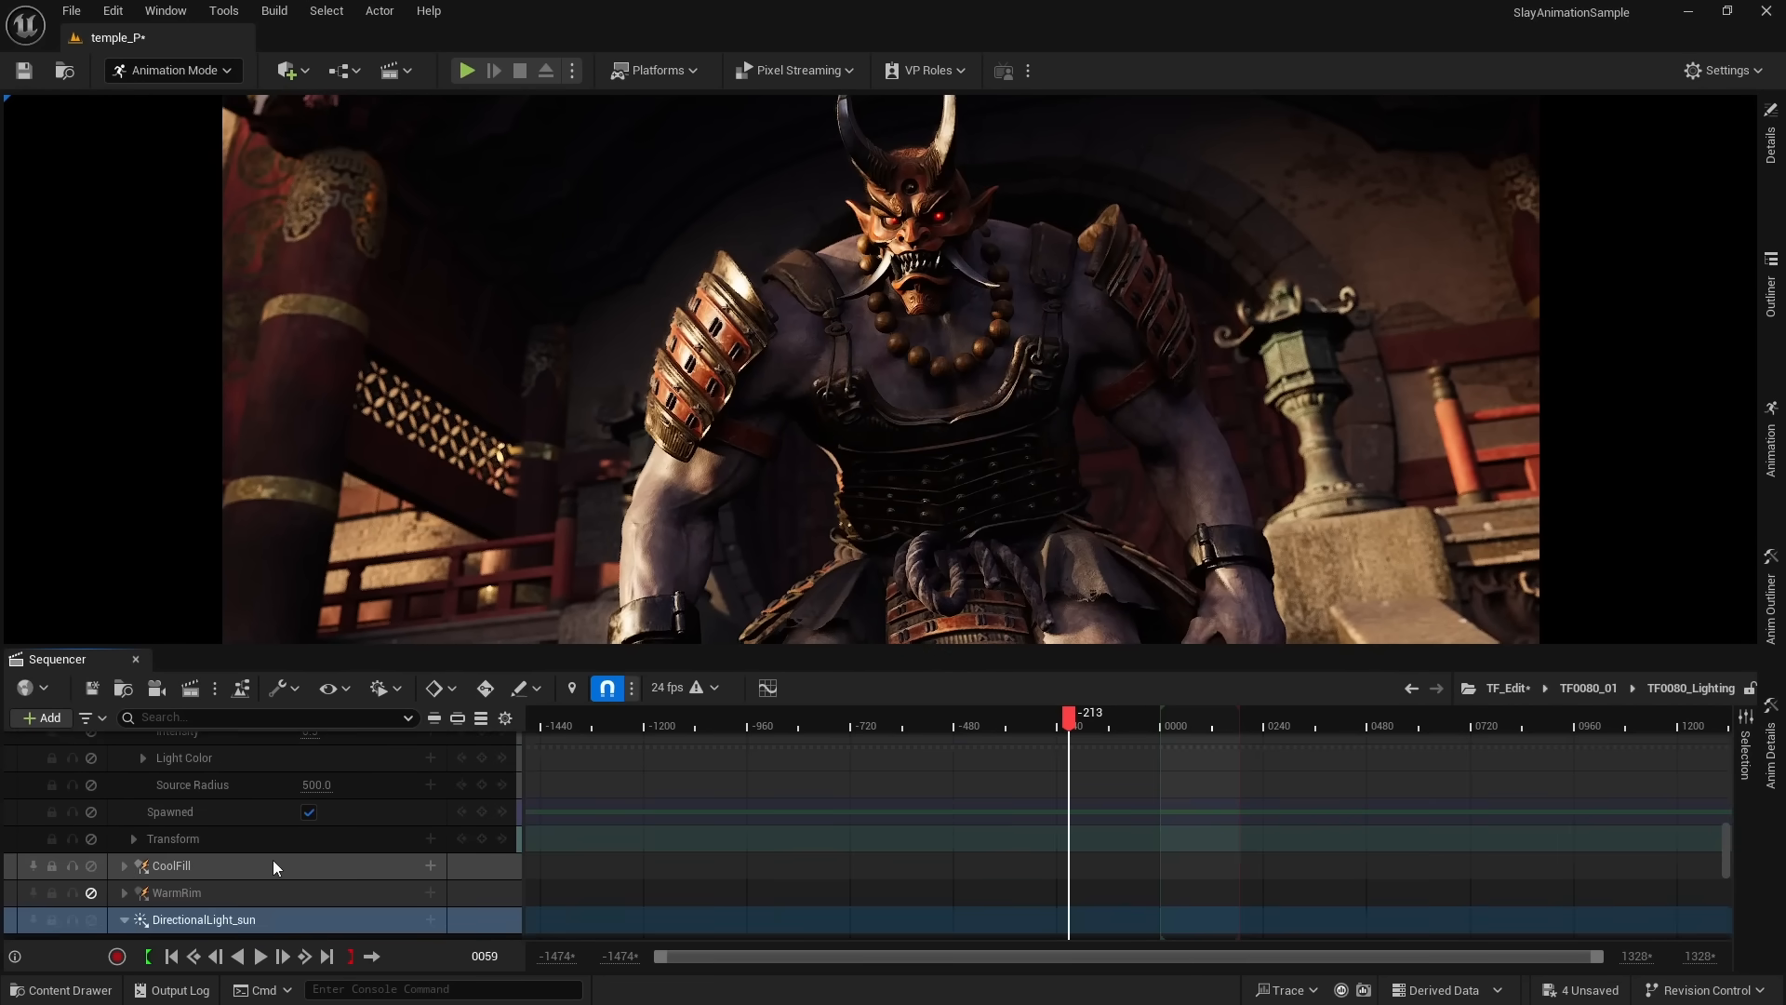
left_click(171, 866)
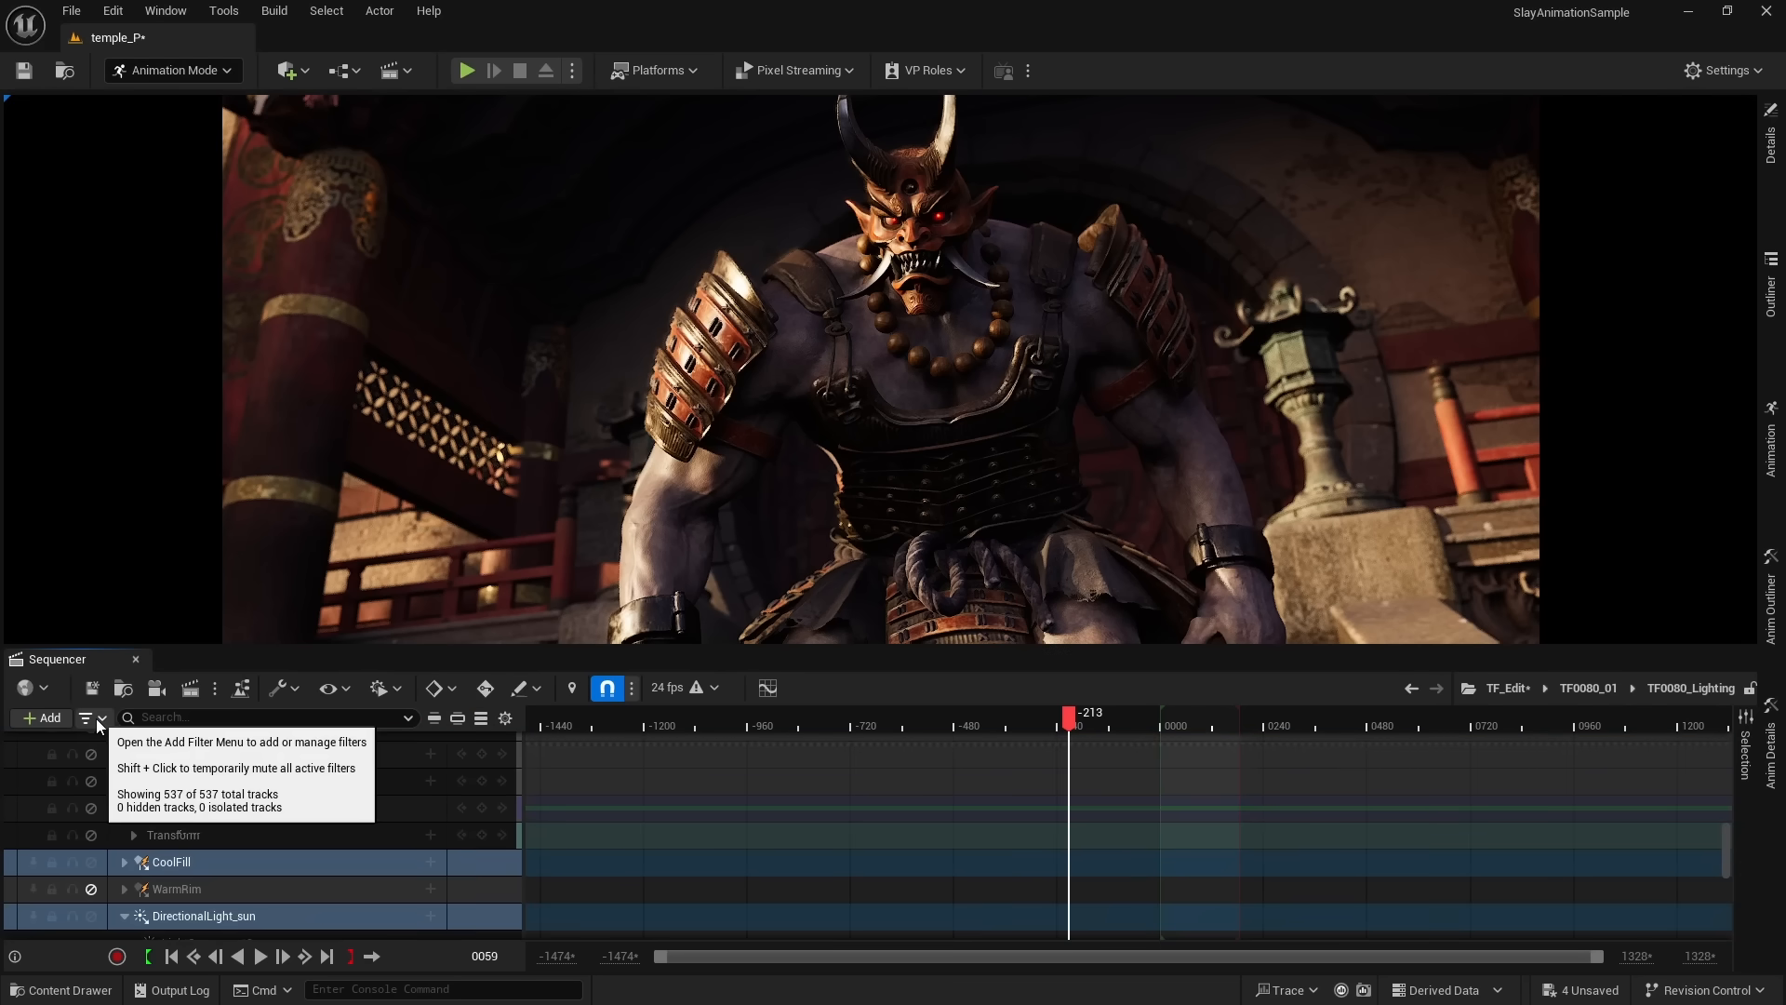
left_click(97, 718)
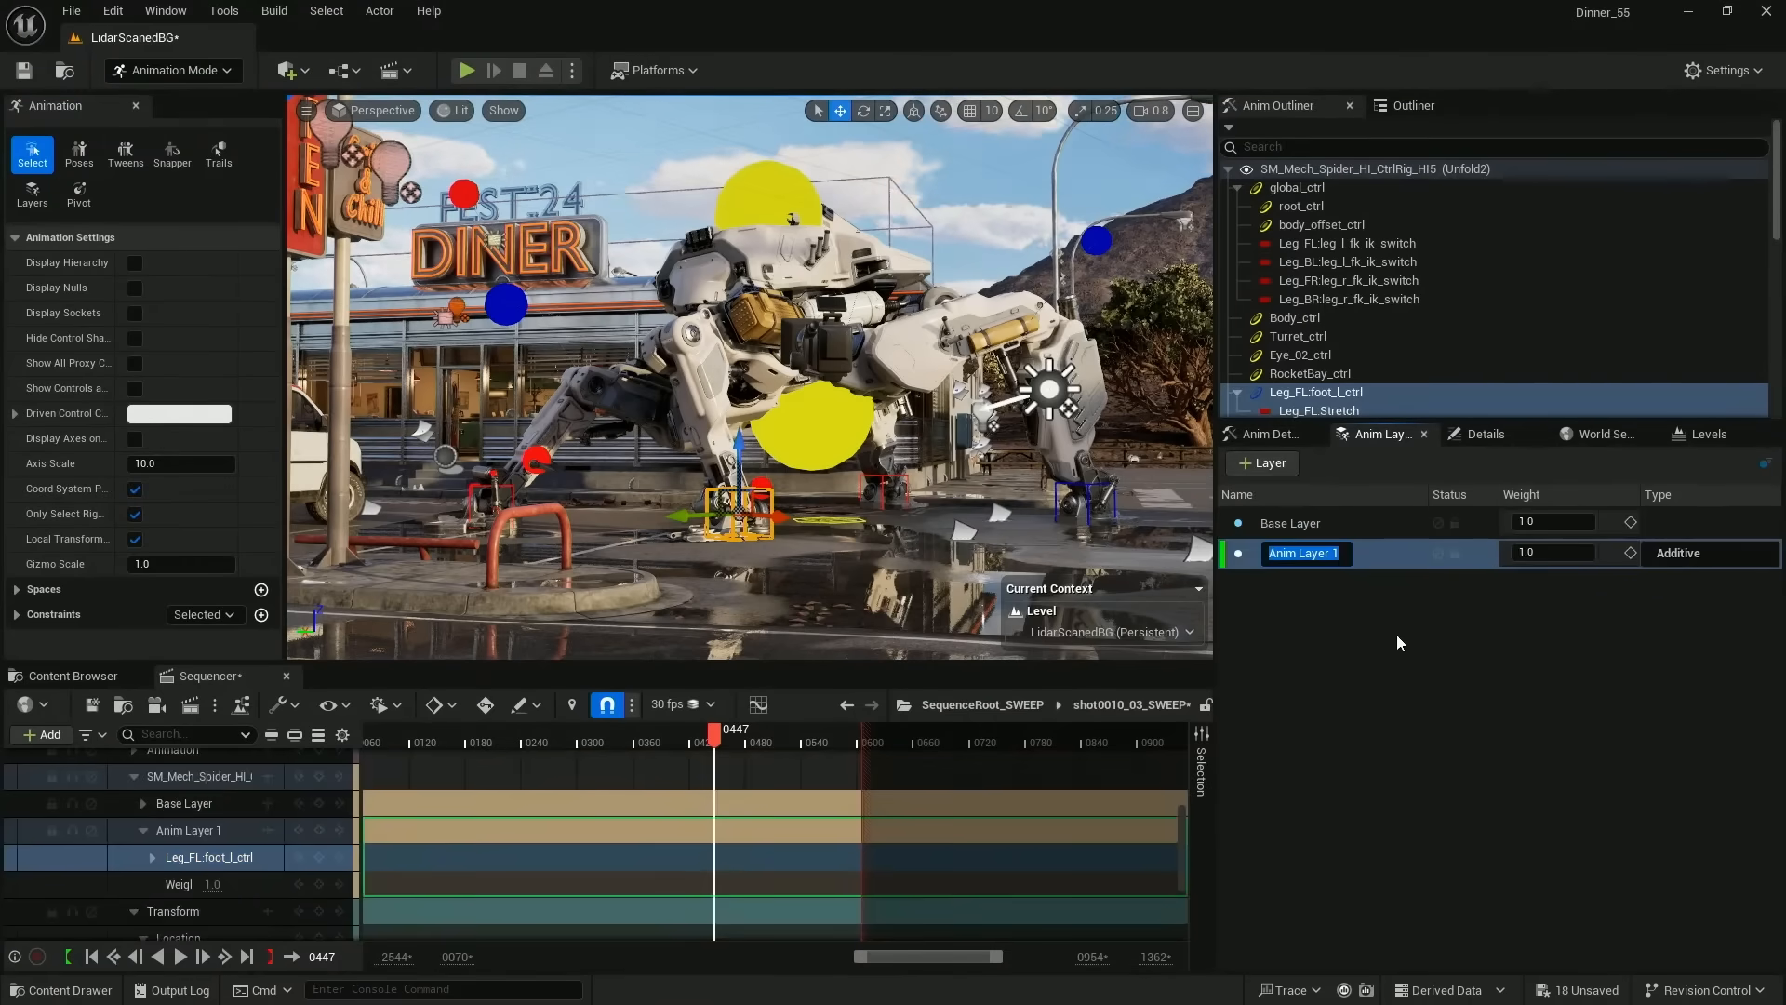
- Confirm the Anim Layer 1 name and scrub the walk to review the keyed foot_l_ctrl
left_click(741, 730)
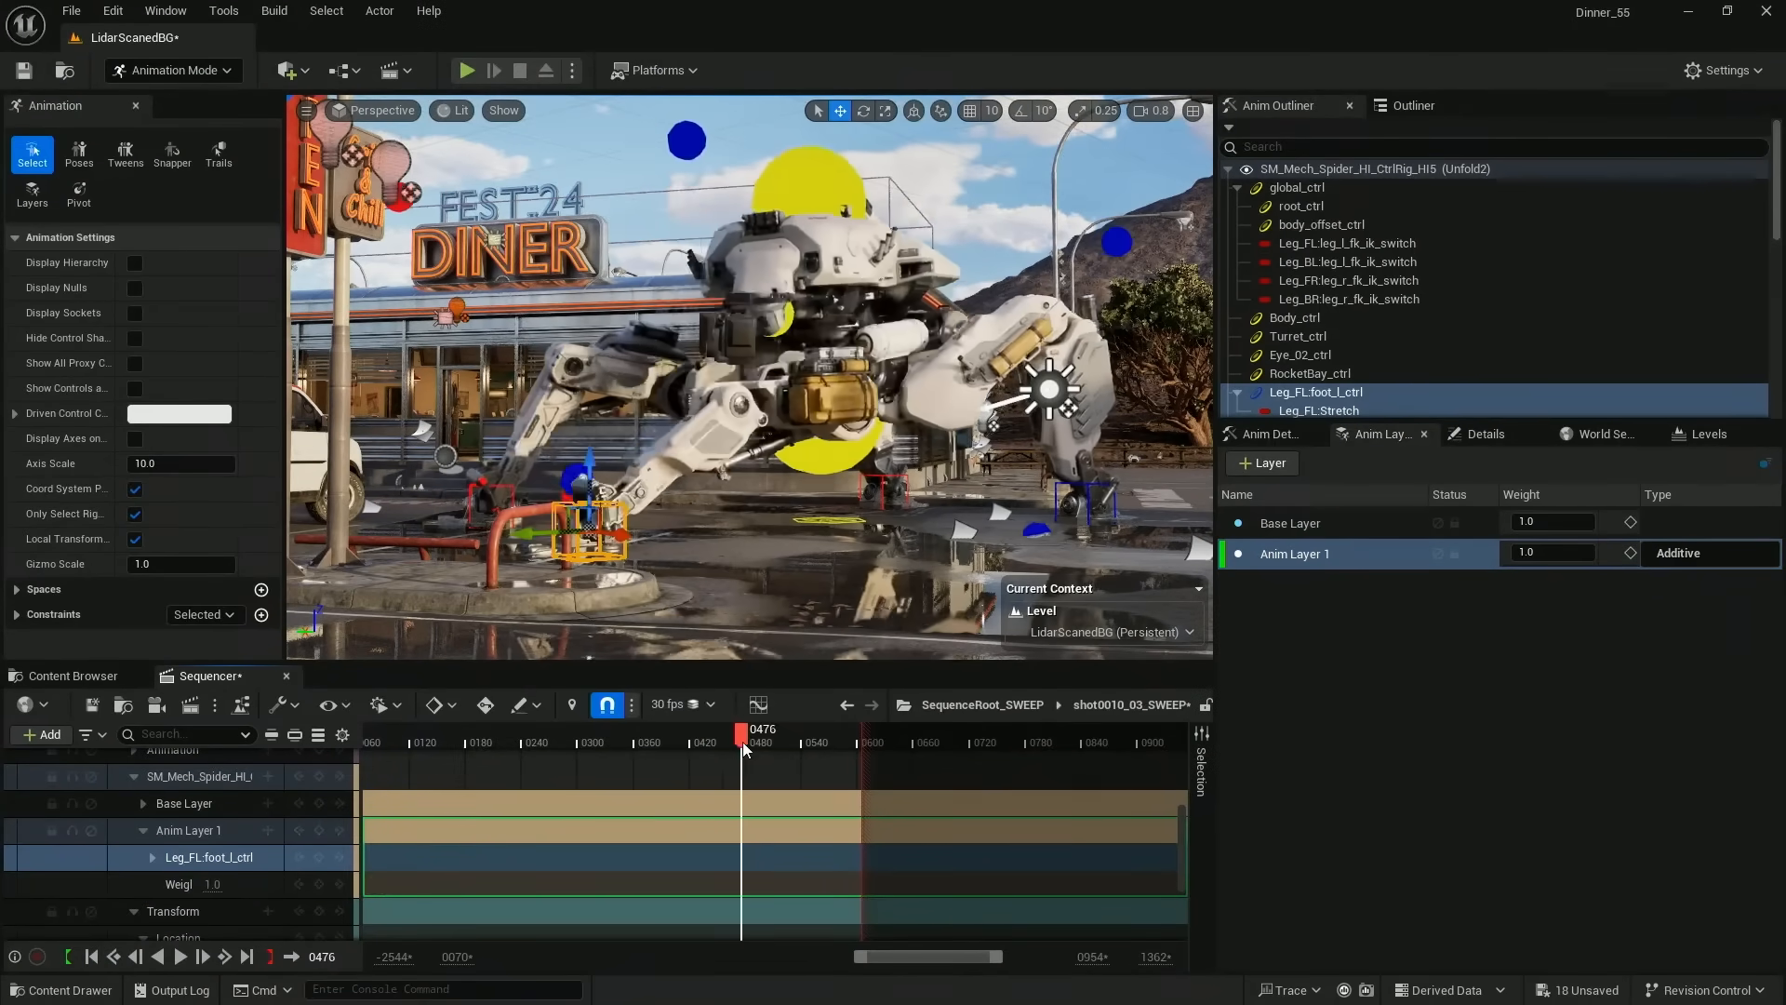
left_click_drag(743, 730, 706, 730)
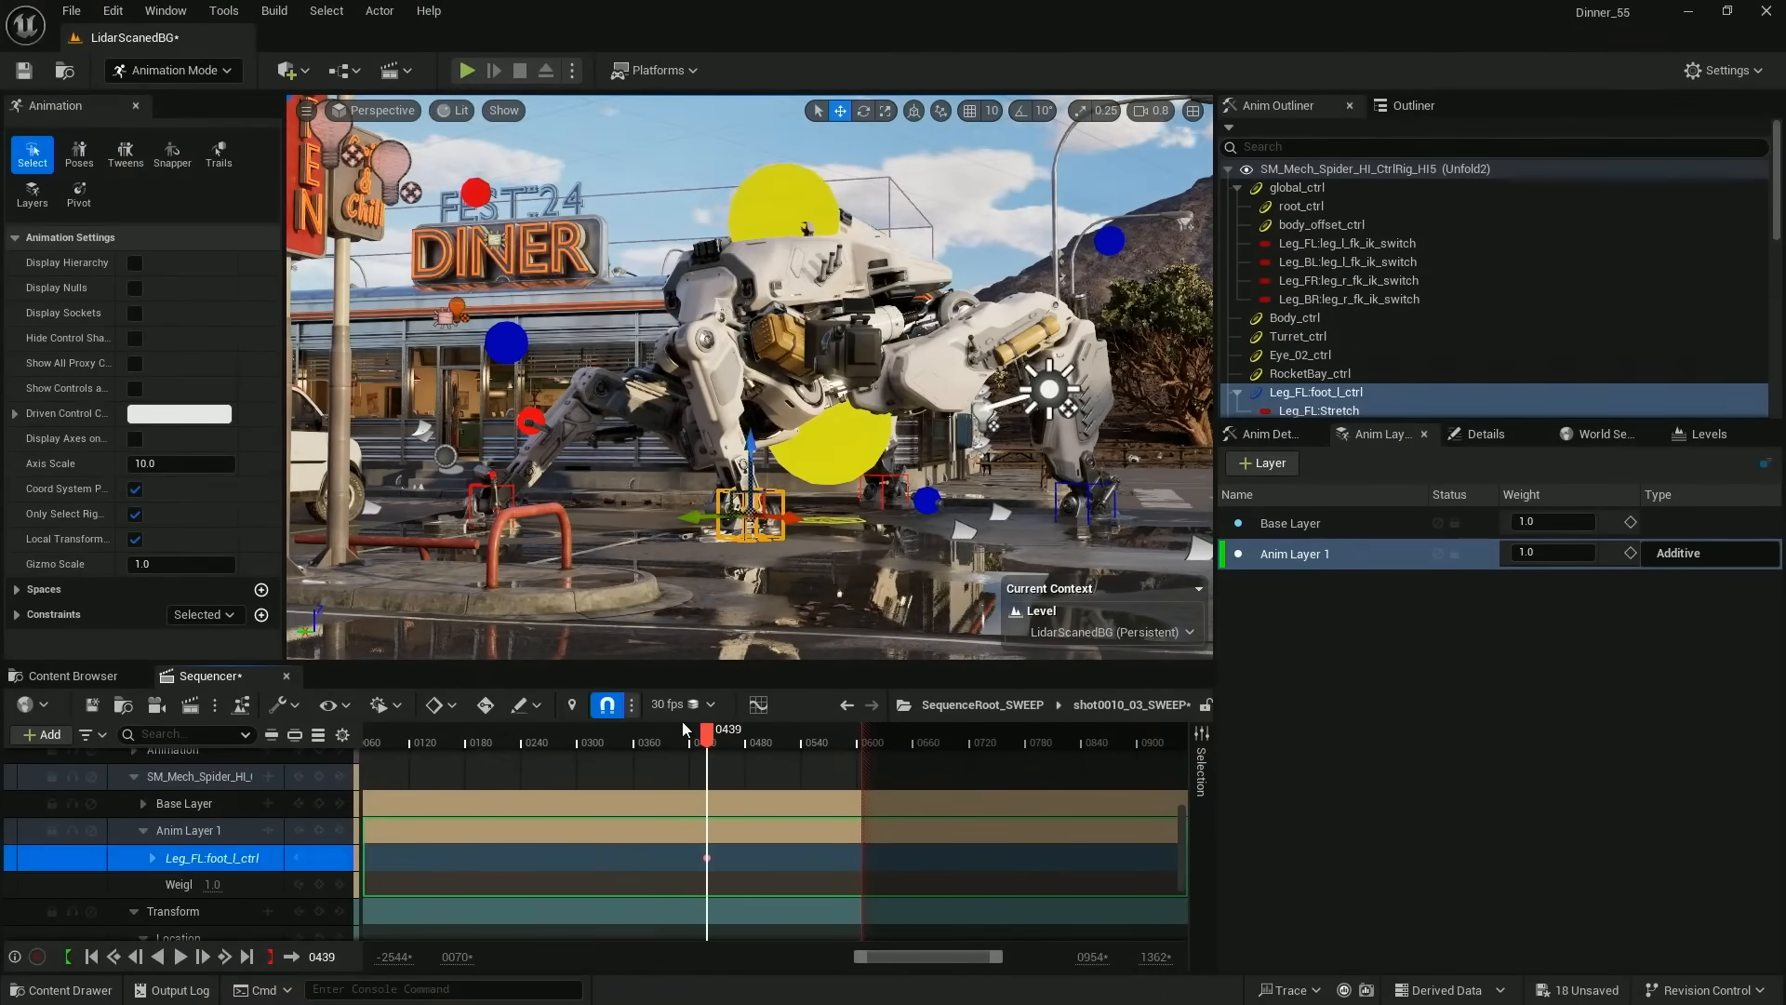
left_click_drag(707, 730, 726, 730)
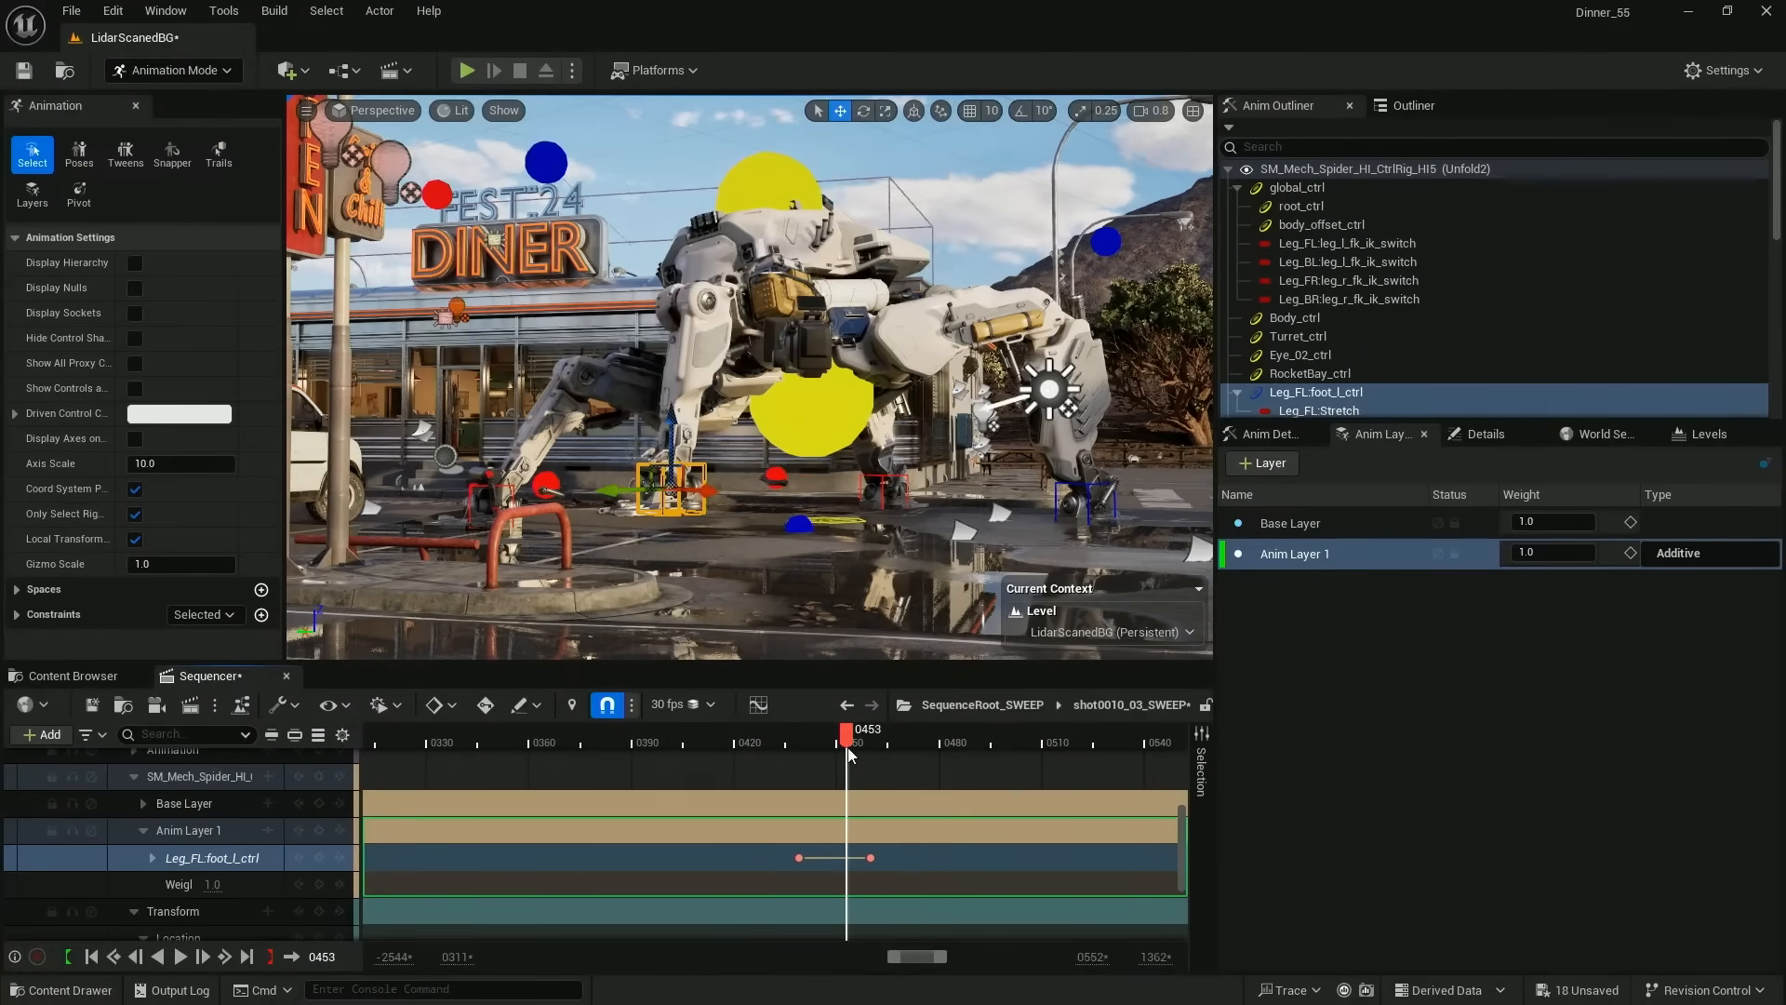
left_click_drag(848, 755, 824, 755)
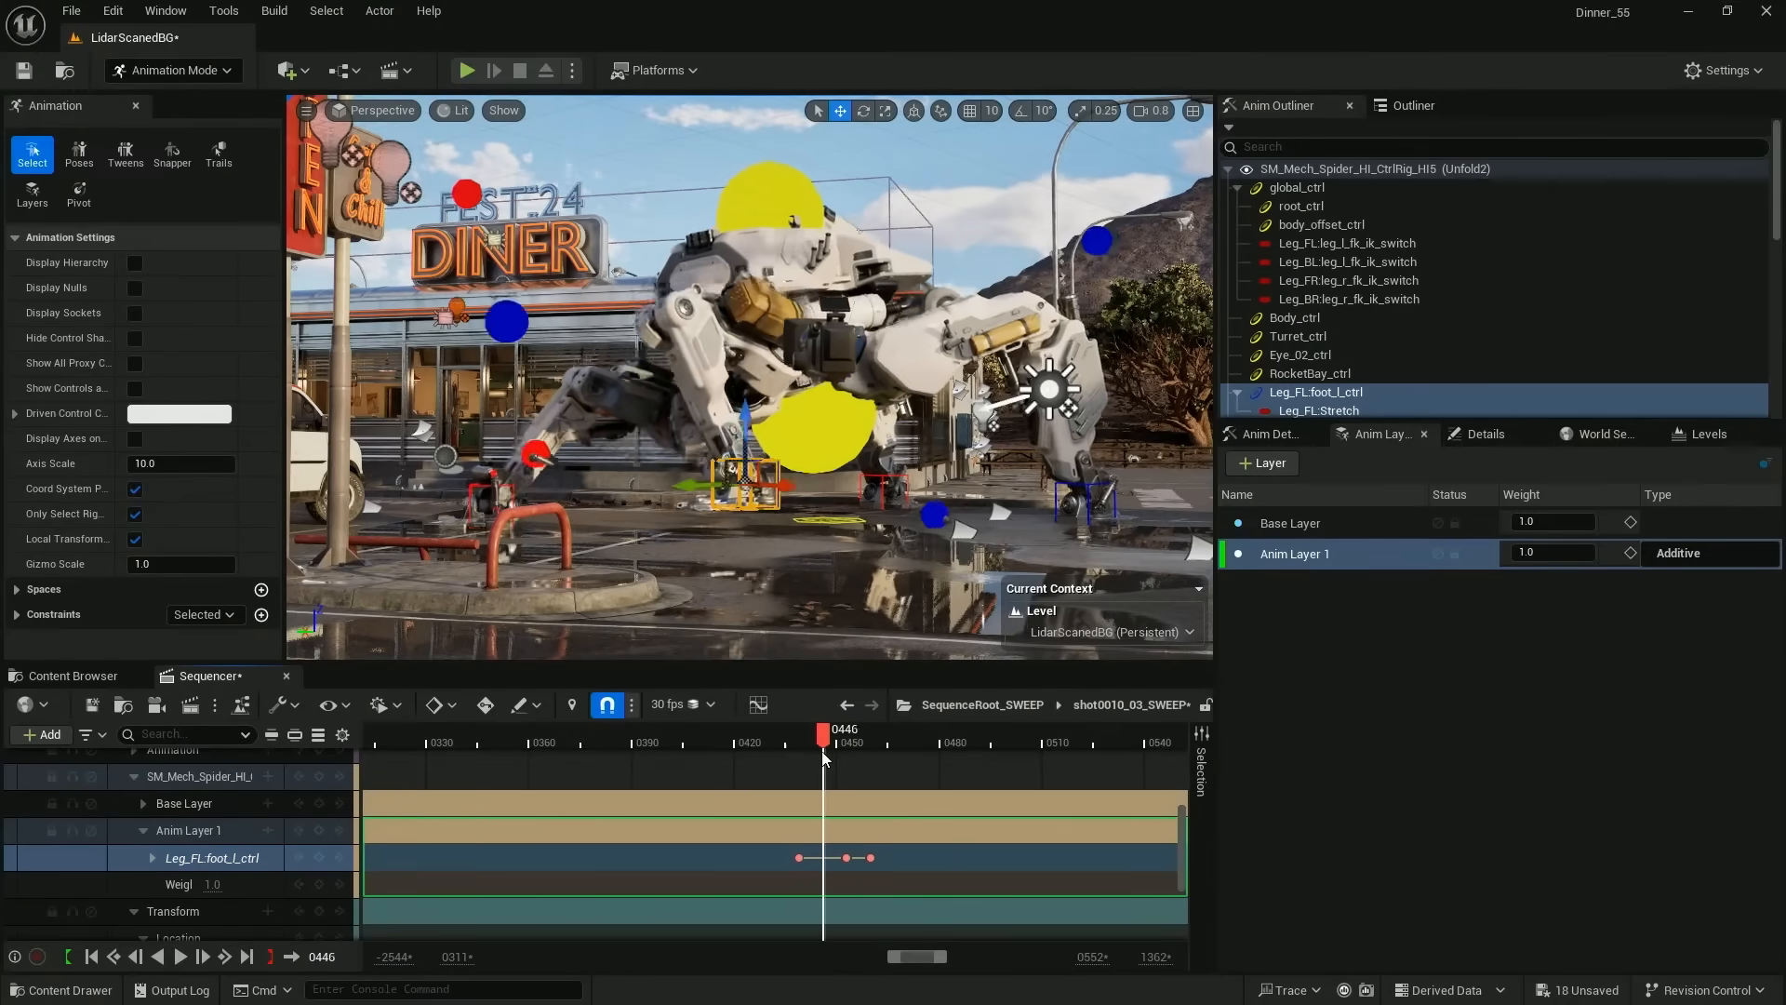
left_click_drag(825, 730, 846, 731)
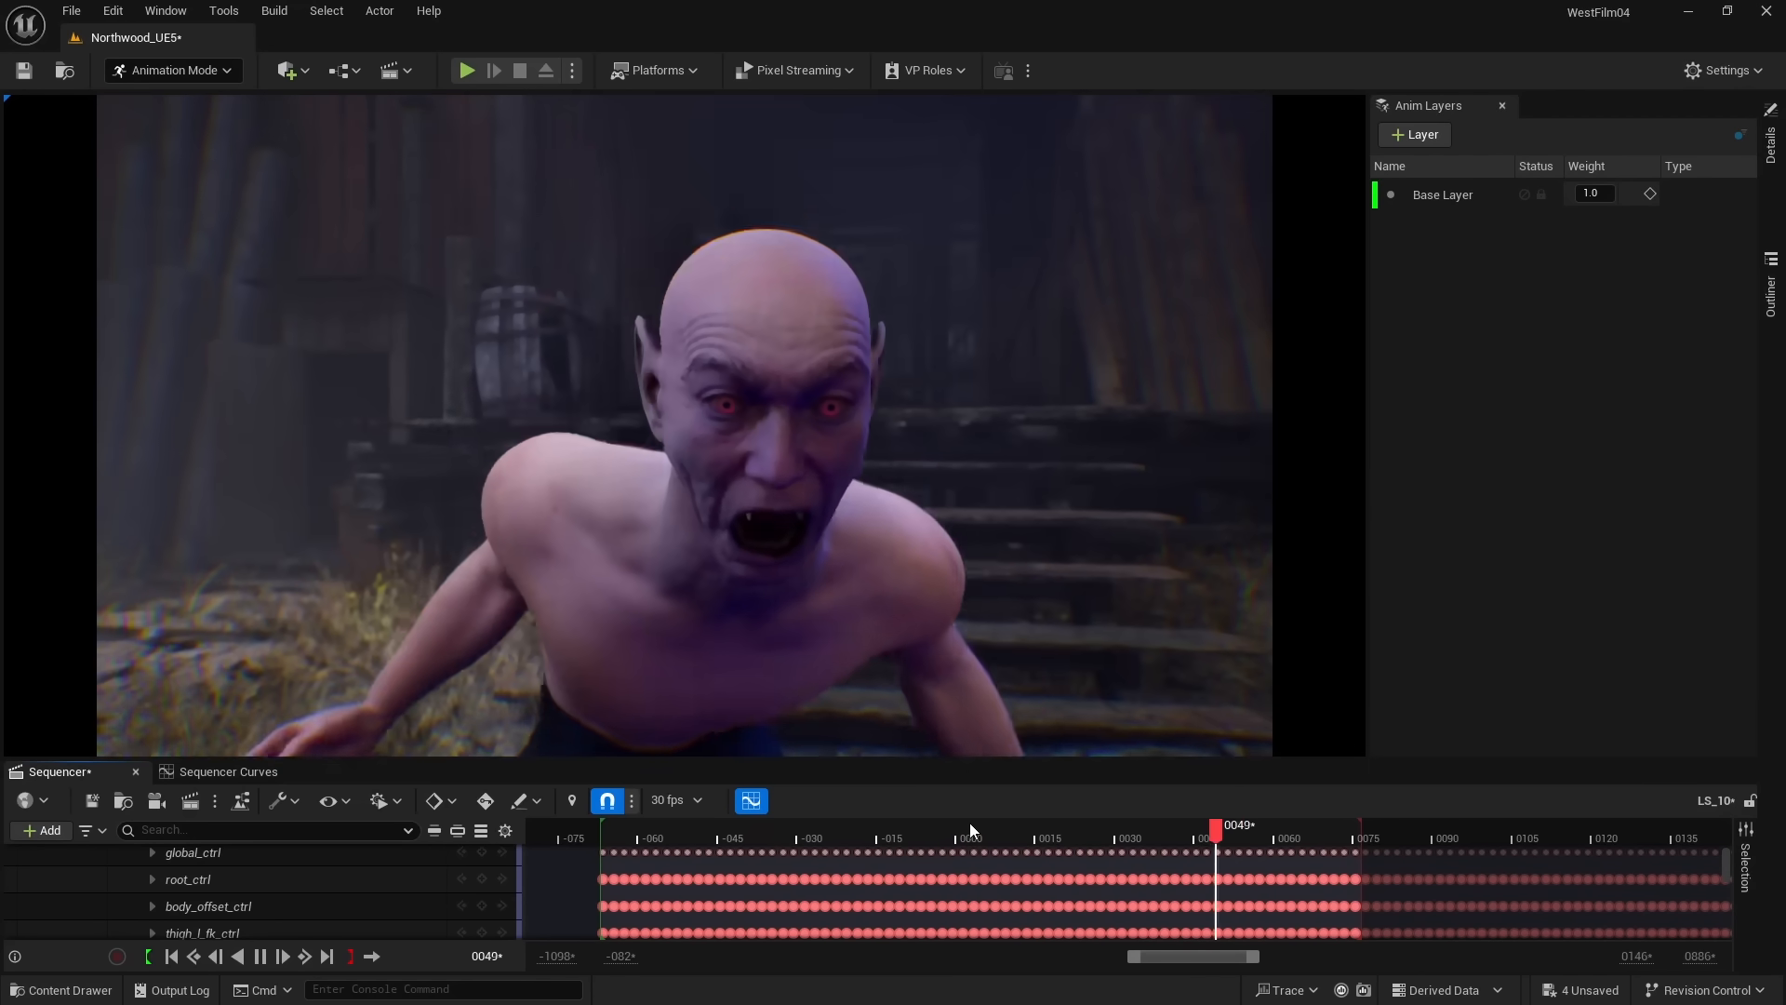
- Select head_ctrl, add an Additive anim layer, and scrub through the head adjustment
left_click(1296, 837)
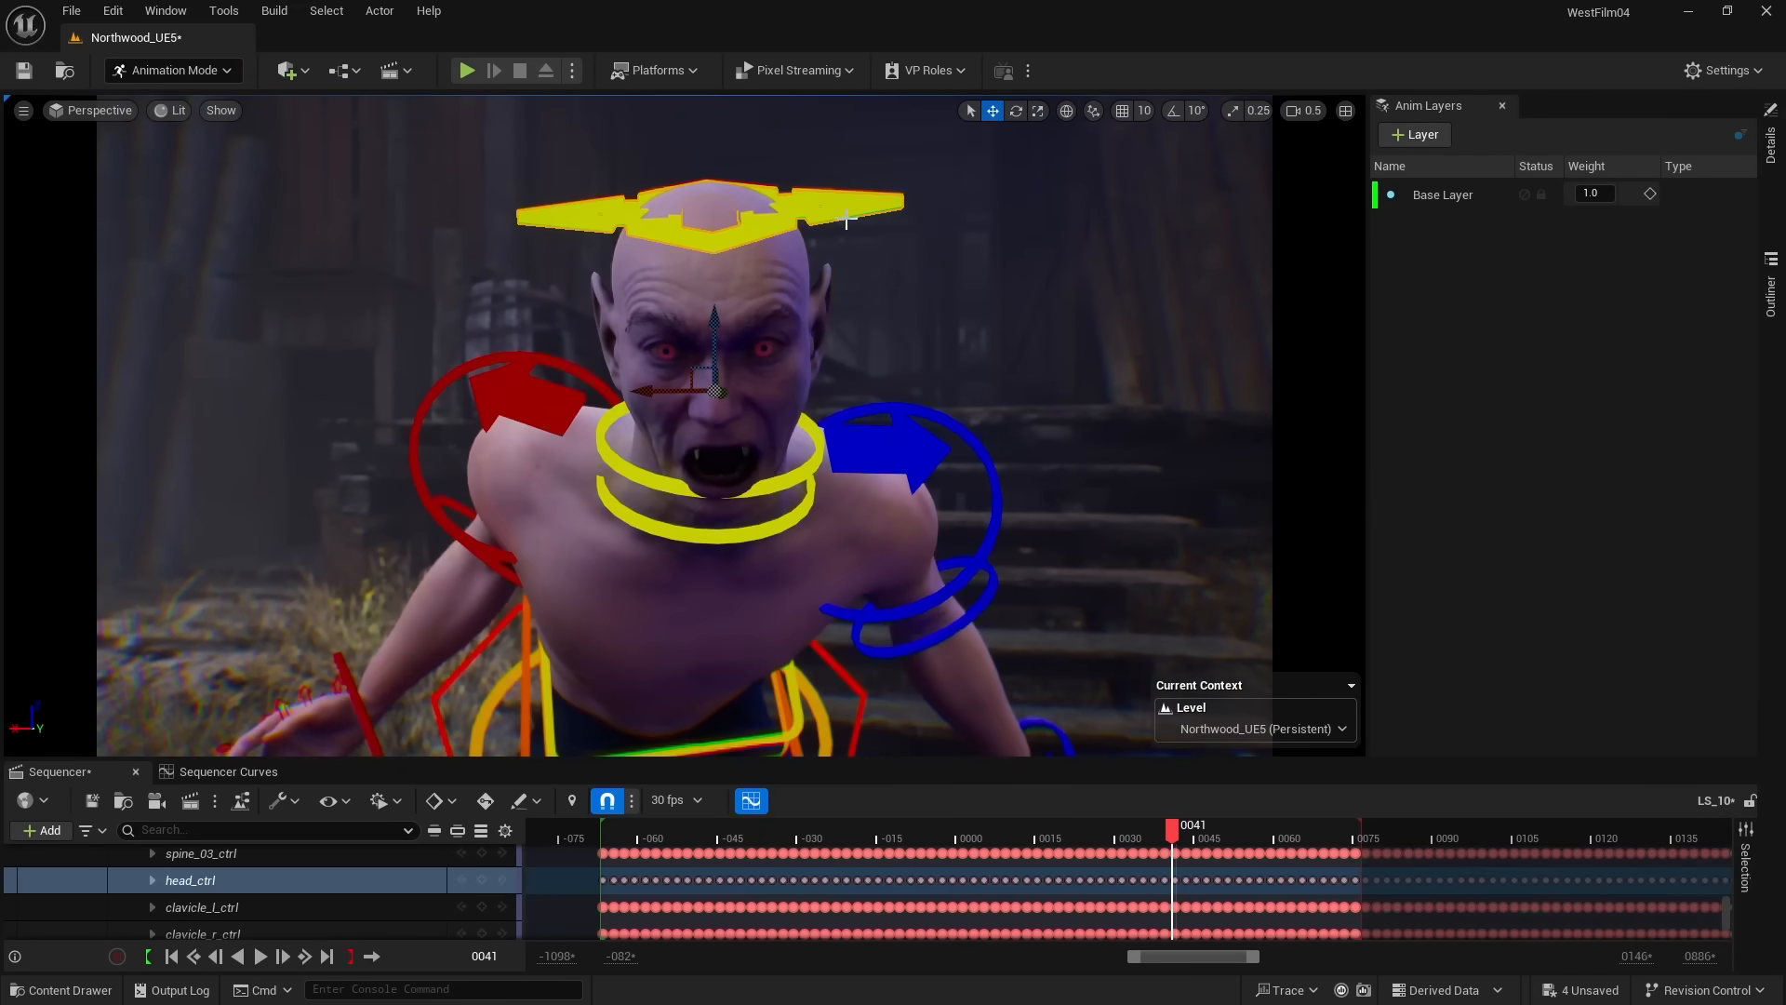
left_click(1414, 134)
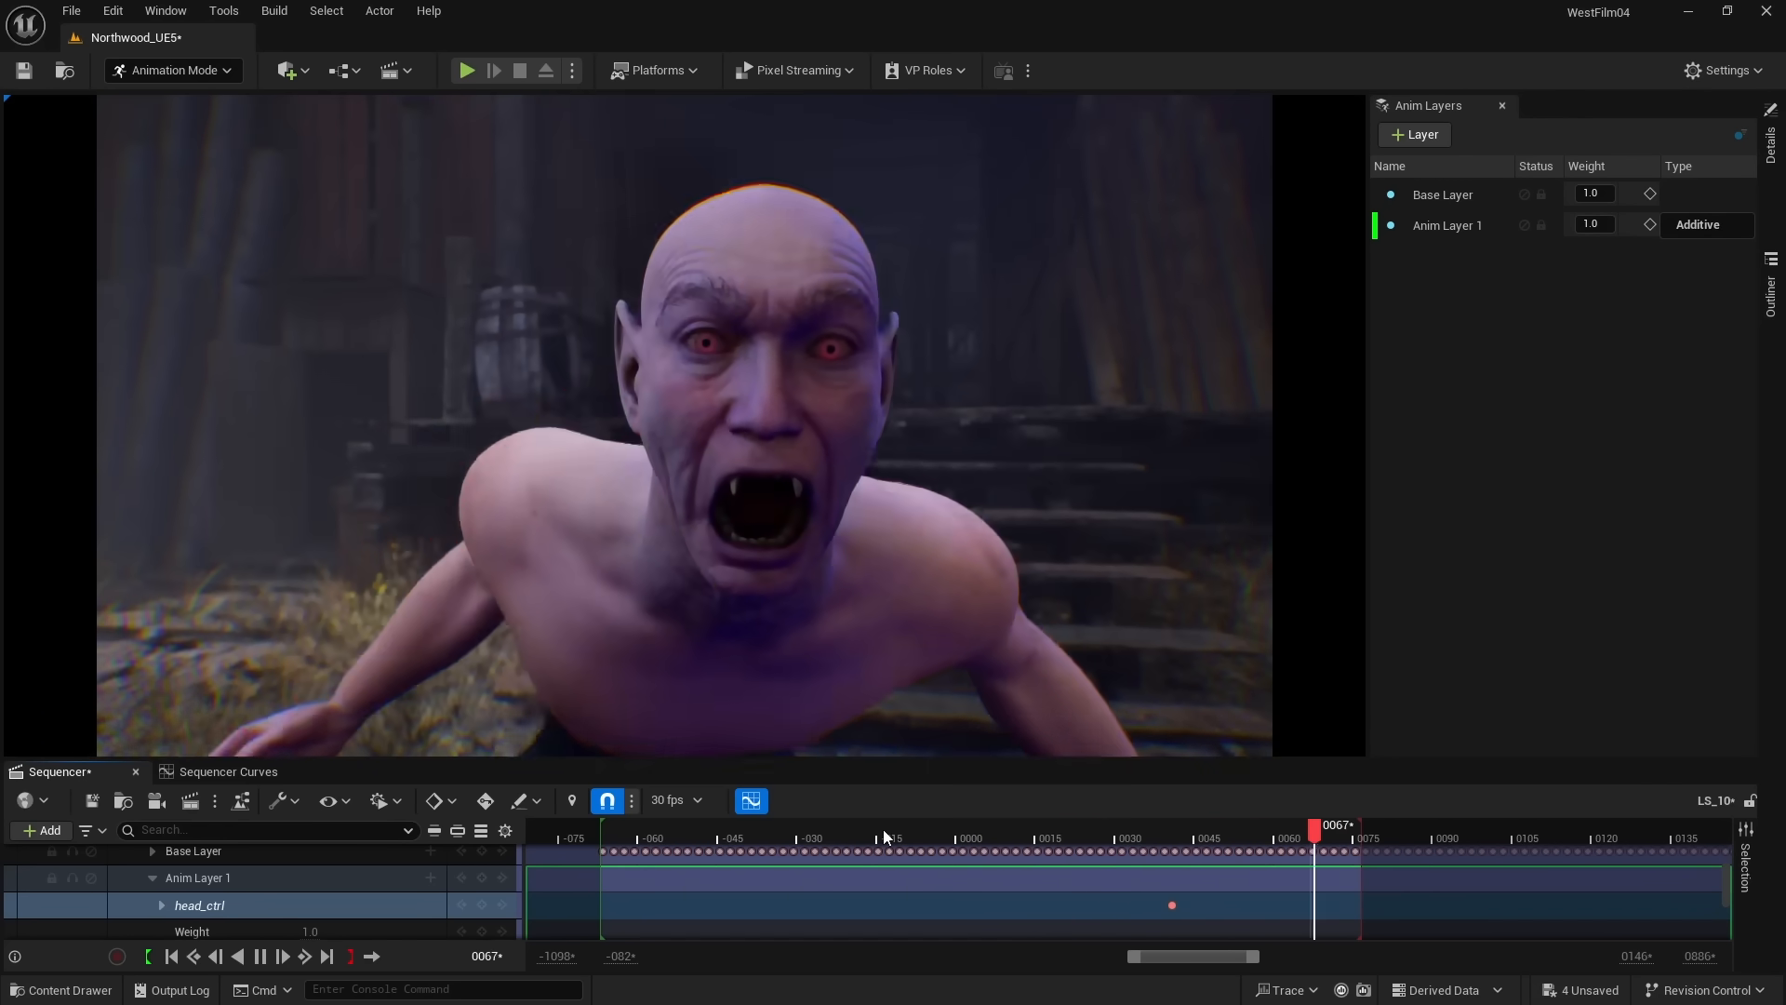
left_click_drag(1316, 837, 1273, 838)
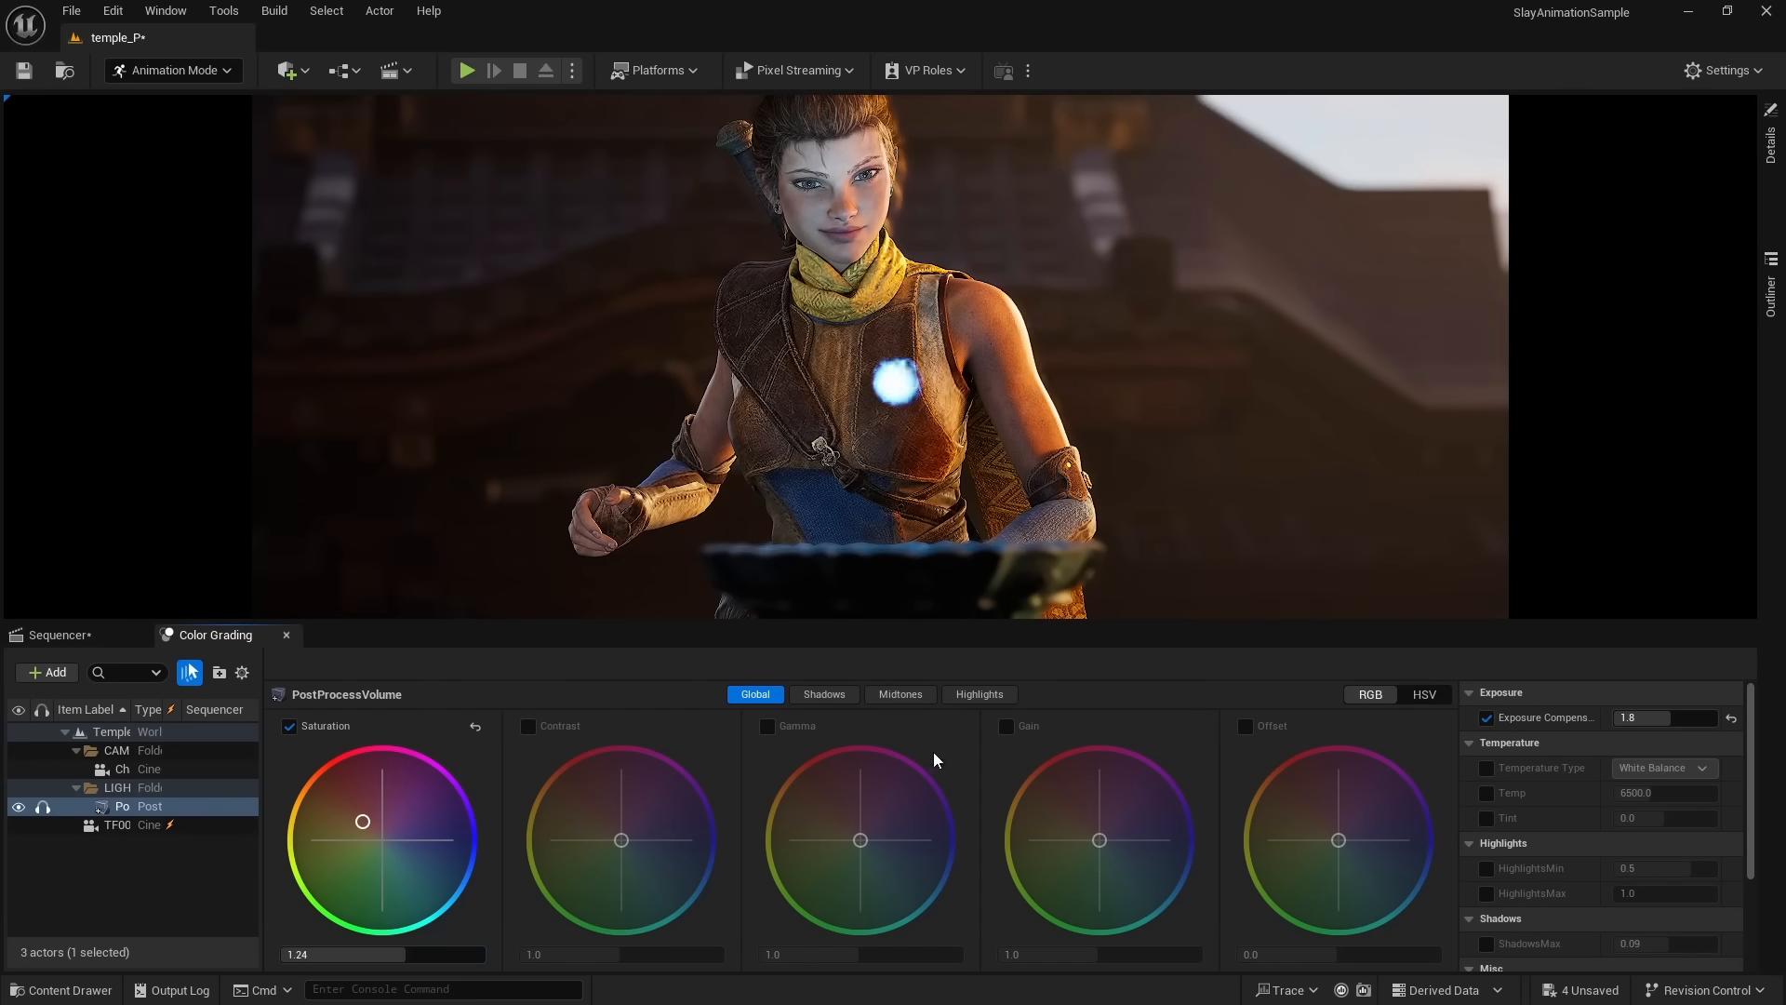
- Switch grading tabs, raise diner saturation to 1.21, and tint its gamma and gain wheels
left_click(822, 694)
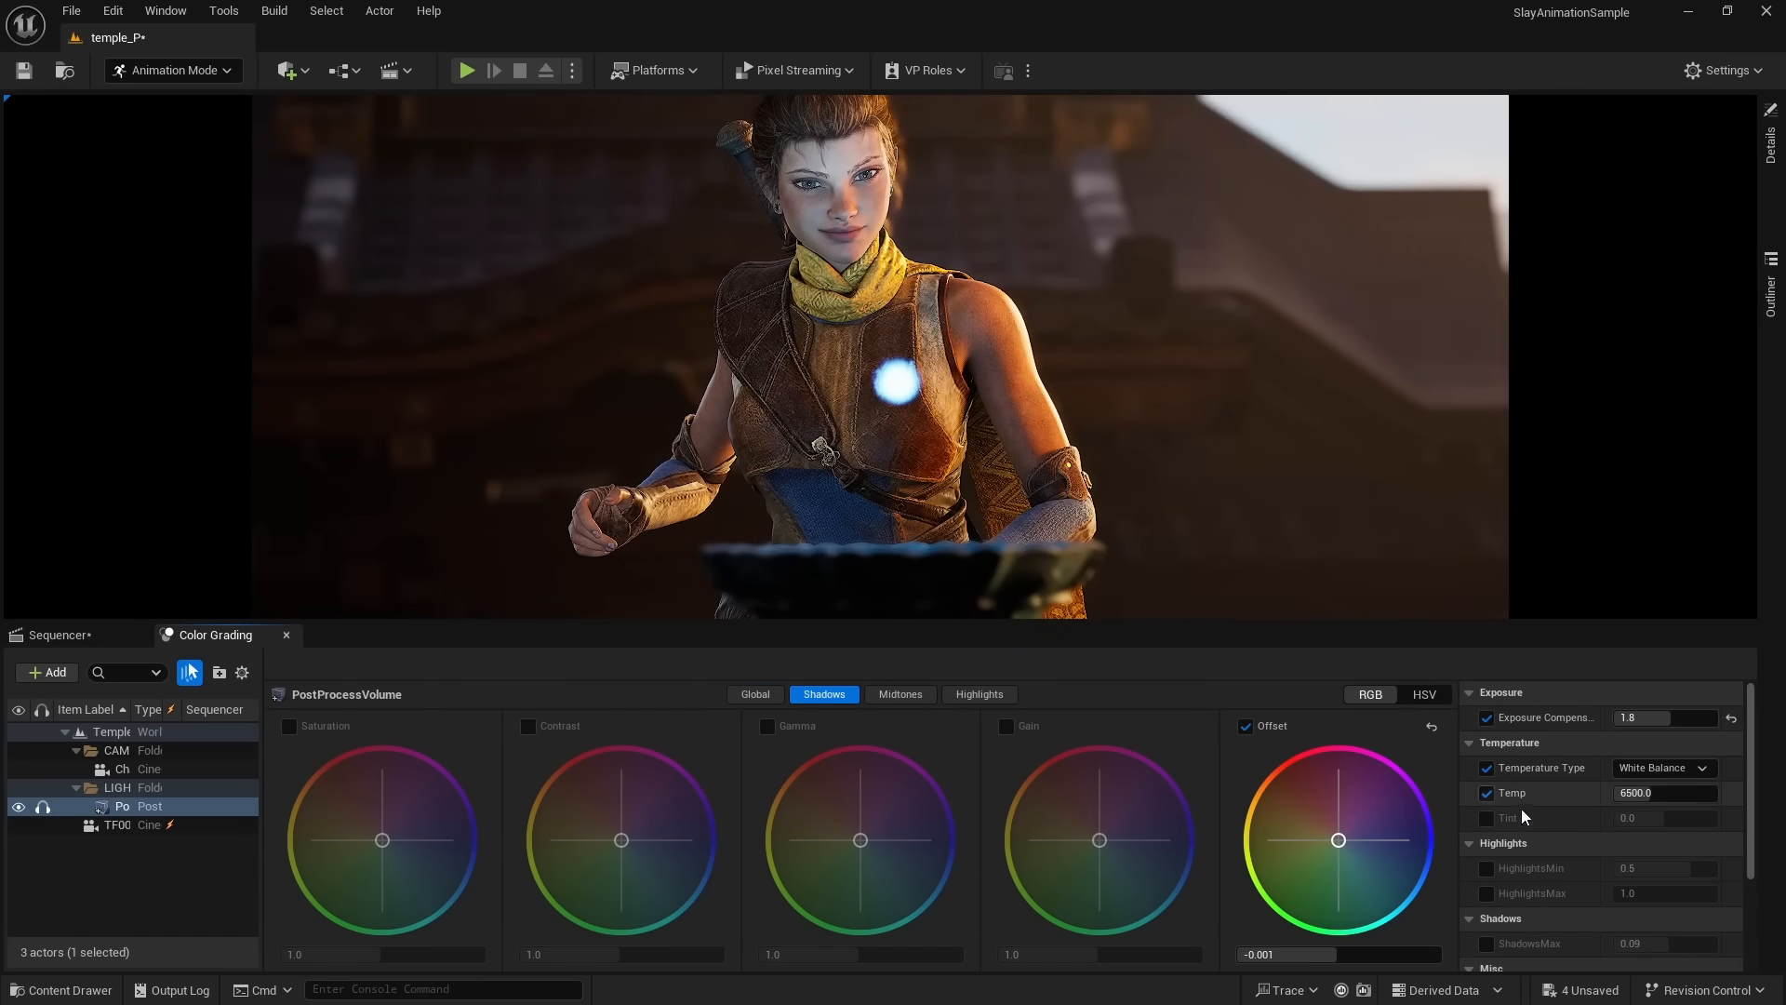
left_click(899, 694)
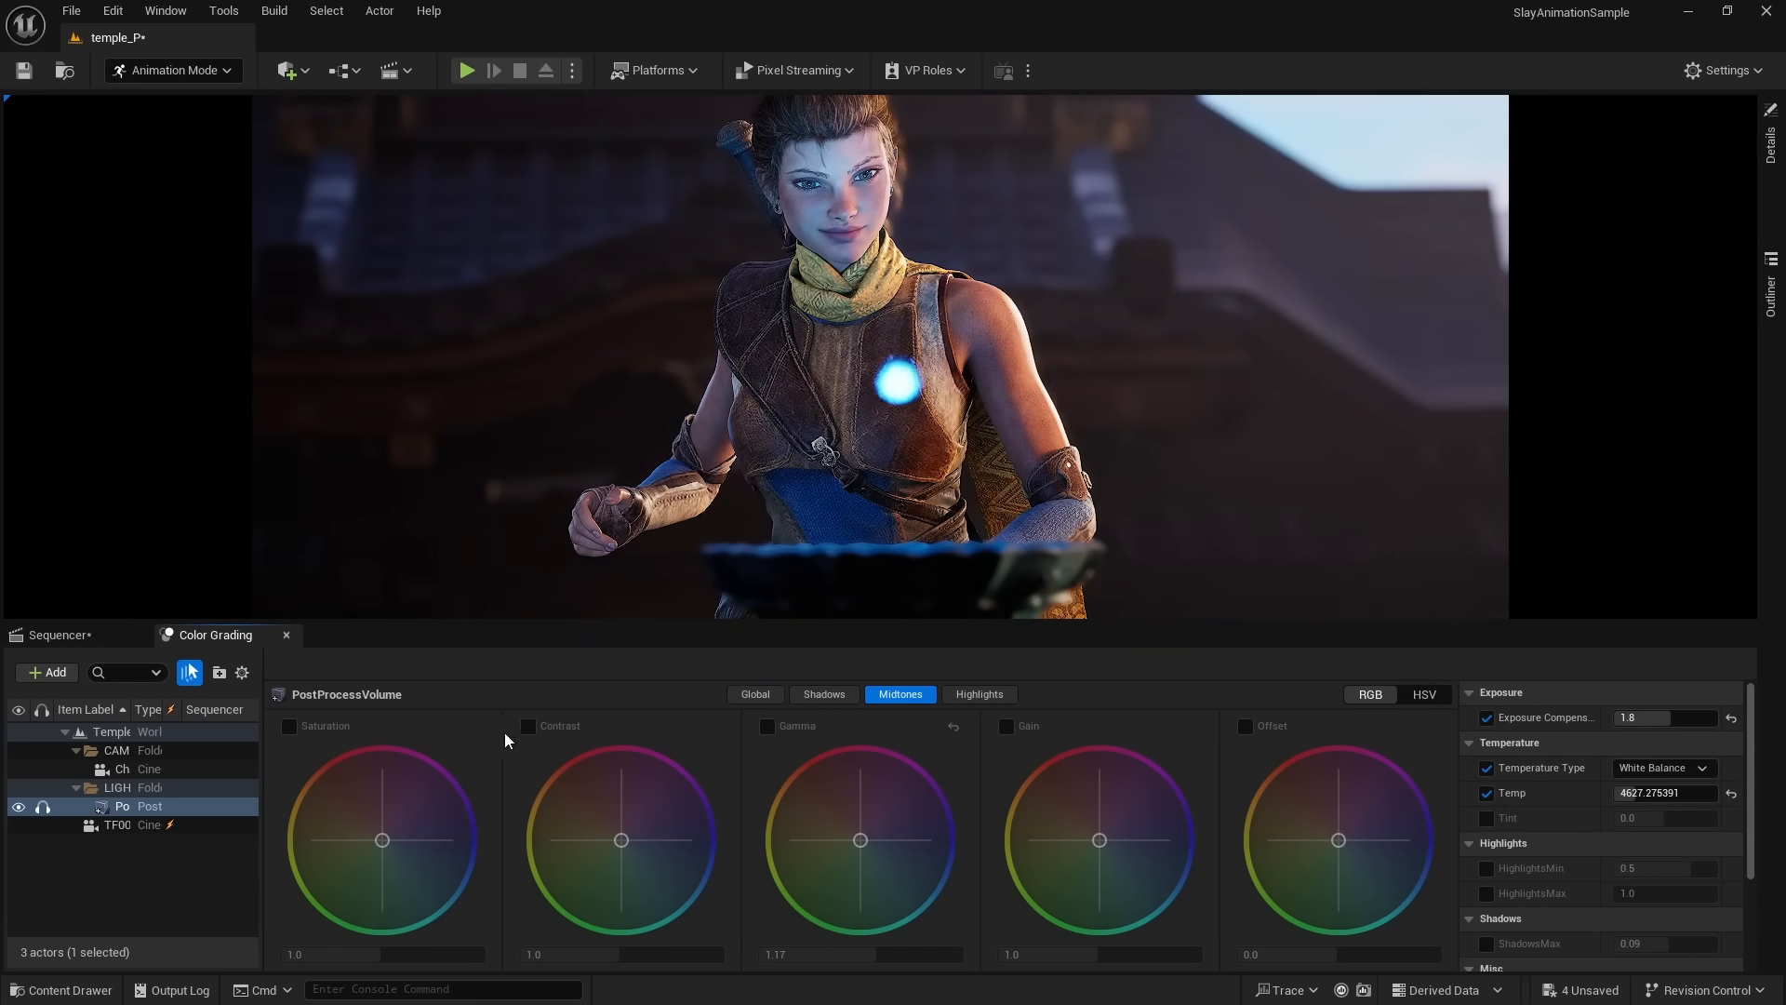
left_click(976, 694)
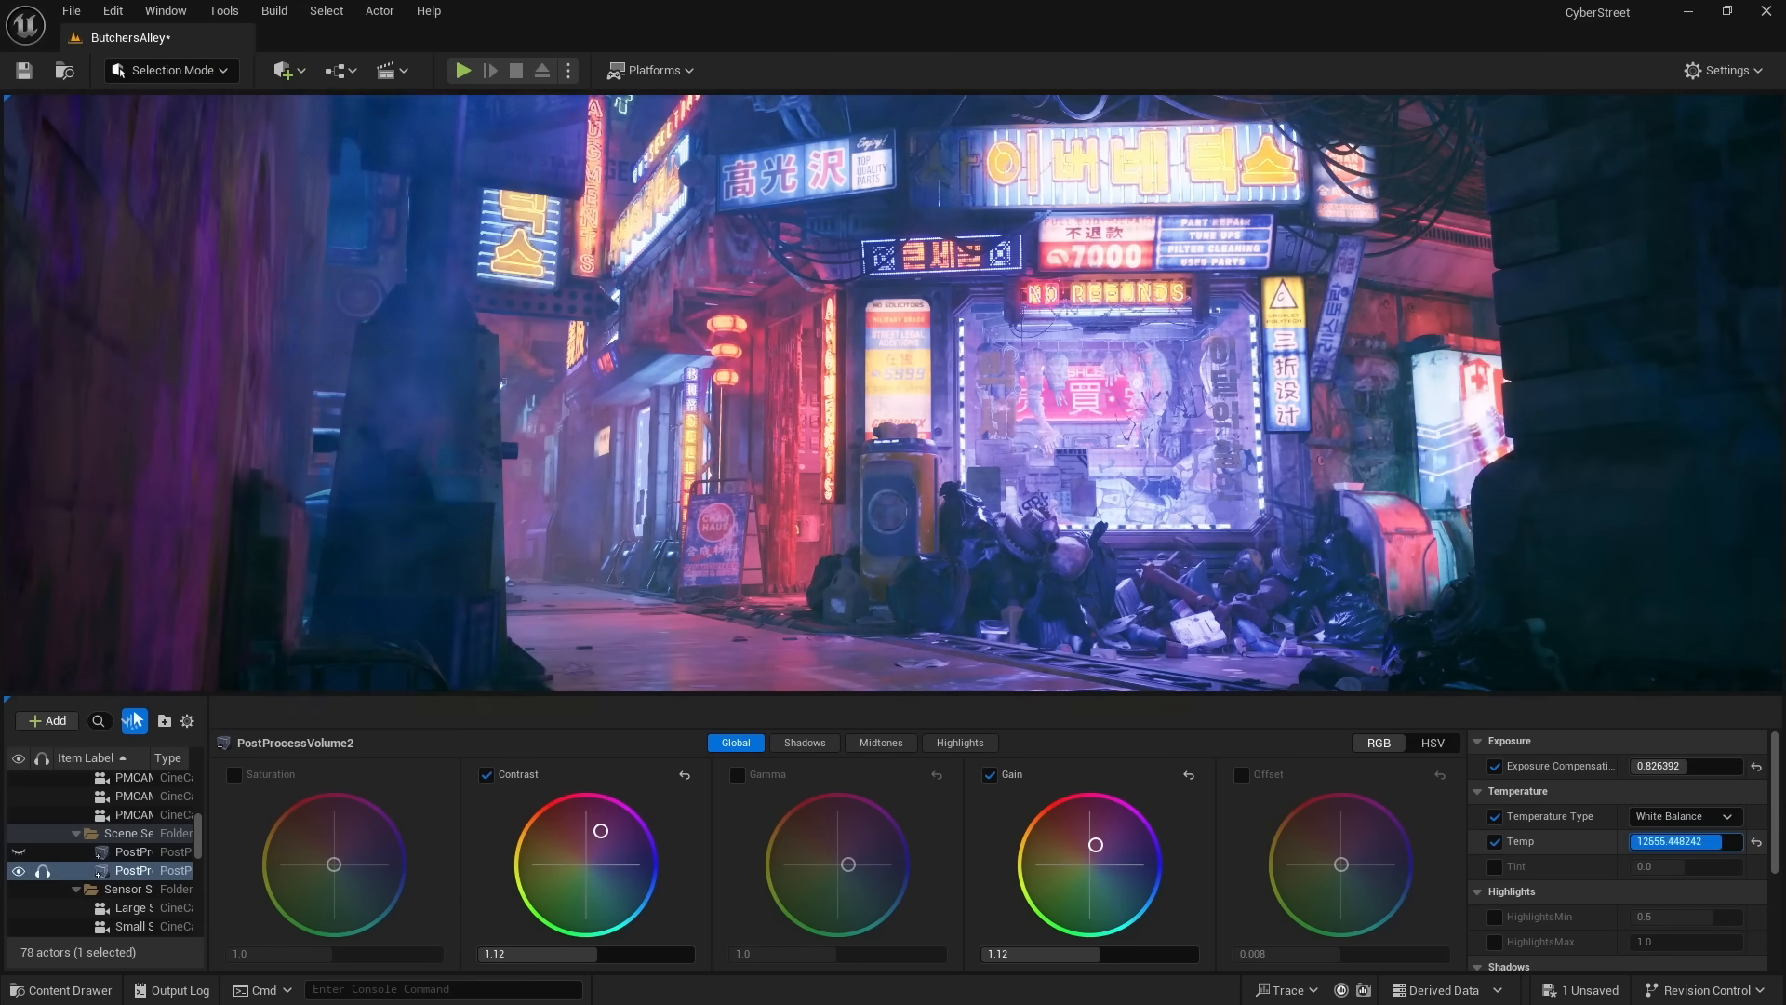
left_click(803, 742)
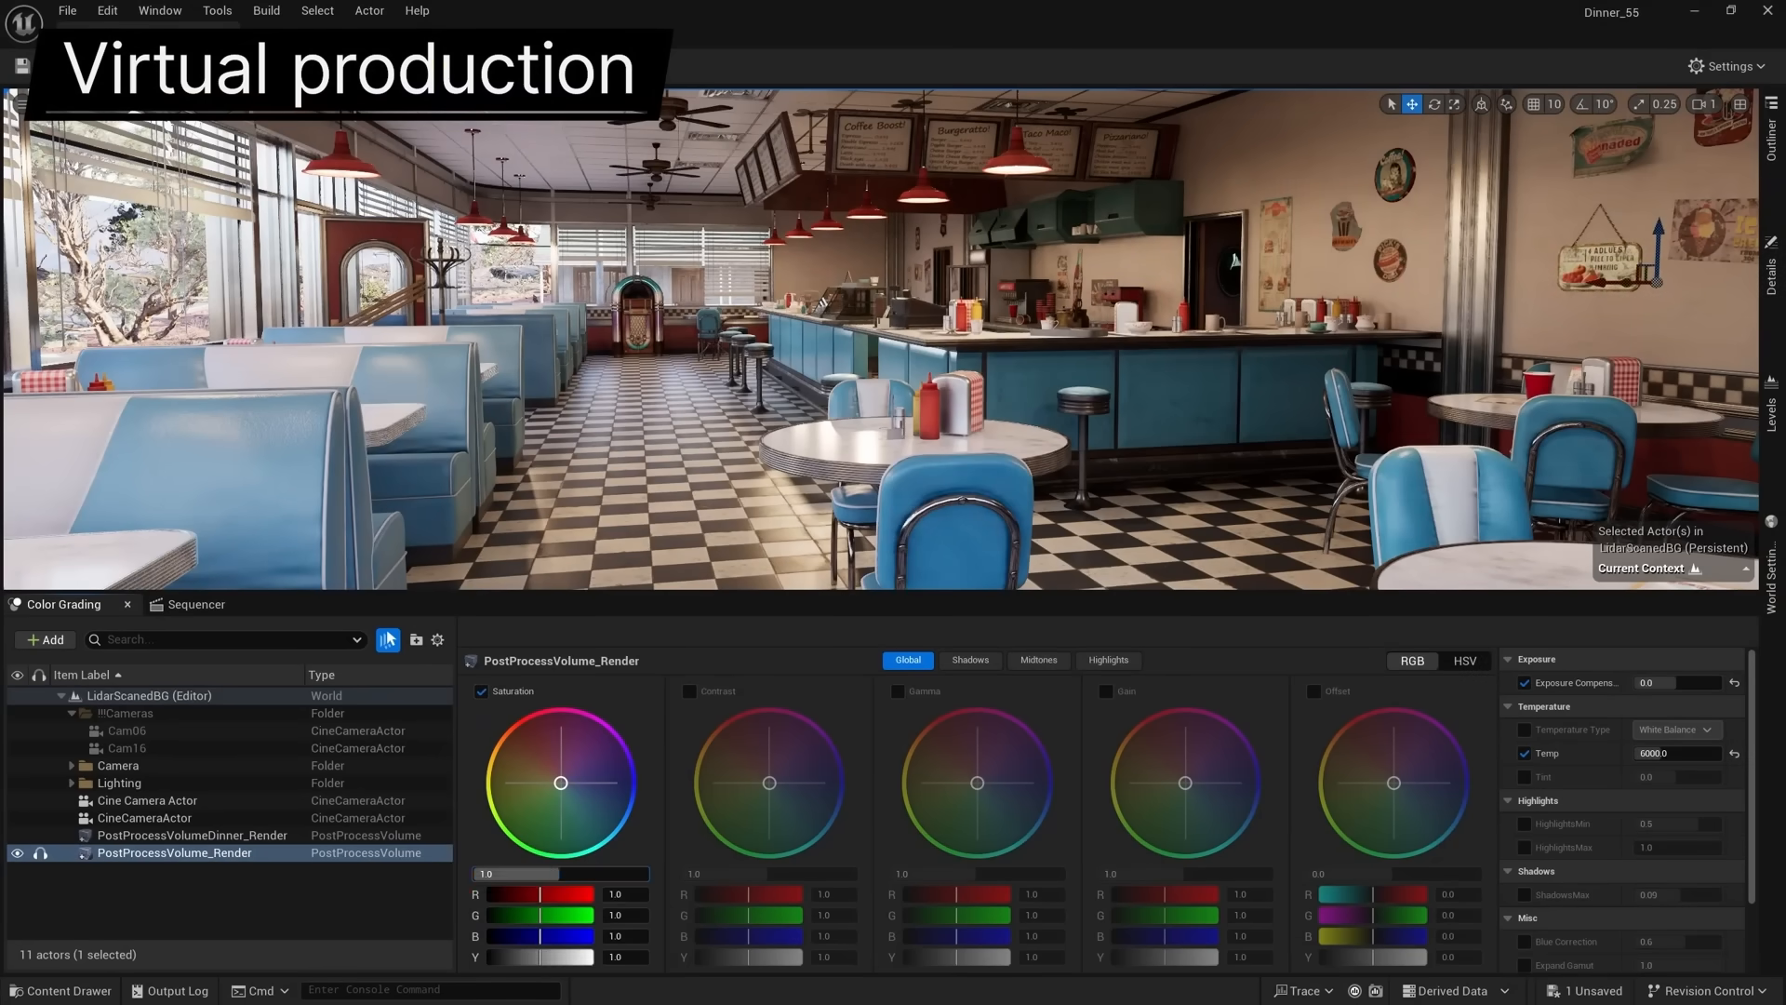
left_click_drag(638, 873, 484, 874)
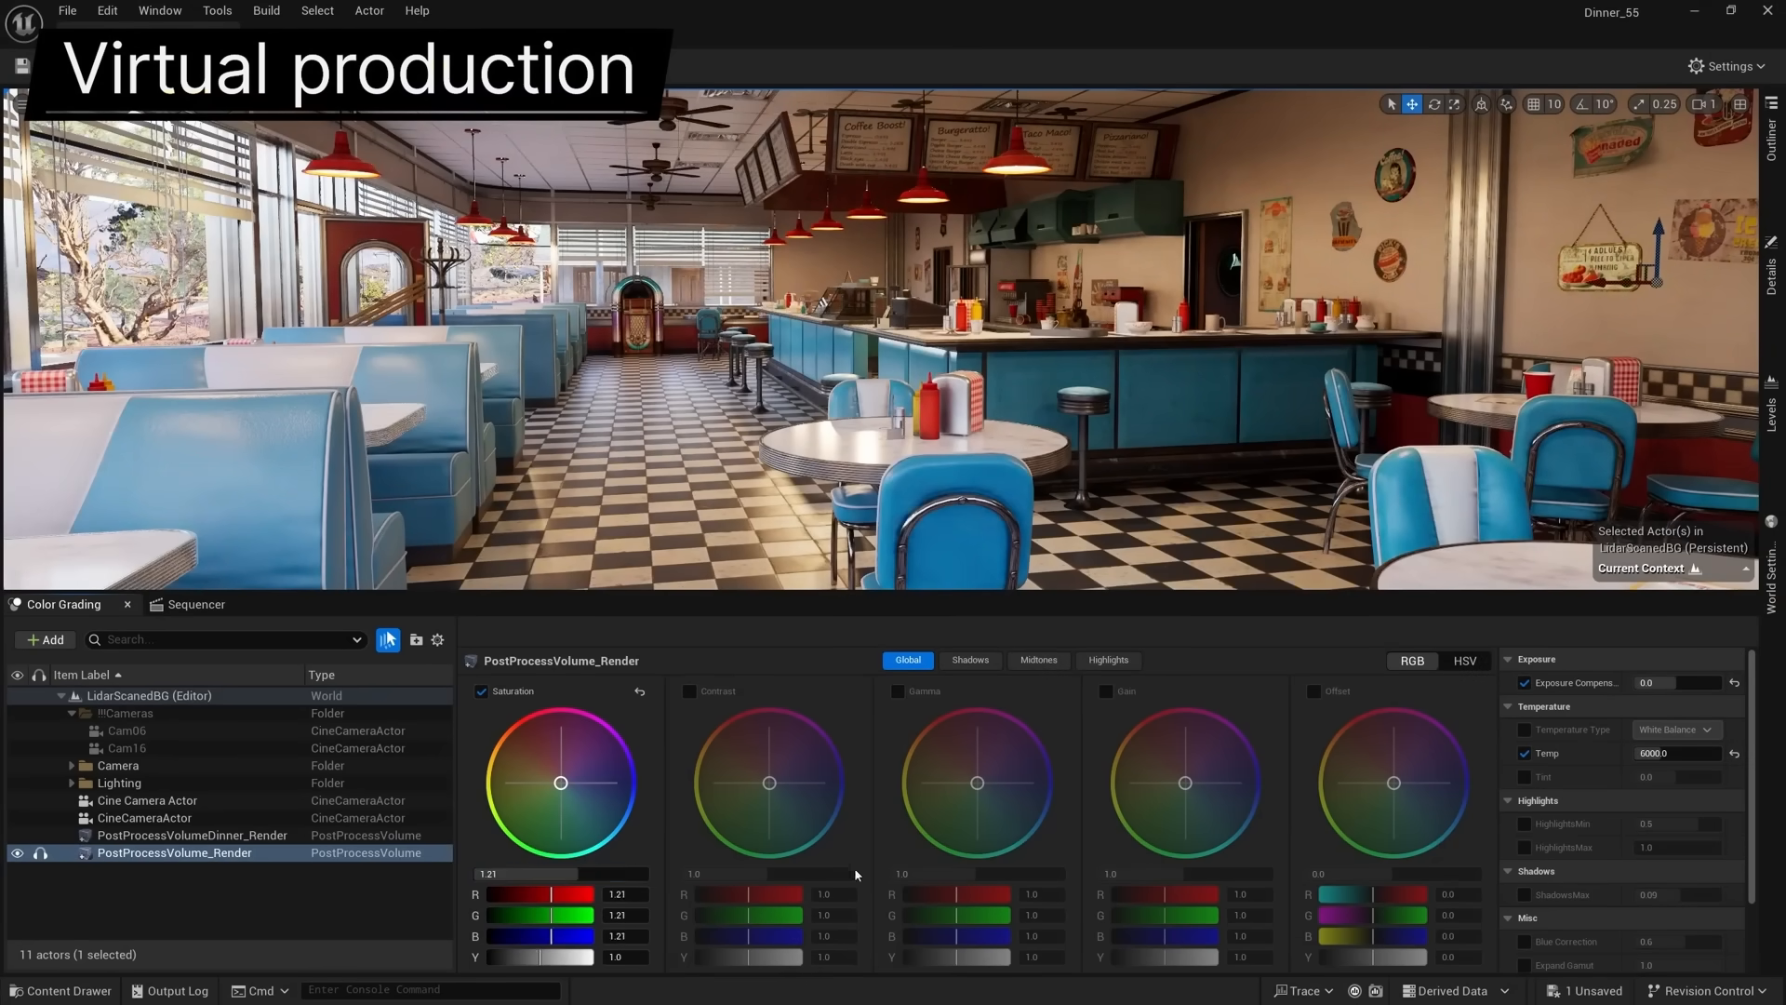
left_click_drag(976, 782, 960, 809)
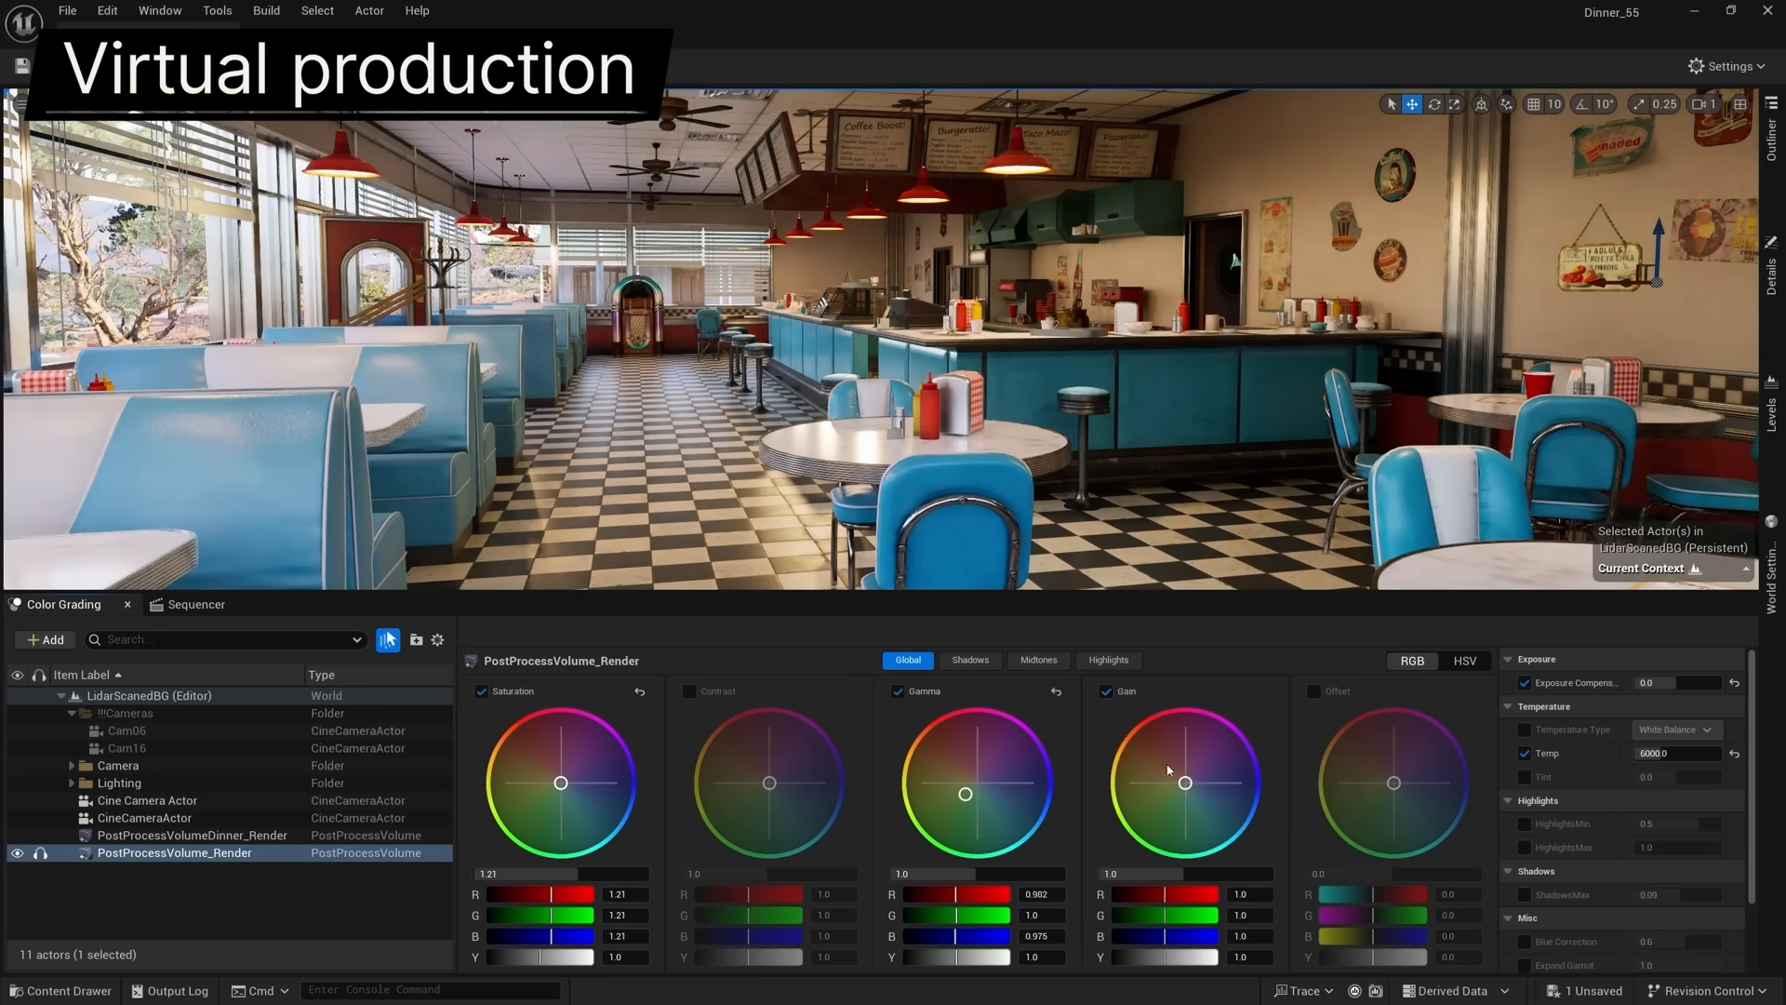
left_click_drag(1185, 782, 1200, 767)
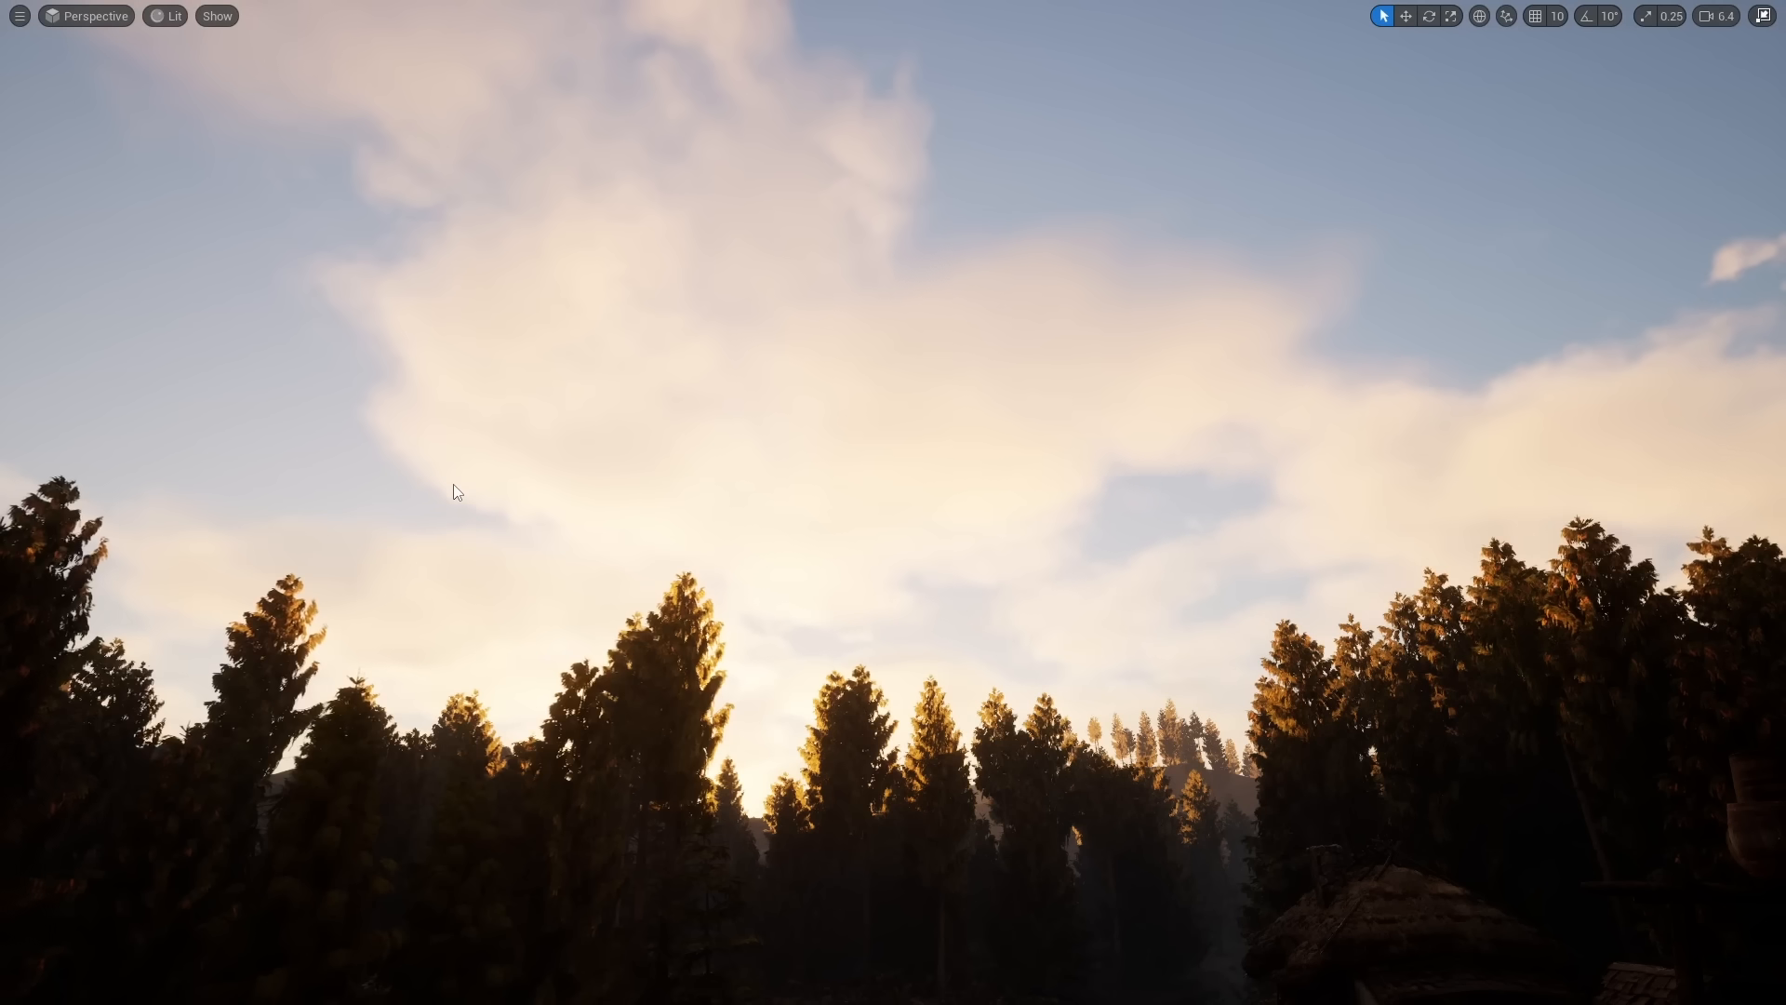
- Switch the viewport view mode from Lit to Path Tracing
left_click(166, 15)
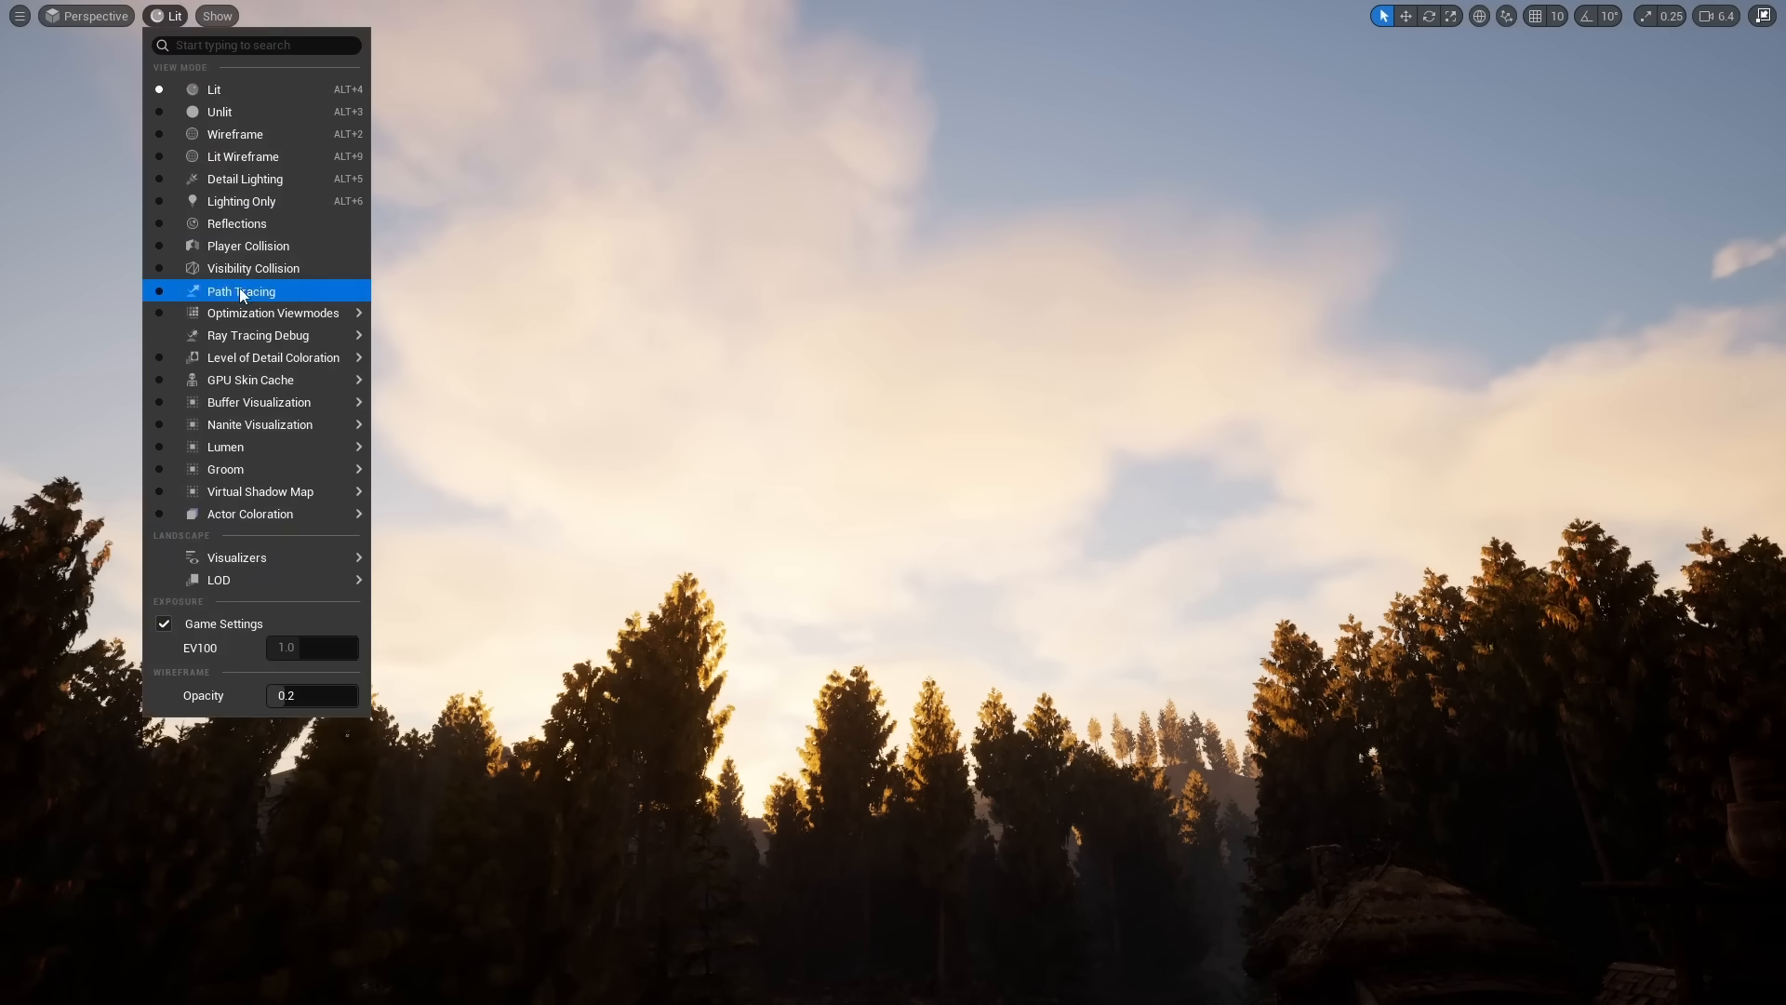
left_click(241, 290)
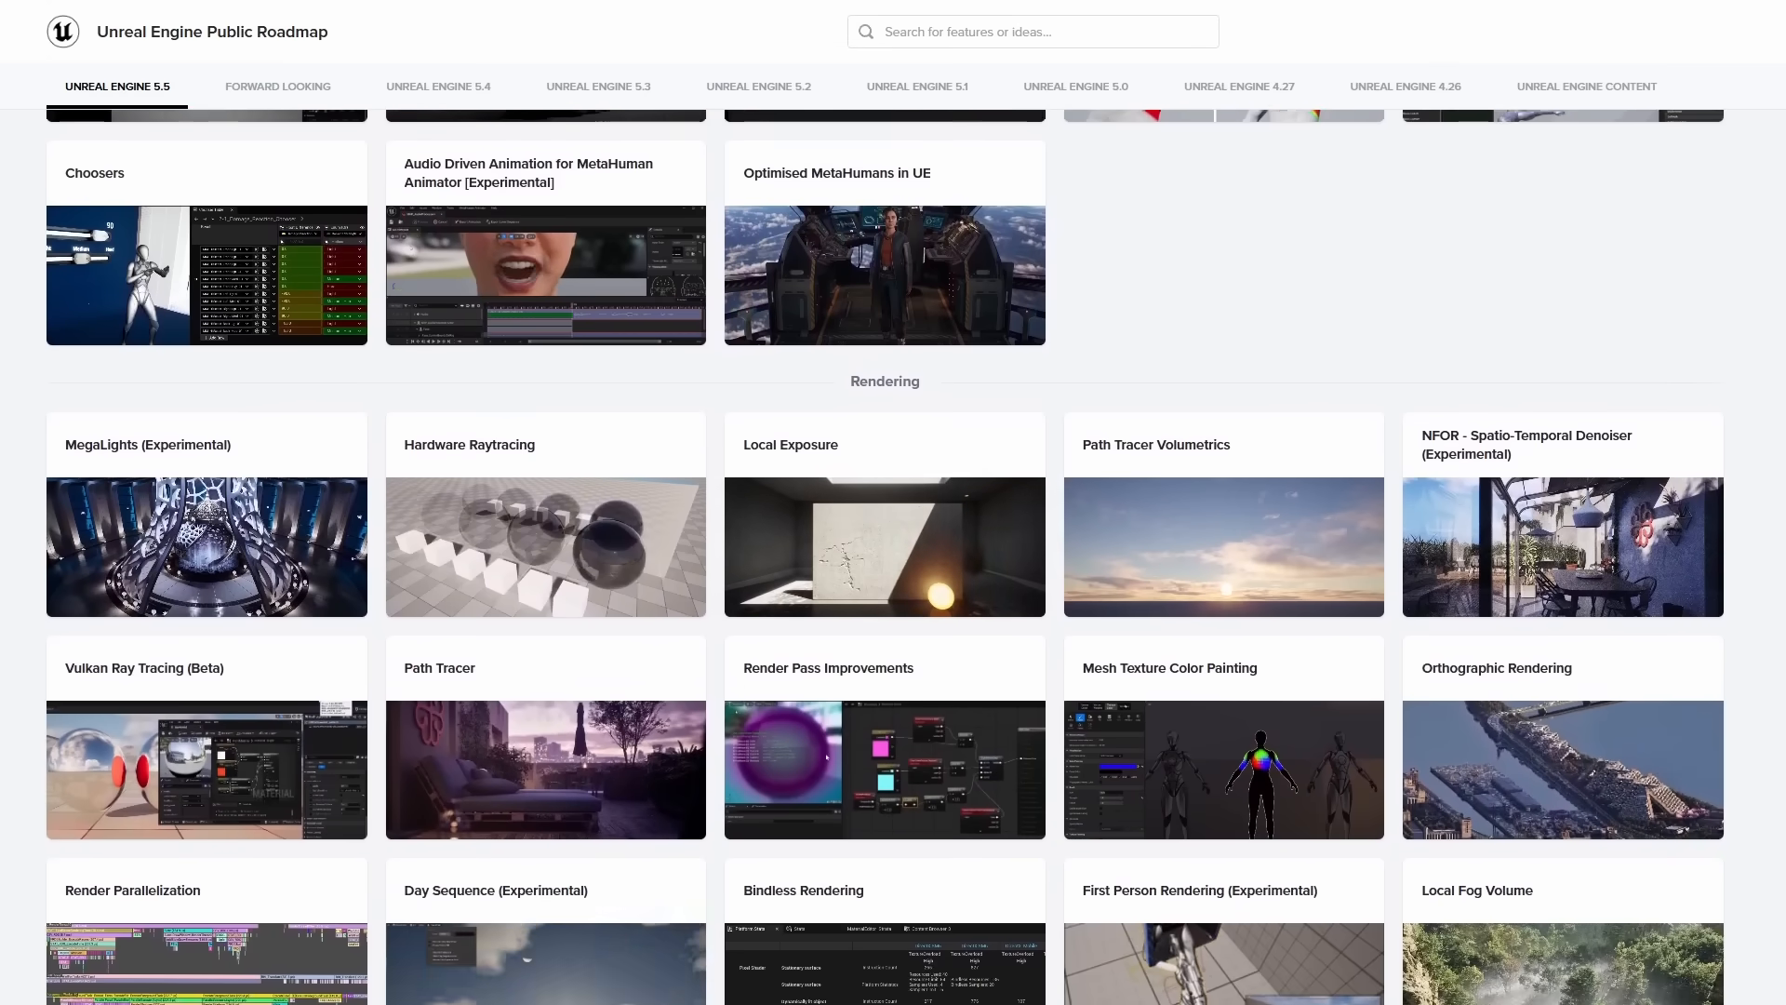
- Scroll the 5.5 Rendering roadmap, then The Verge article on next-gen Unreal Engine games
scroll("down", 3)
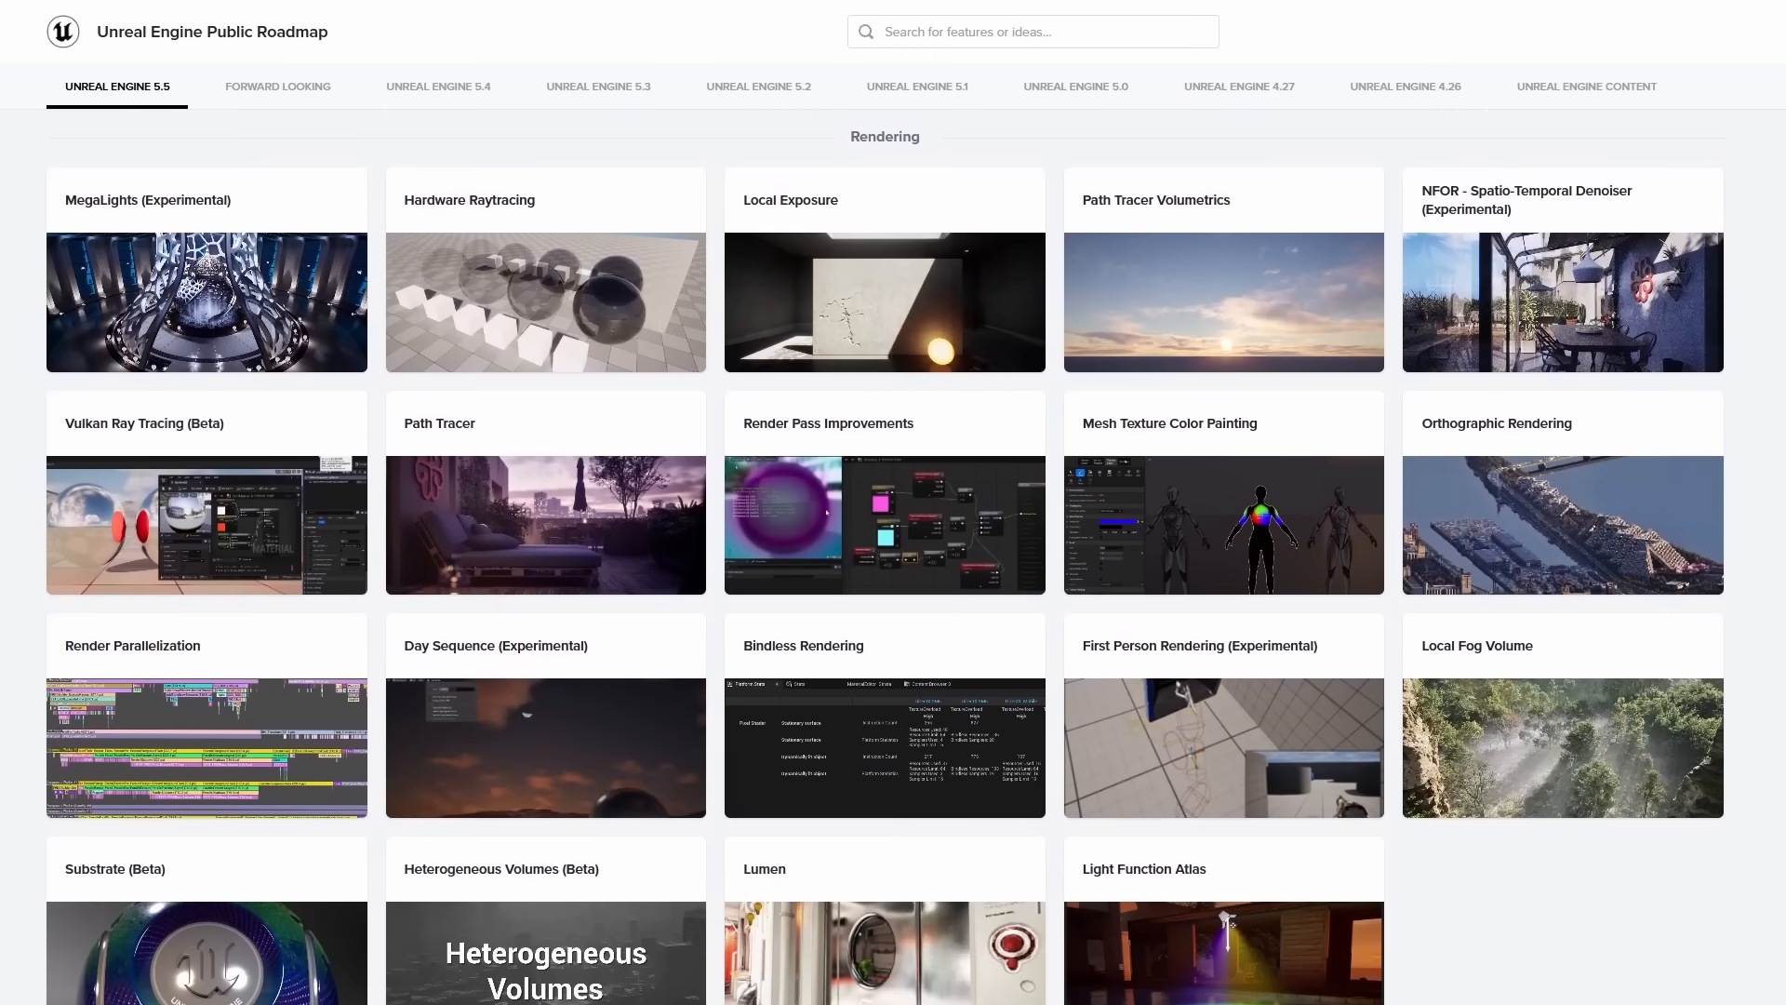
scroll("down", 3)
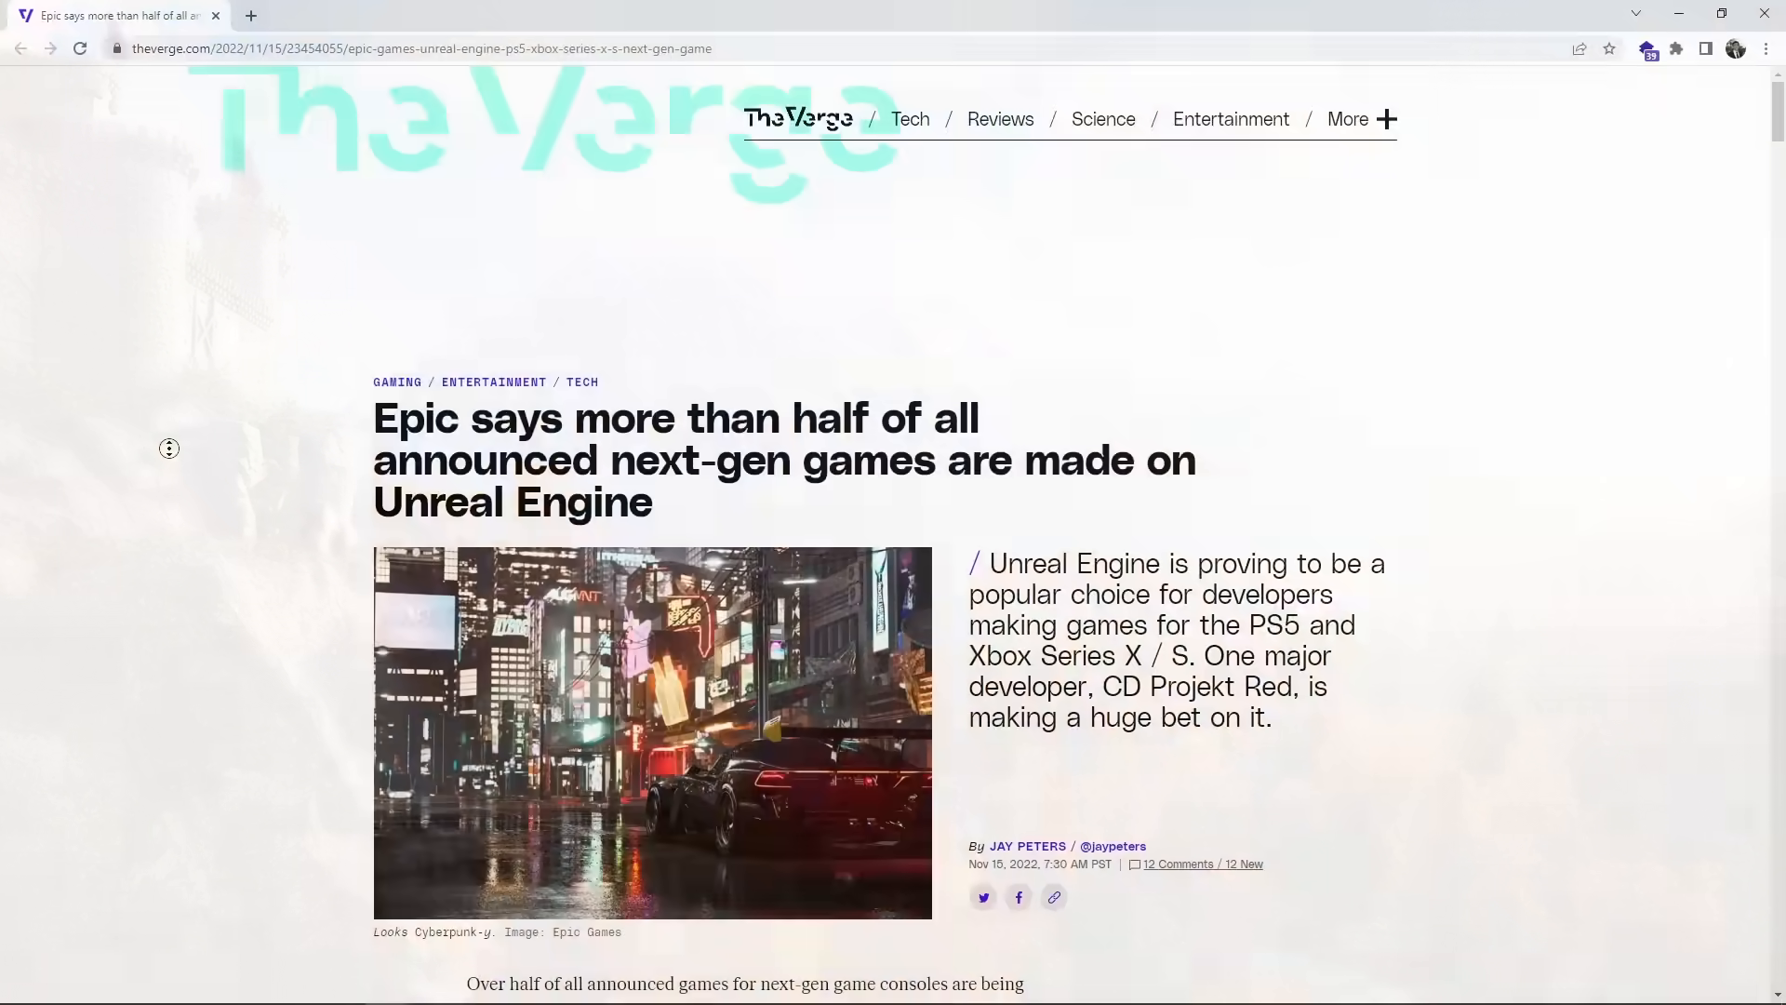
scroll("down", 3)
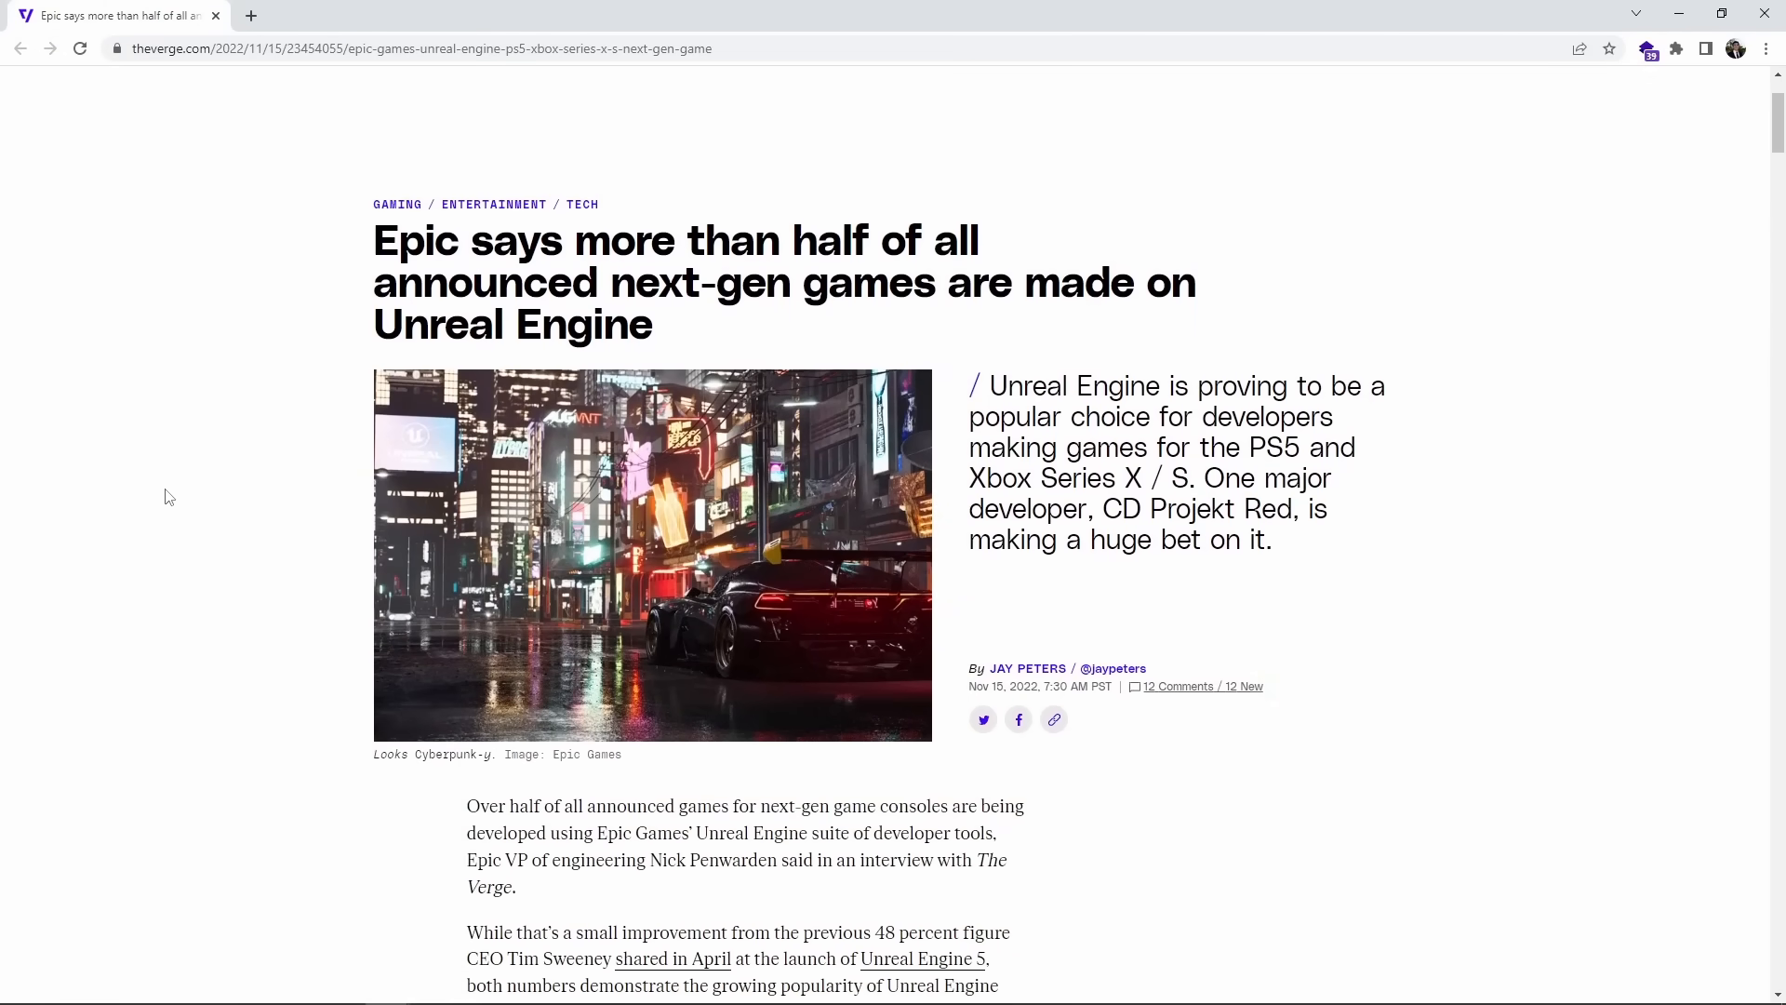